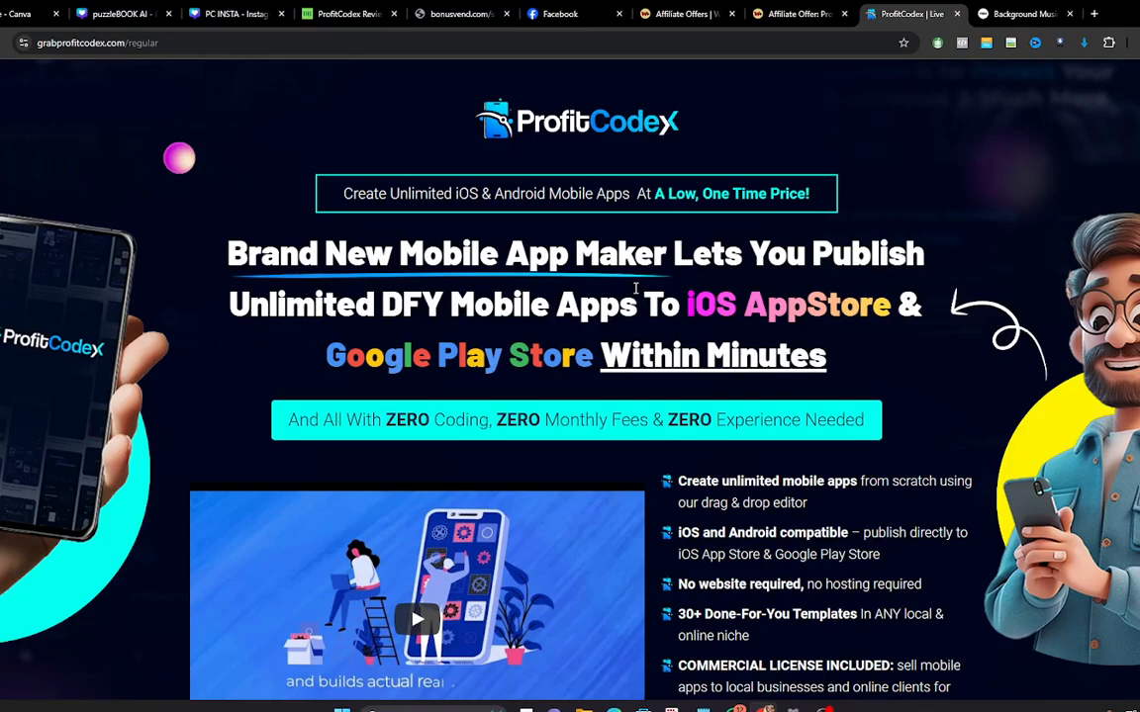
pyautogui.moveTo(704, 309)
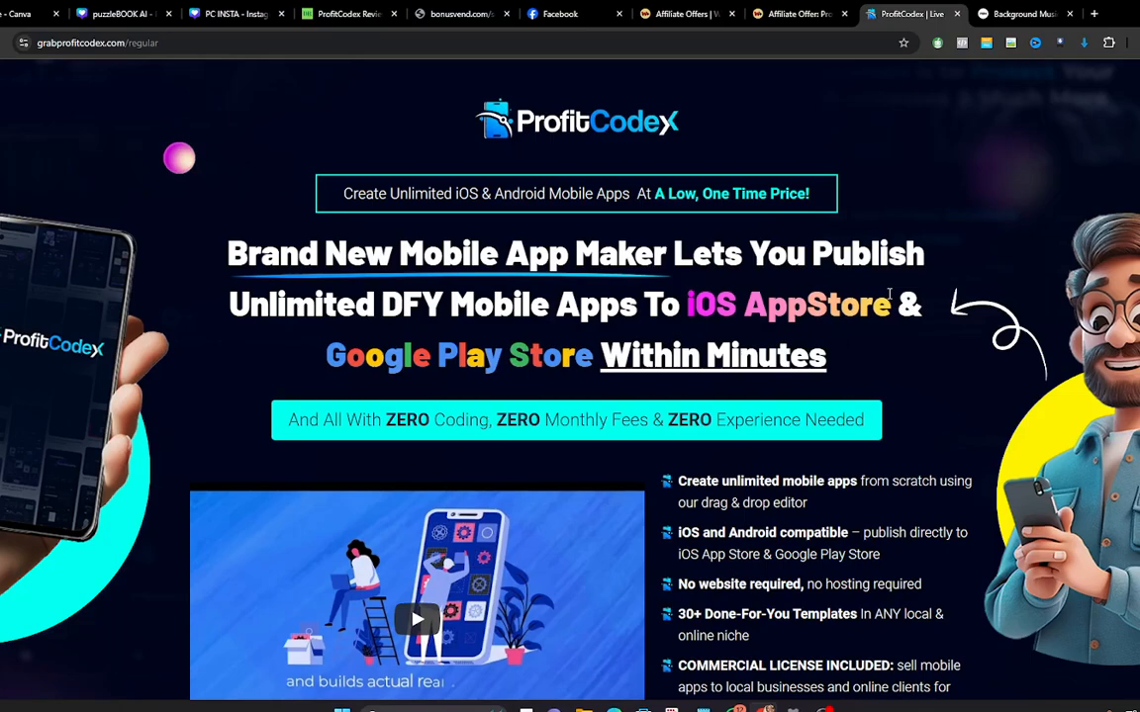
pyautogui.moveTo(970, 386)
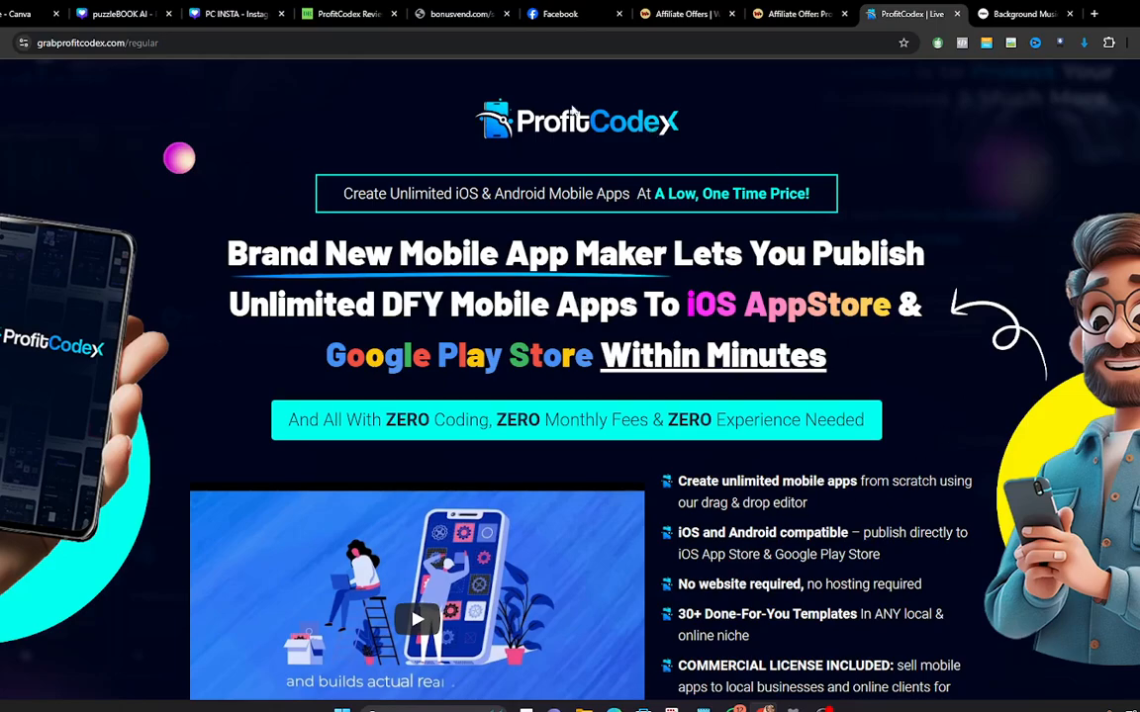
pyautogui.moveTo(458, 75)
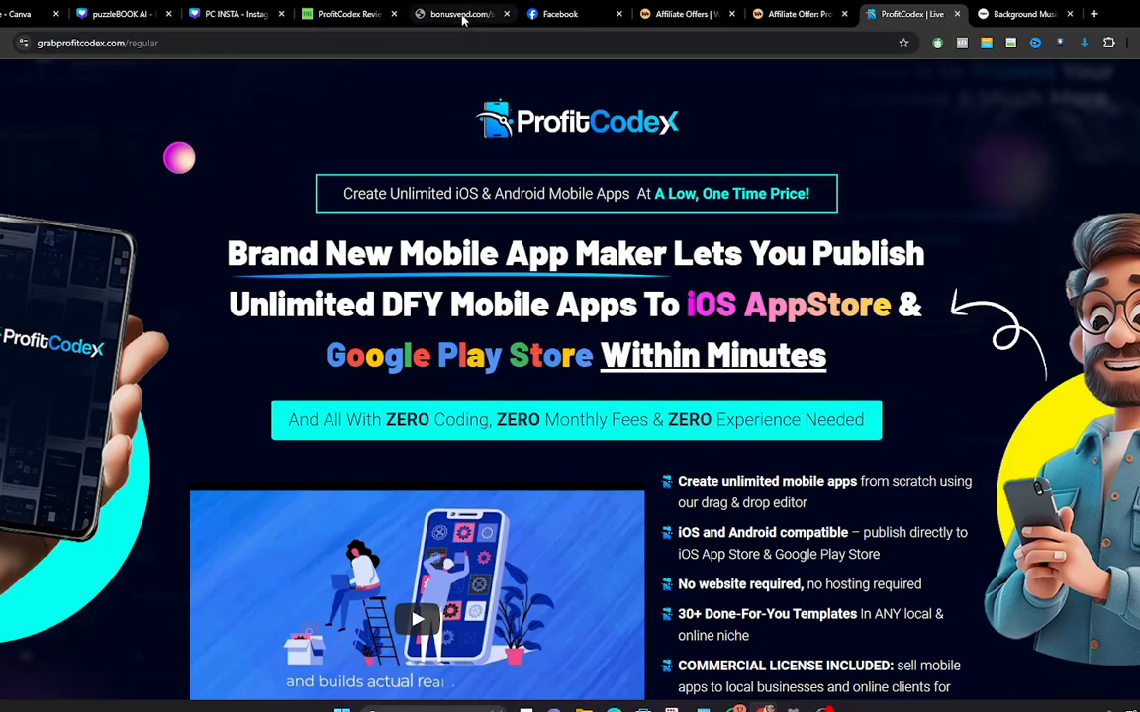
# Step: Review the ProfitCodex overview, front-end price, feature list and Pro/Enterprise upgrade OTOs on bonusvend.com
pyautogui.click(463, 14)
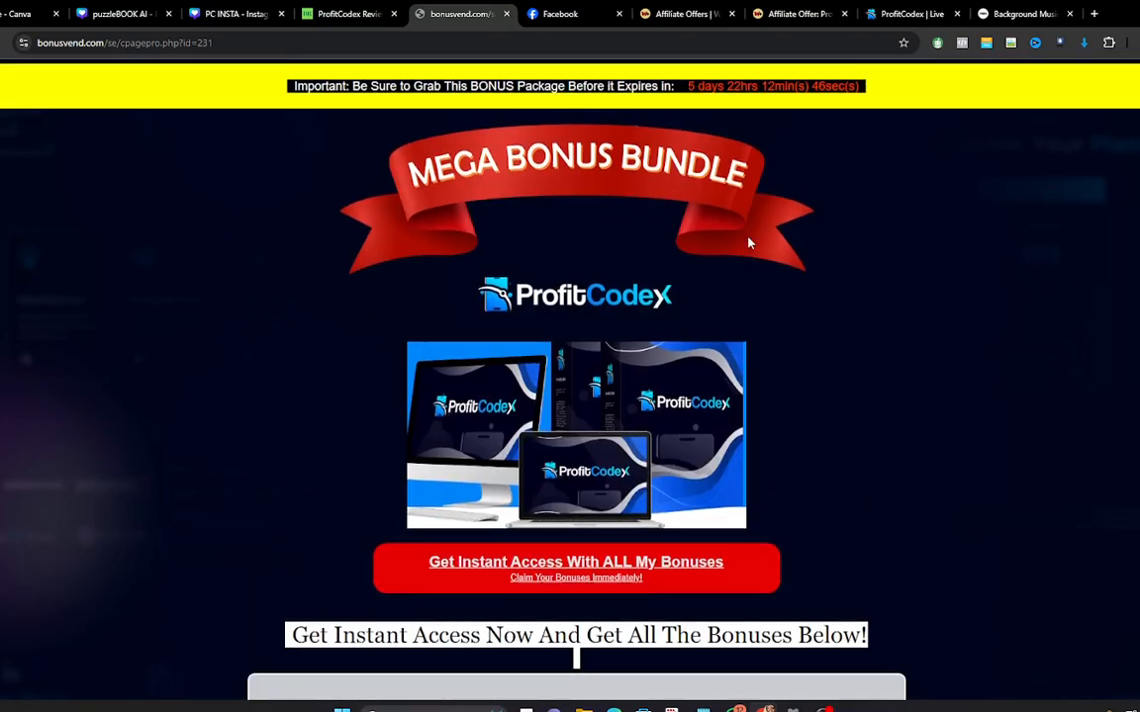
pyautogui.scroll(-3)
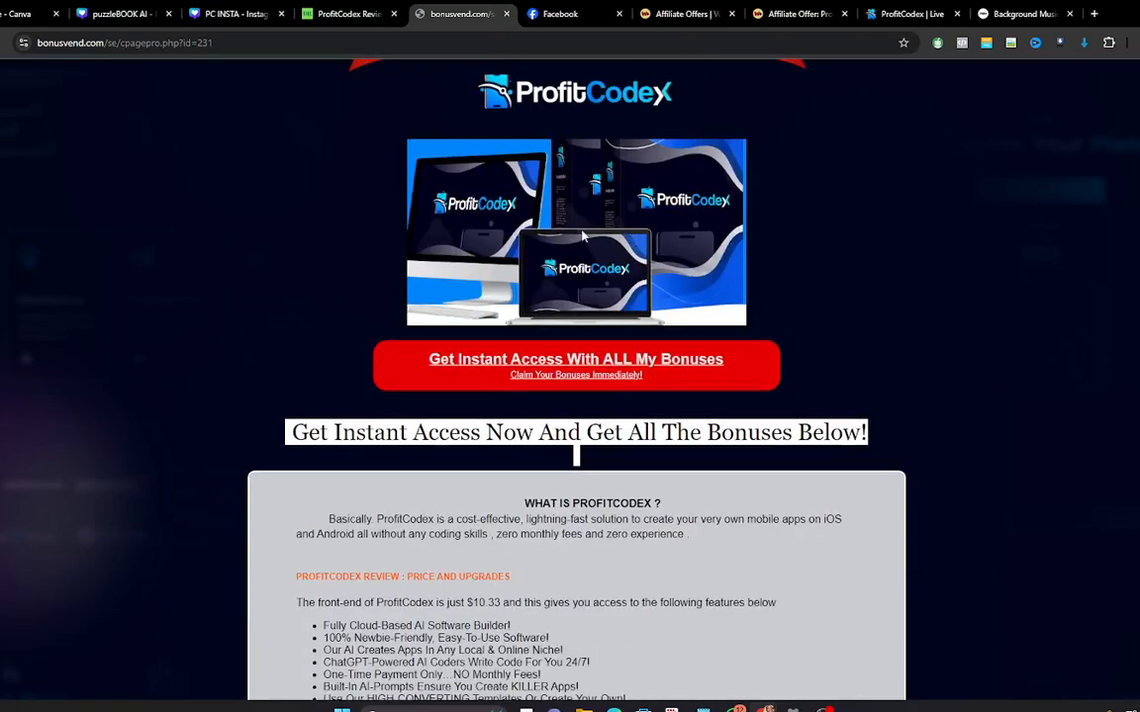
pyautogui.scroll(-3)
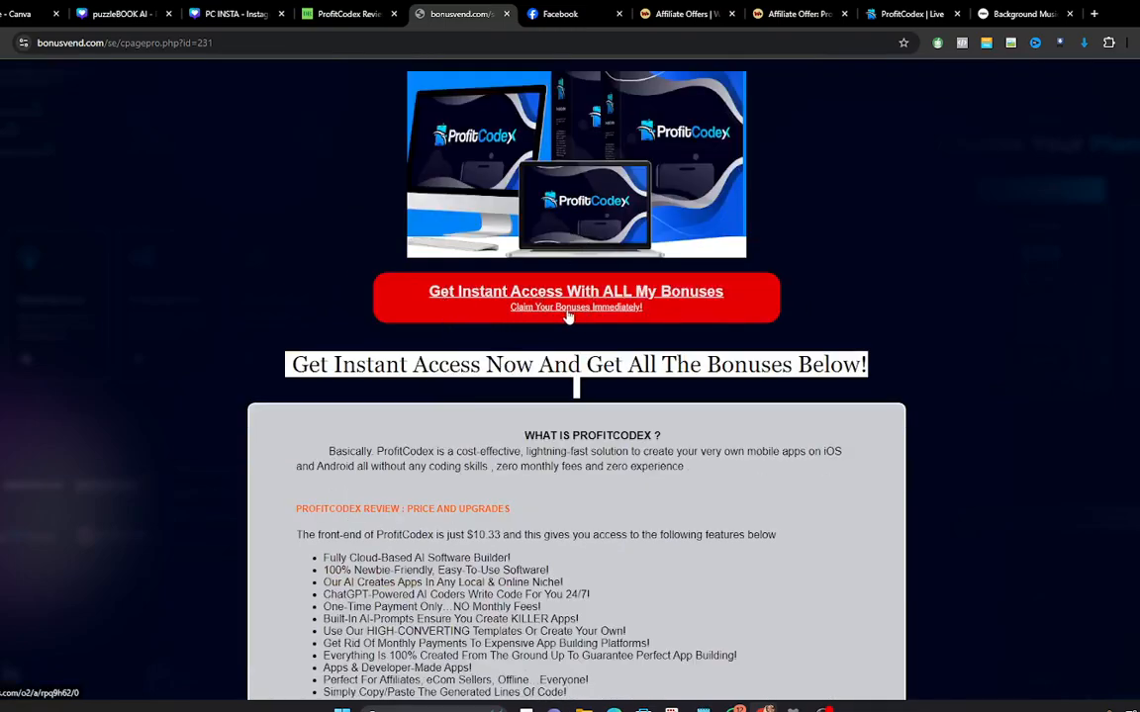
pyautogui.moveTo(649, 306)
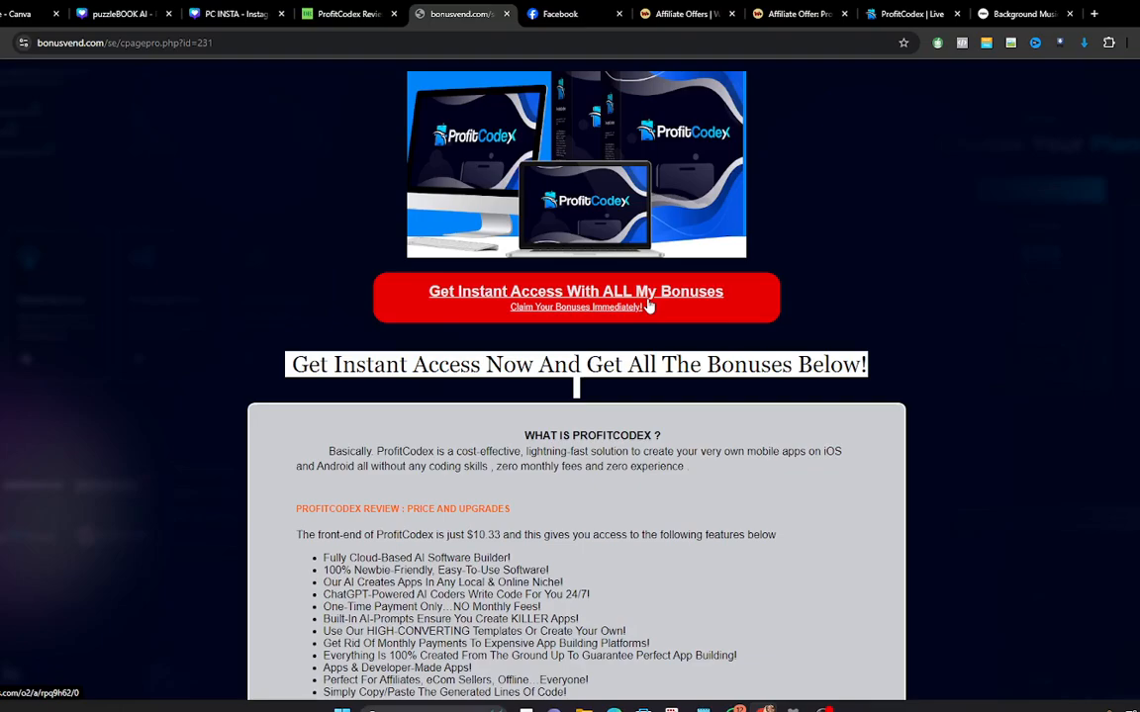
pyautogui.scroll(-3)
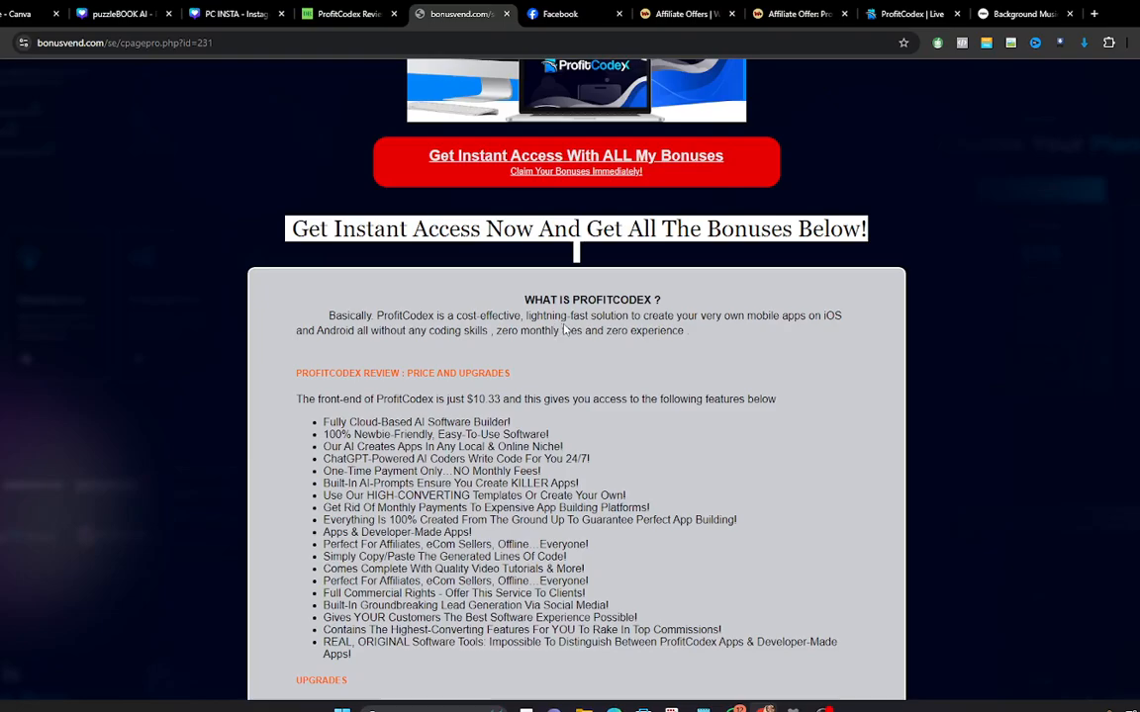
pyautogui.moveTo(564, 332)
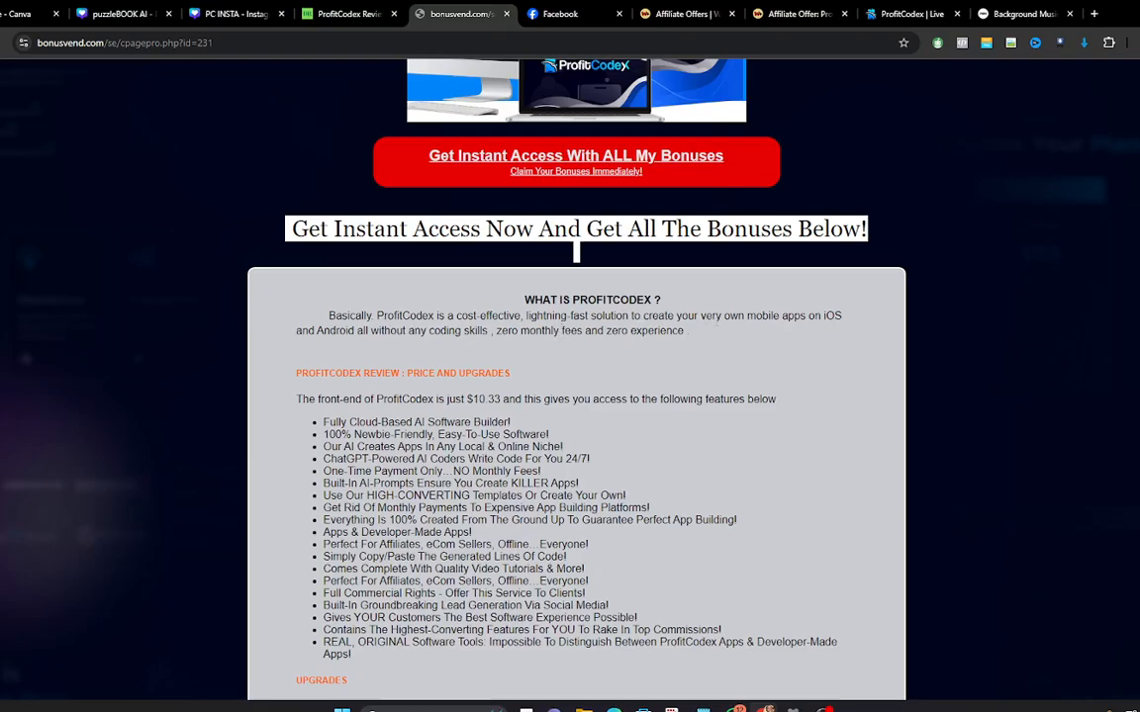
pyautogui.moveTo(748, 330)
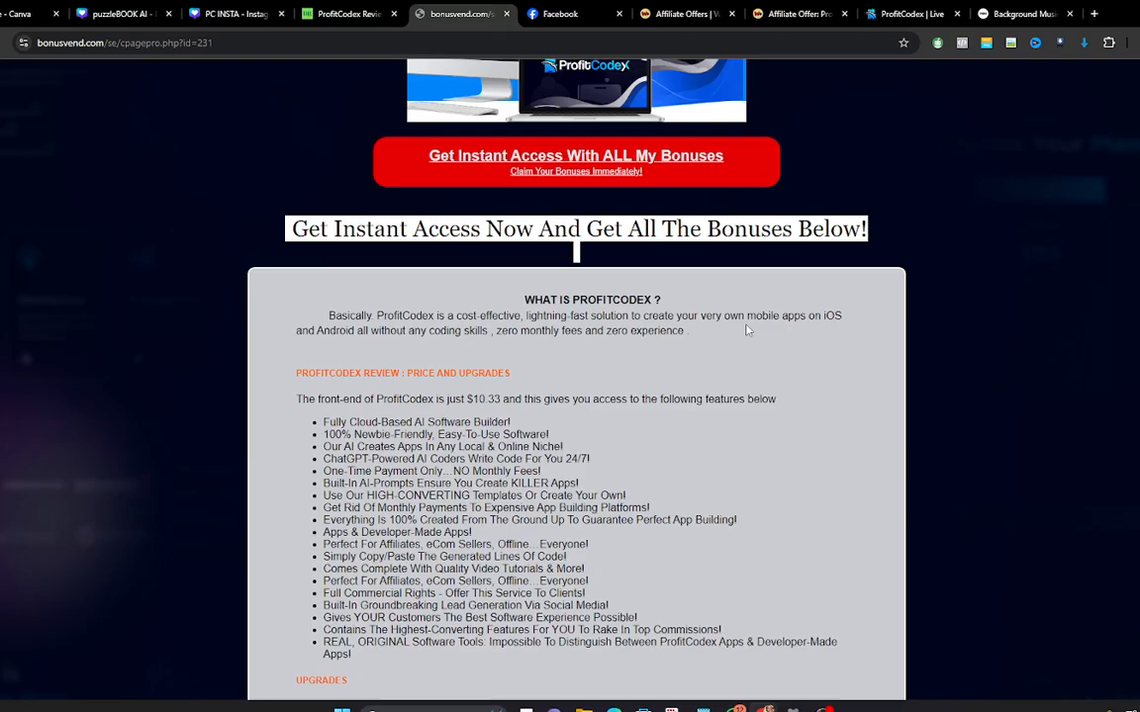
pyautogui.moveTo(338, 356)
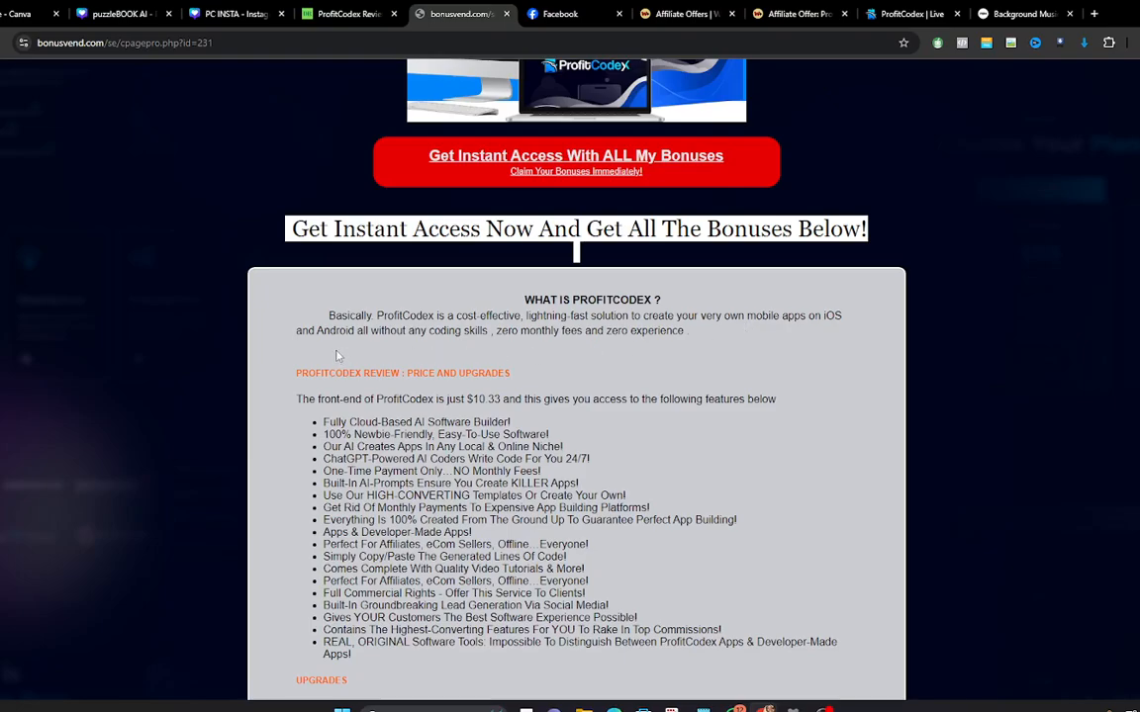
pyautogui.moveTo(431, 343)
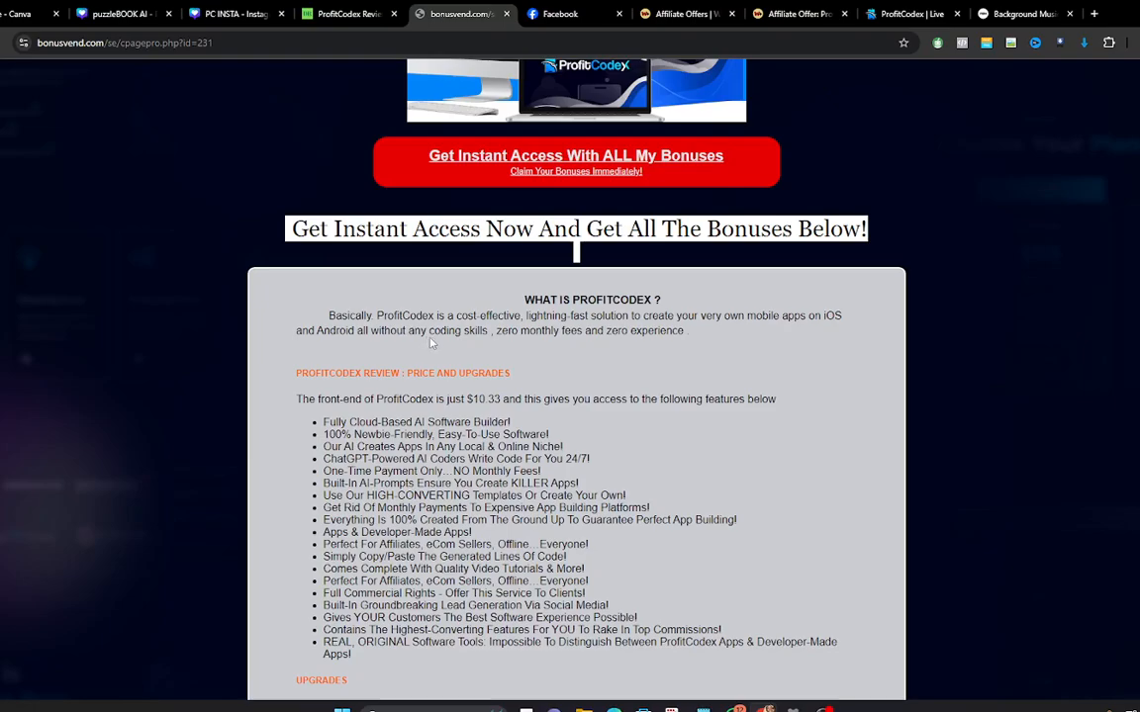
pyautogui.moveTo(530, 346)
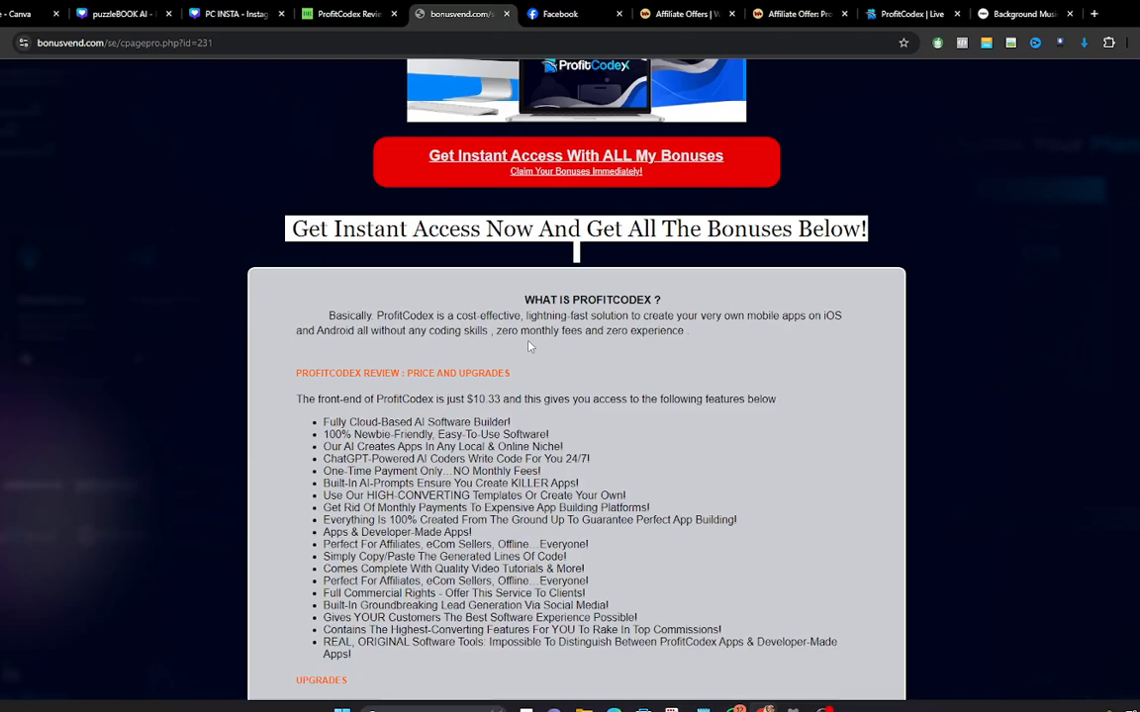
pyautogui.scroll(-3)
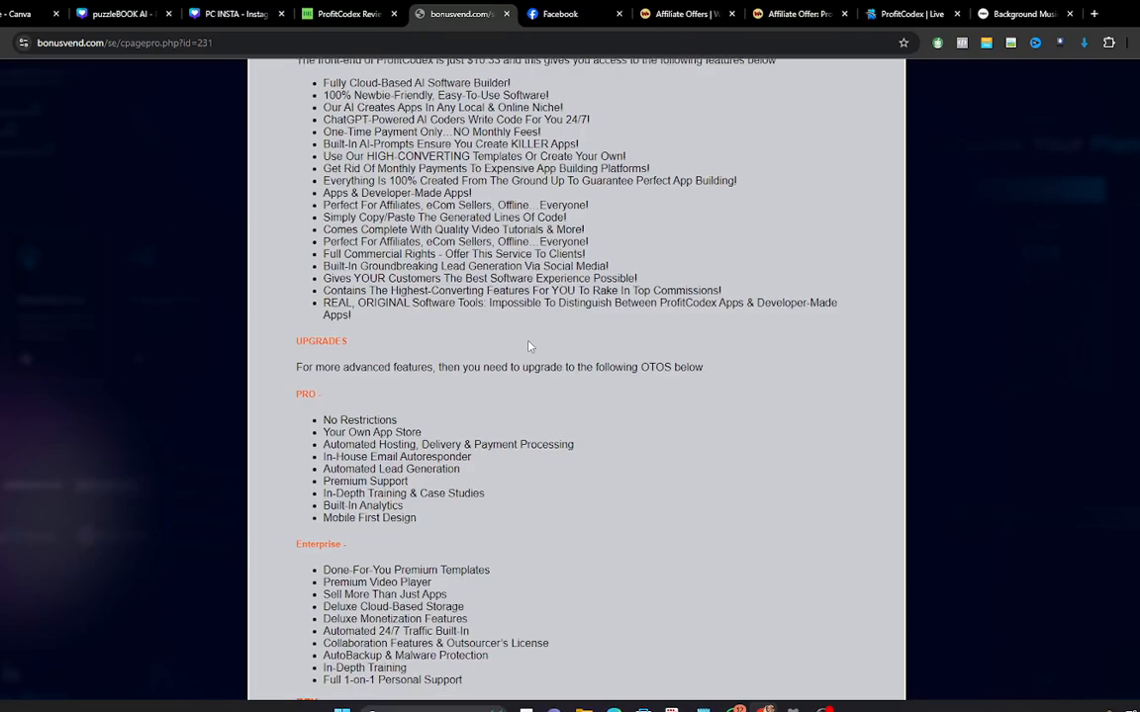
pyautogui.scroll(3)
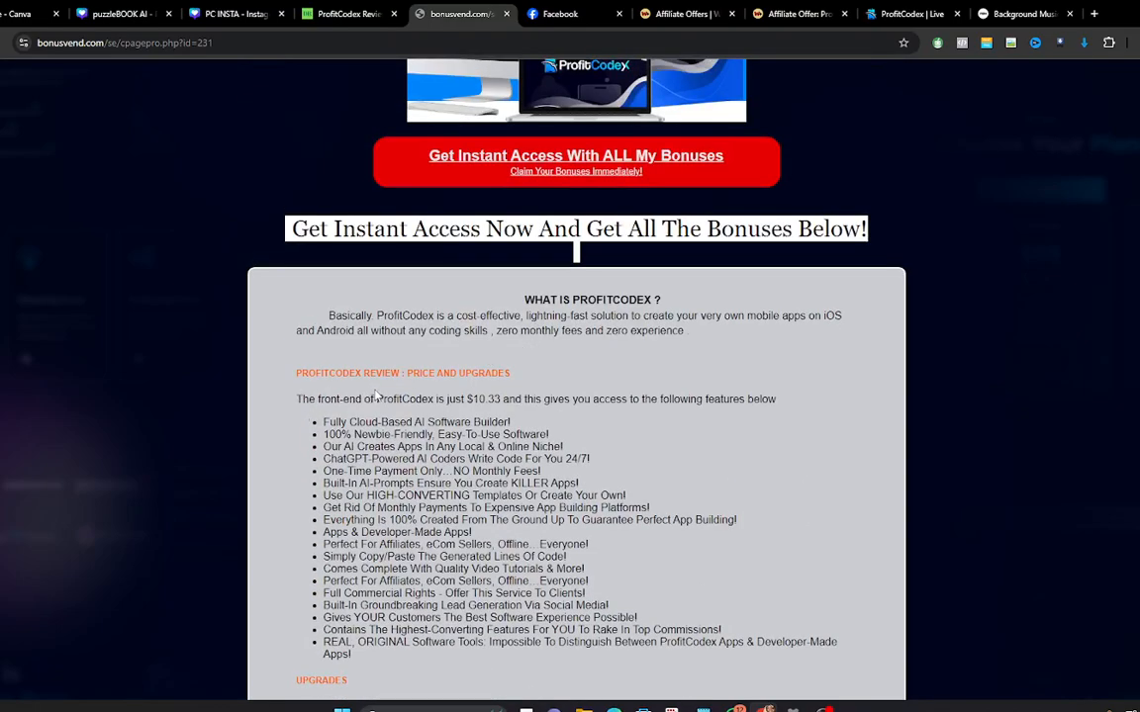
pyautogui.scroll(-3)
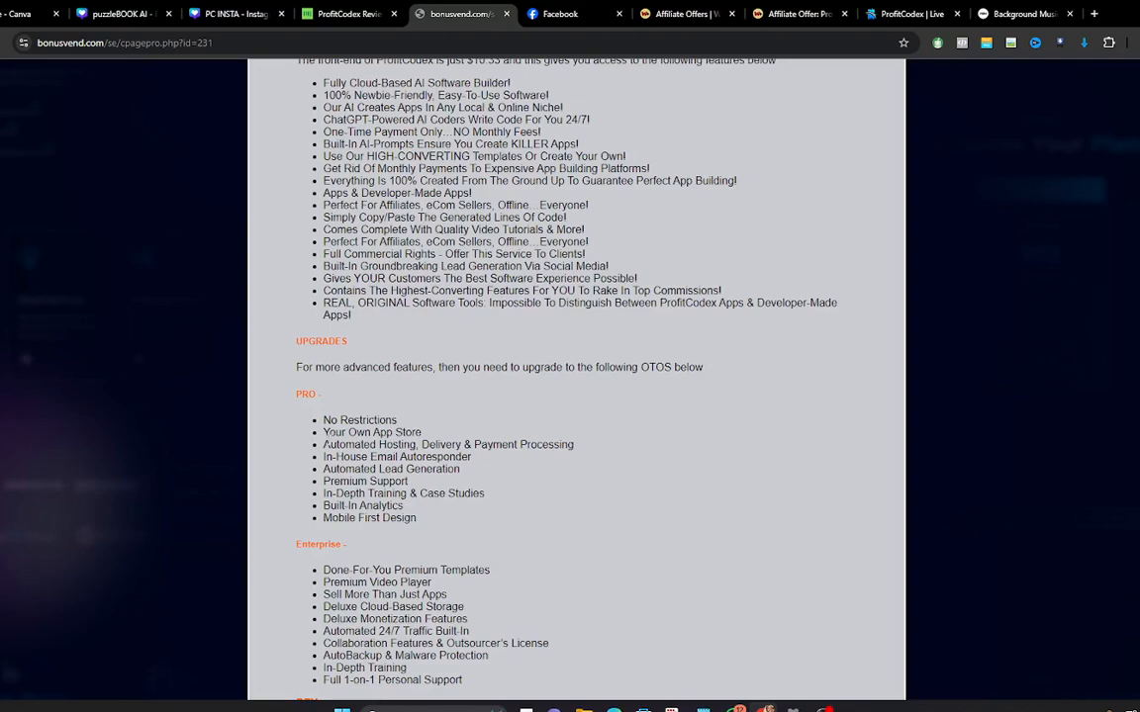
pyautogui.scroll(-3)
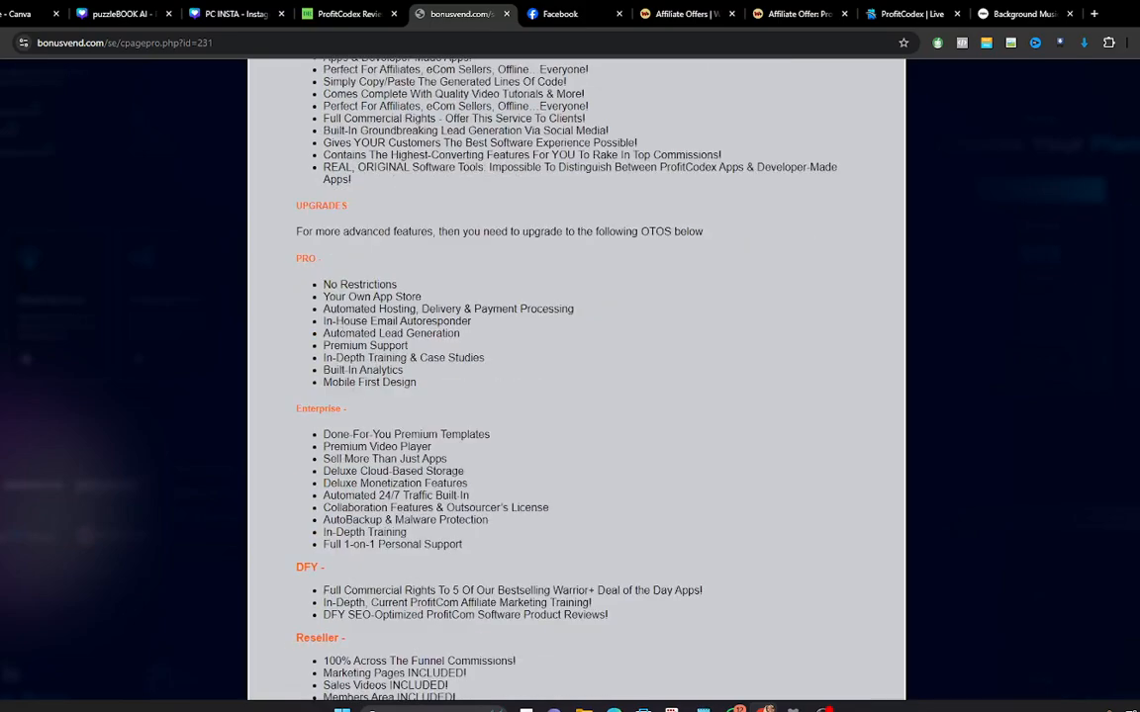
pyautogui.scroll(-3)
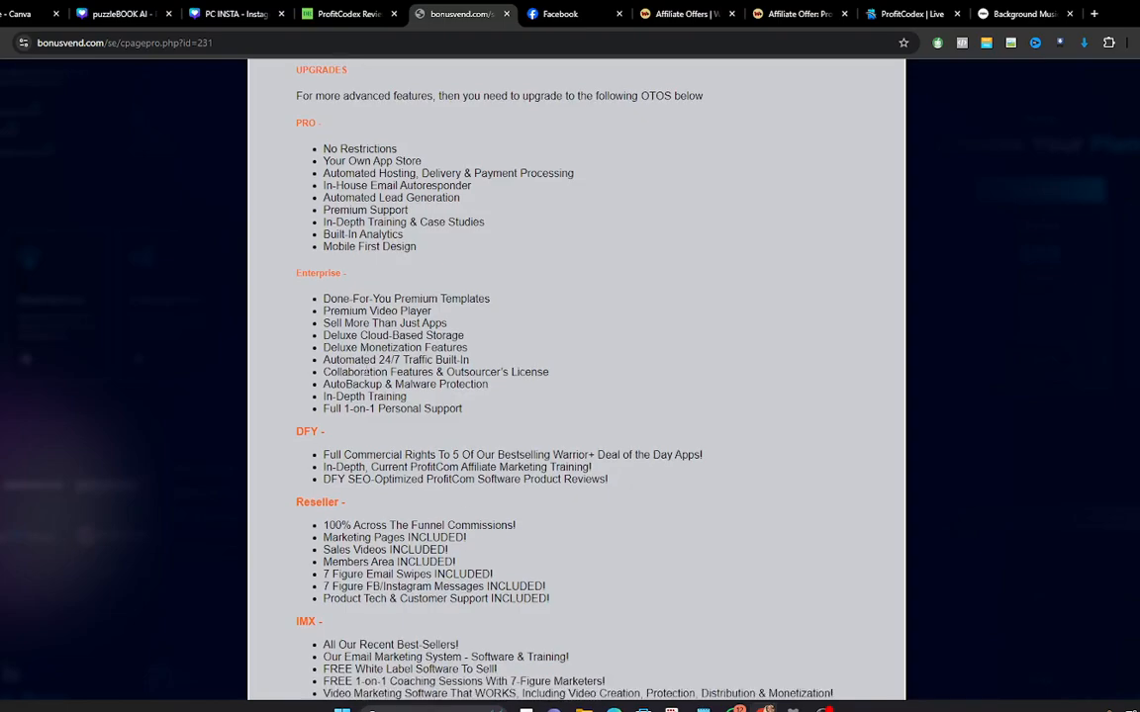
pyautogui.scroll(-3)
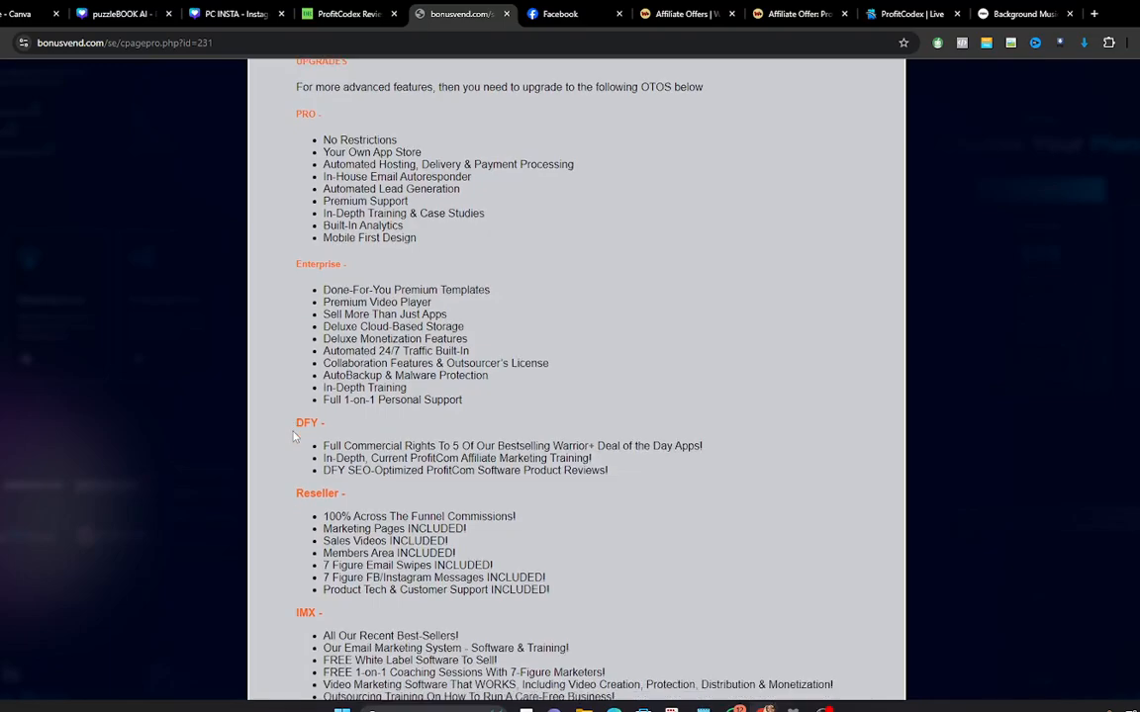
pyautogui.scroll(-3)
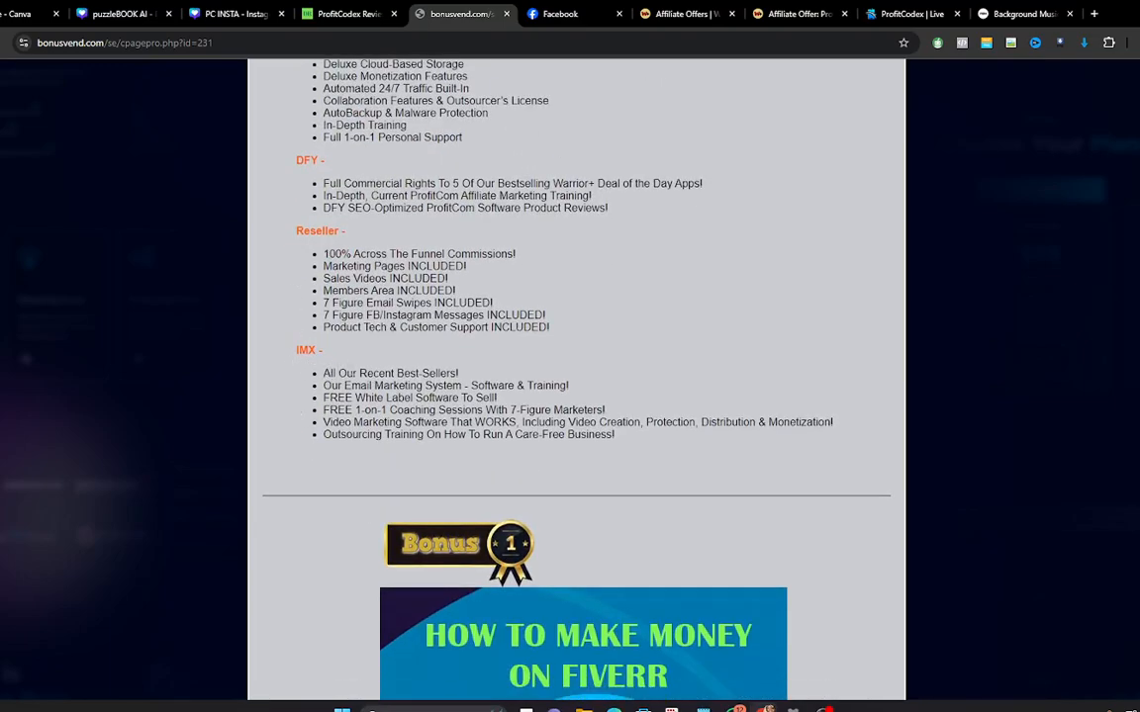
pyautogui.scroll(3)
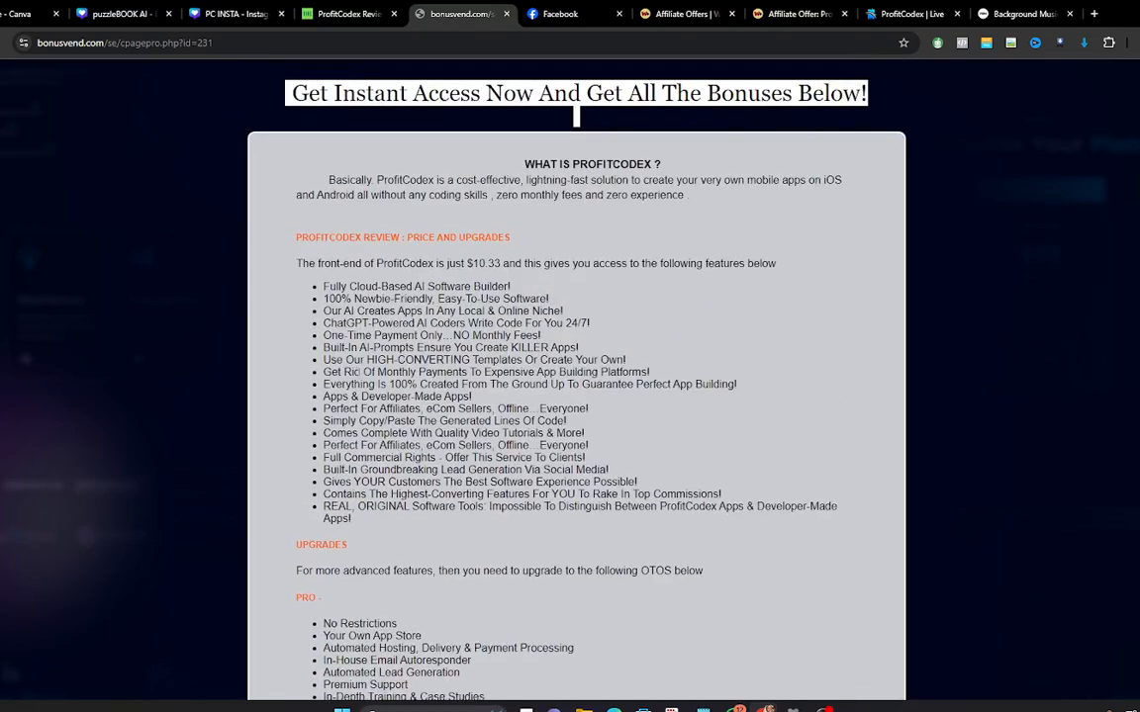
pyautogui.scroll(-3)
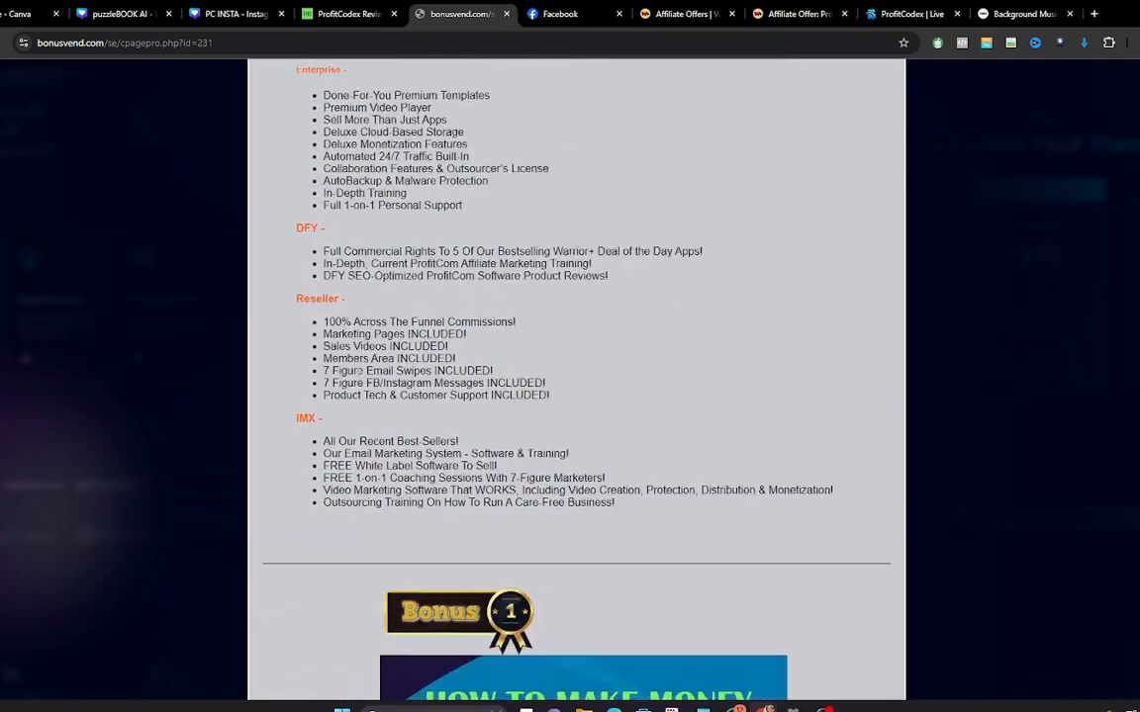
# Step: Read through bonuses 3 to 5 on the bonusvend.com bonus page
pyautogui.scroll(-3)
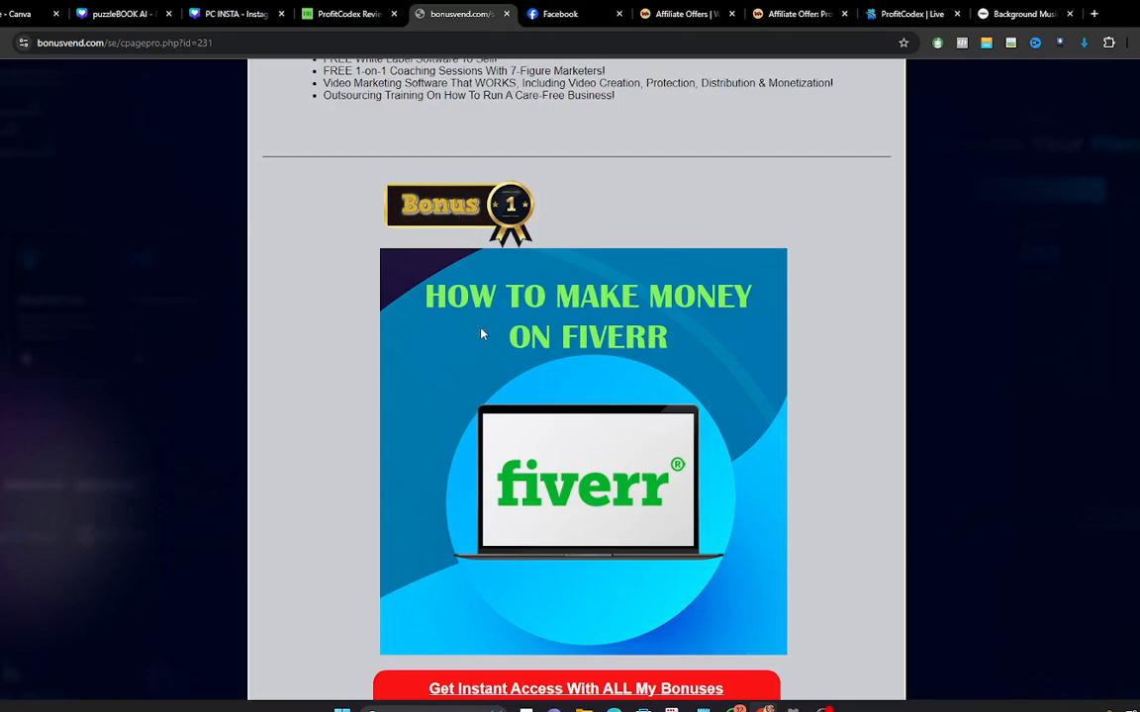
pyautogui.scroll(-3)
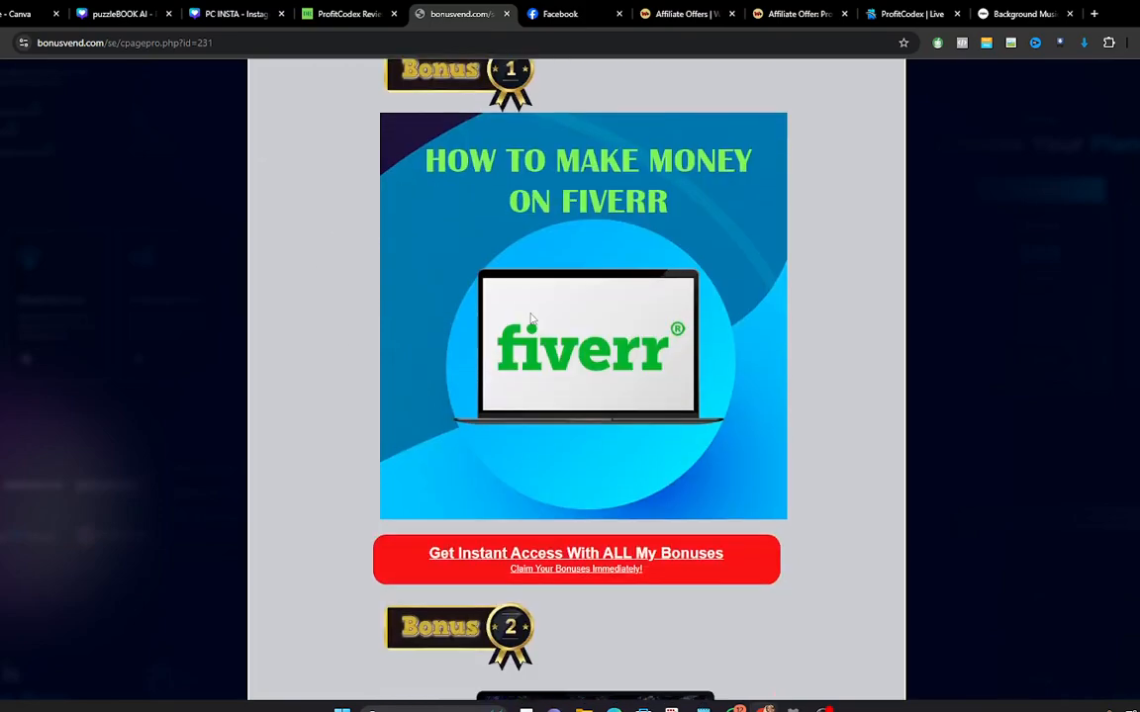
pyautogui.scroll(-3)
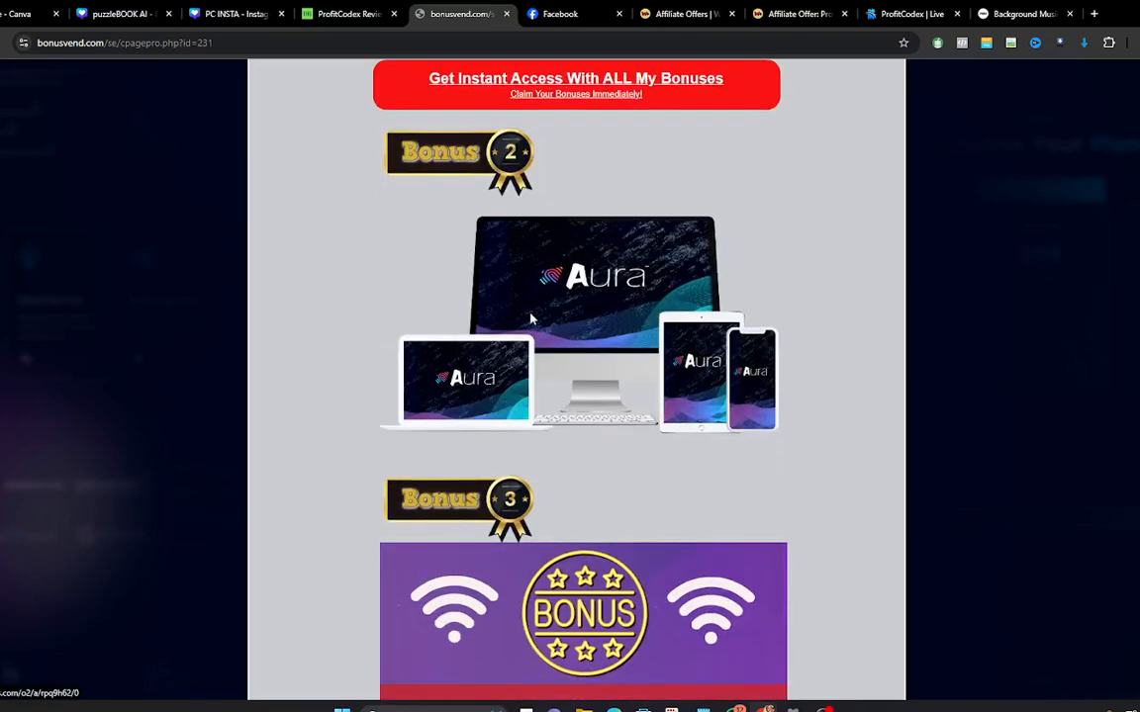
pyautogui.scroll(-3)
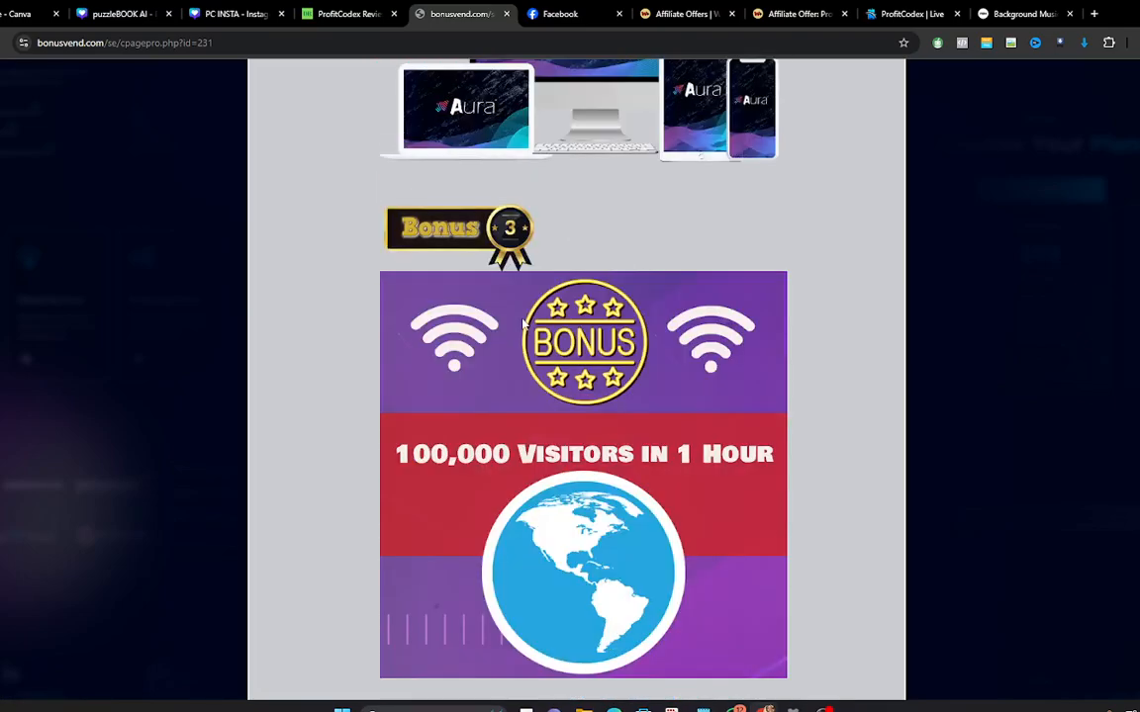
pyautogui.scroll(-3)
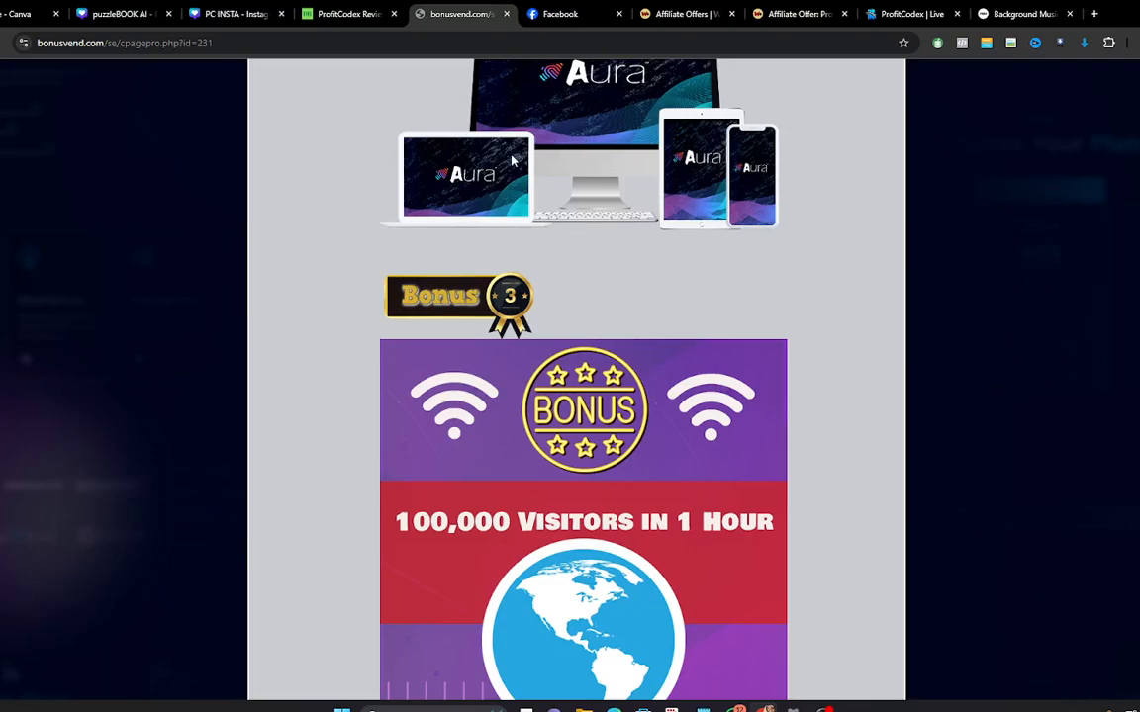
pyautogui.scroll(-3)
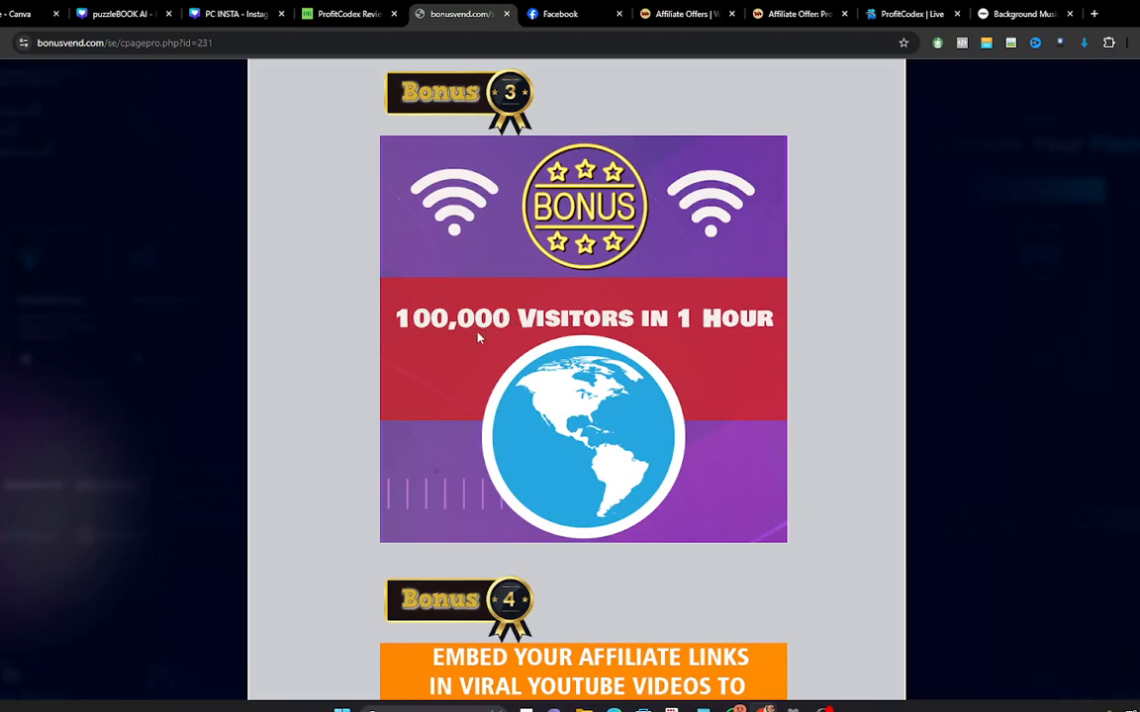
pyautogui.moveTo(481, 333)
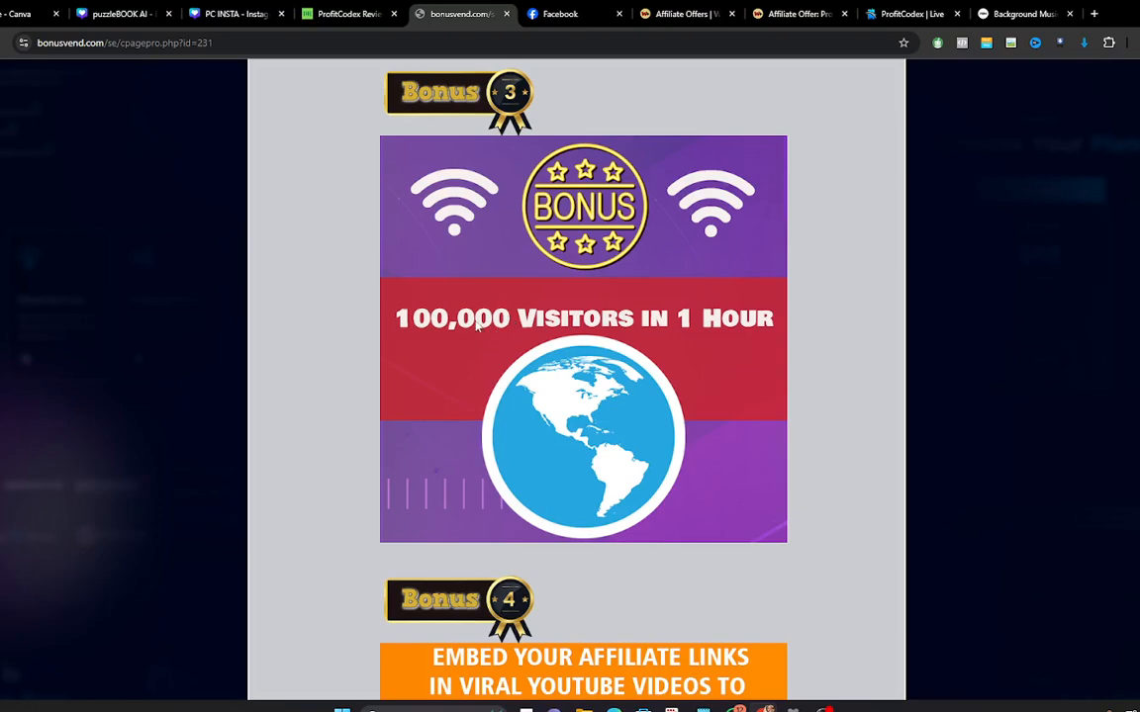
pyautogui.scroll(-3)
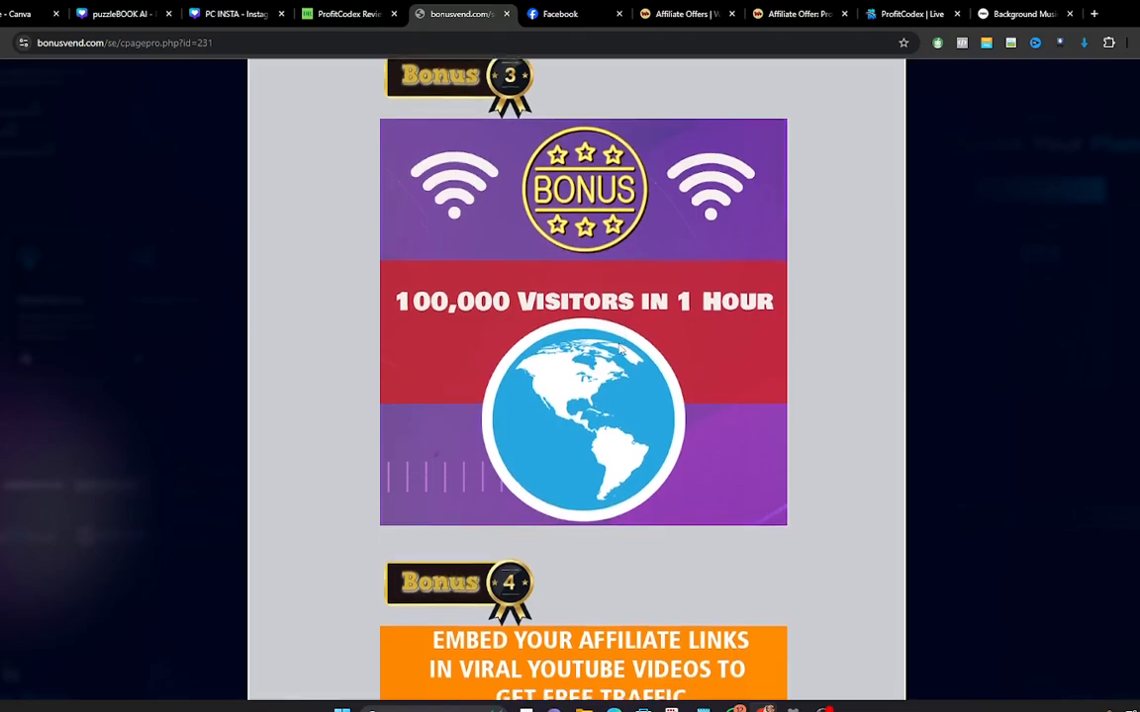
pyautogui.scroll(-3)
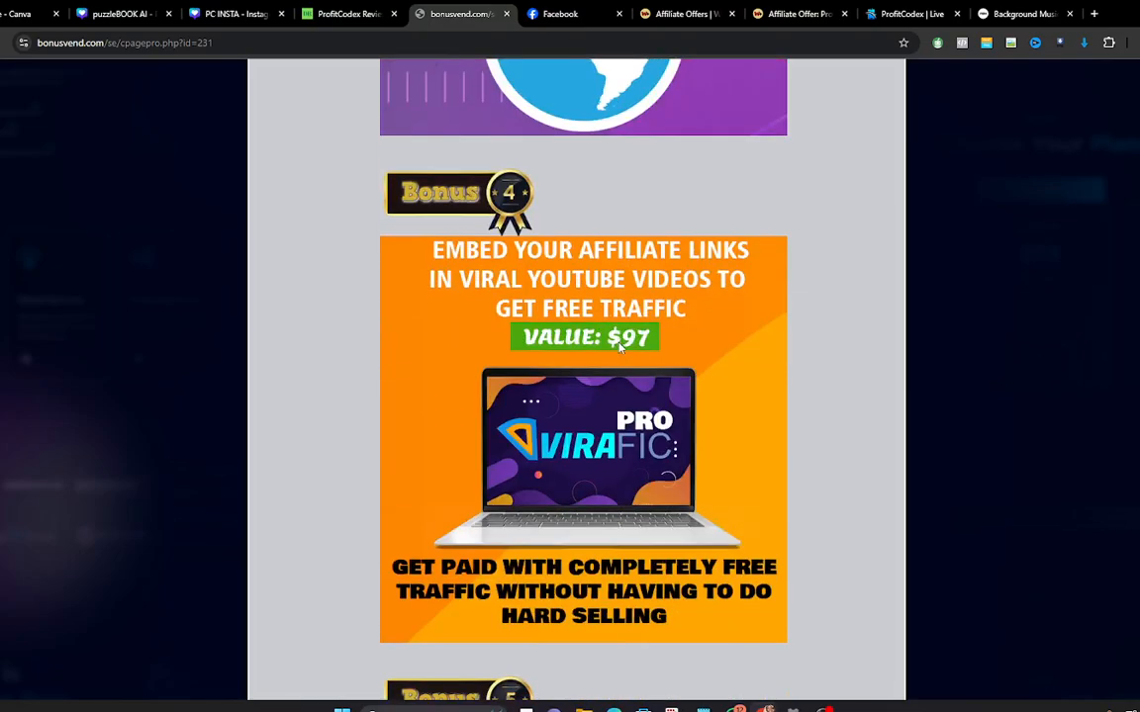
pyautogui.moveTo(526, 305)
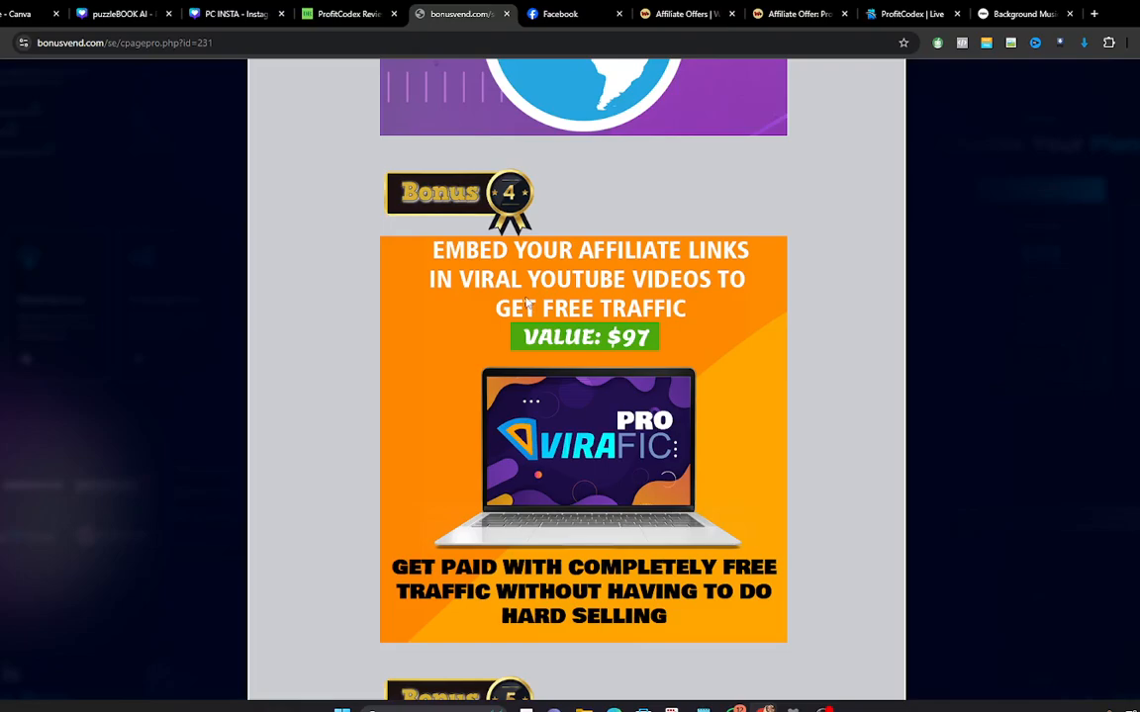
pyautogui.moveTo(471, 295)
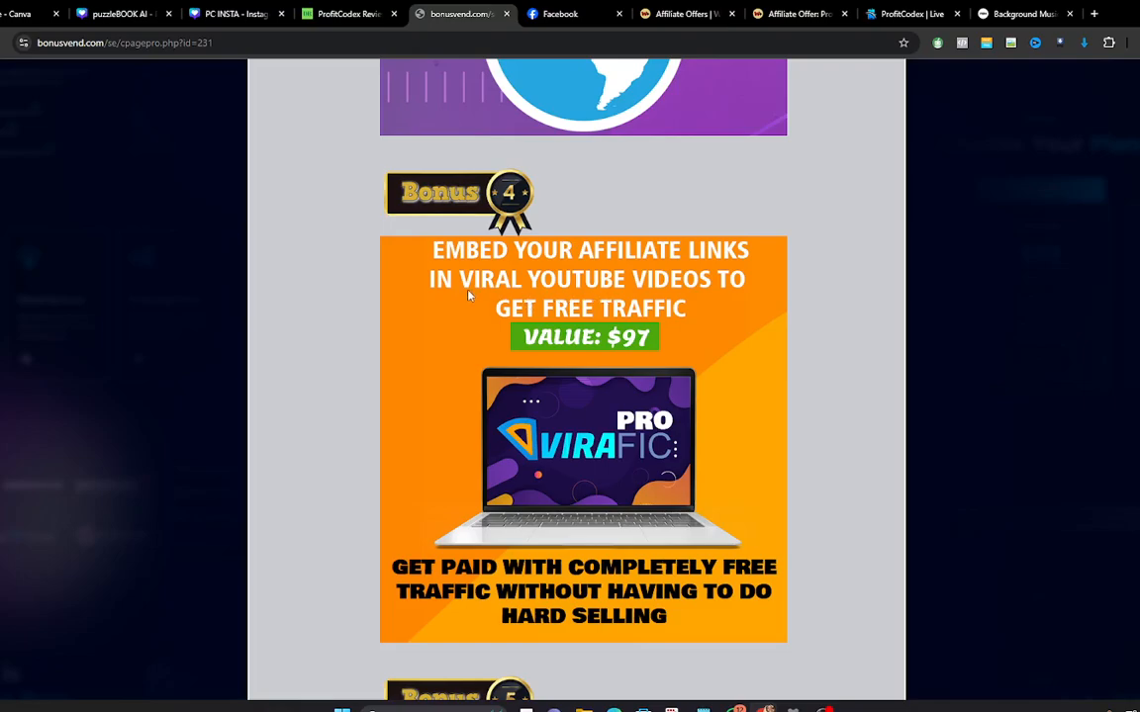
pyautogui.moveTo(585, 301)
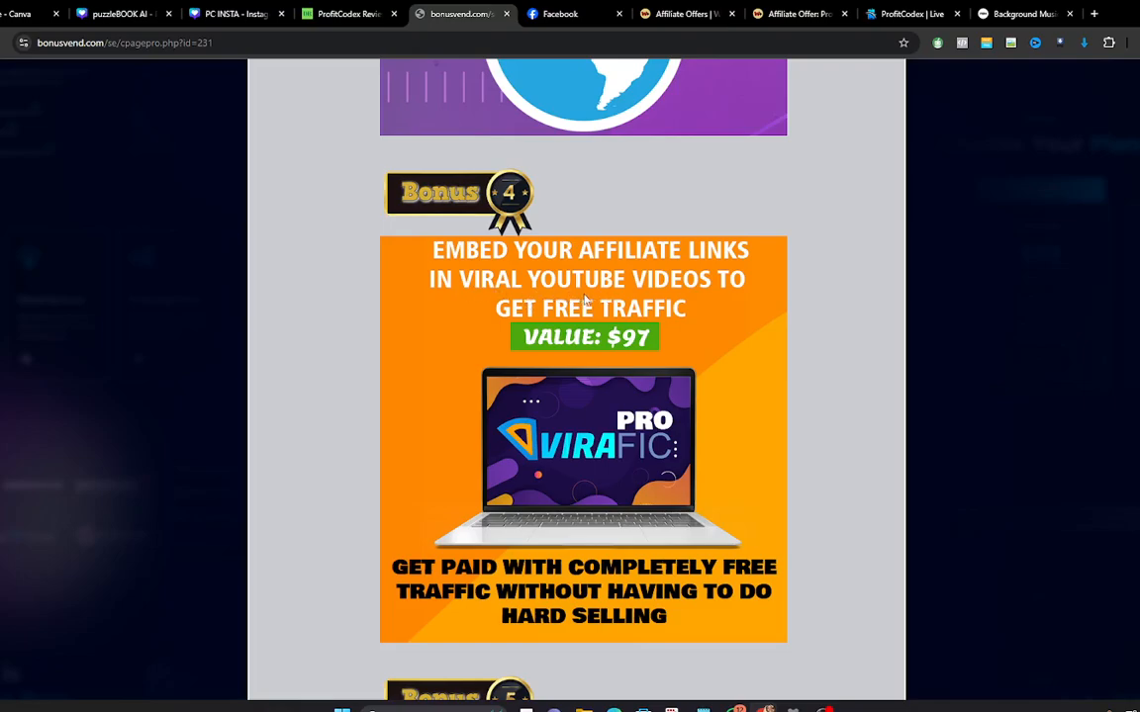
# Step: Read Bonus 6, the $100-per-day affiliate course, and the claim-your-bonuses delivery instructions
pyautogui.scroll(-3)
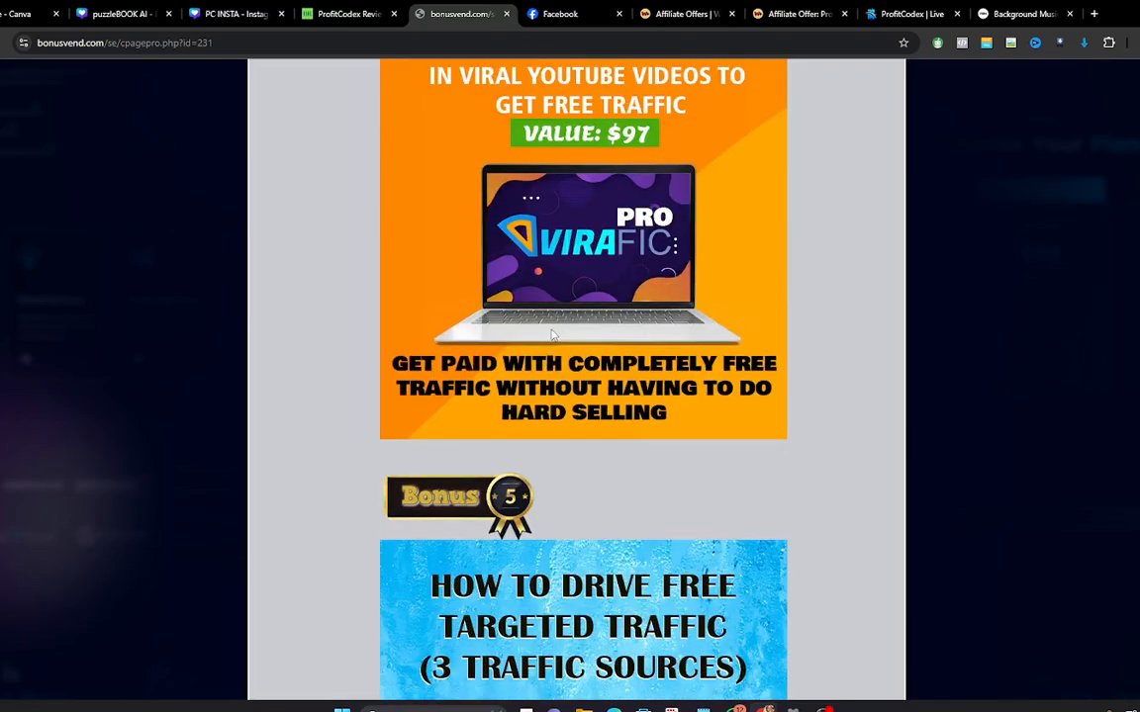
pyautogui.scroll(-3)
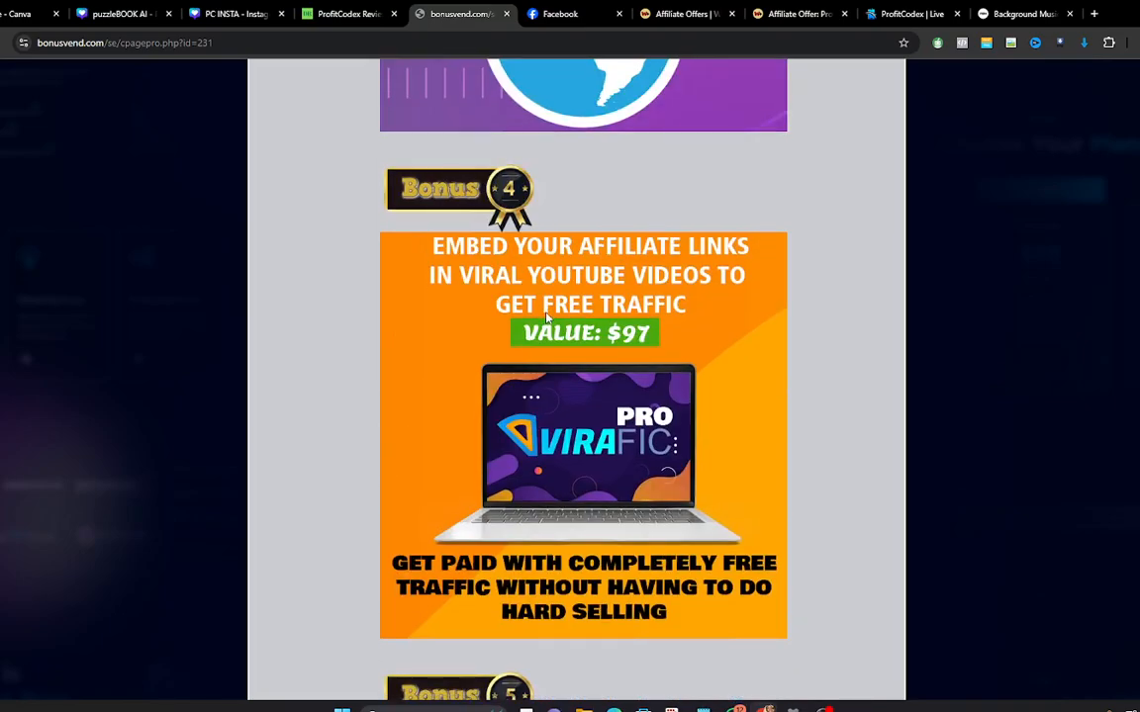
pyautogui.scroll(-3)
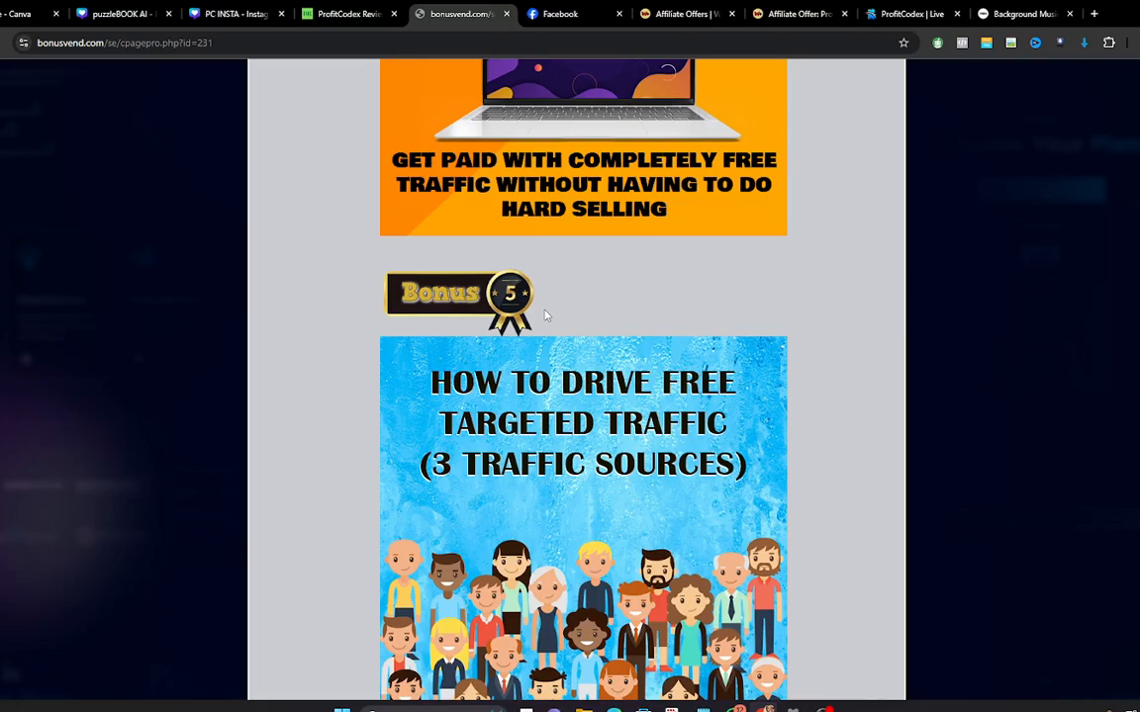
pyautogui.scroll(-3)
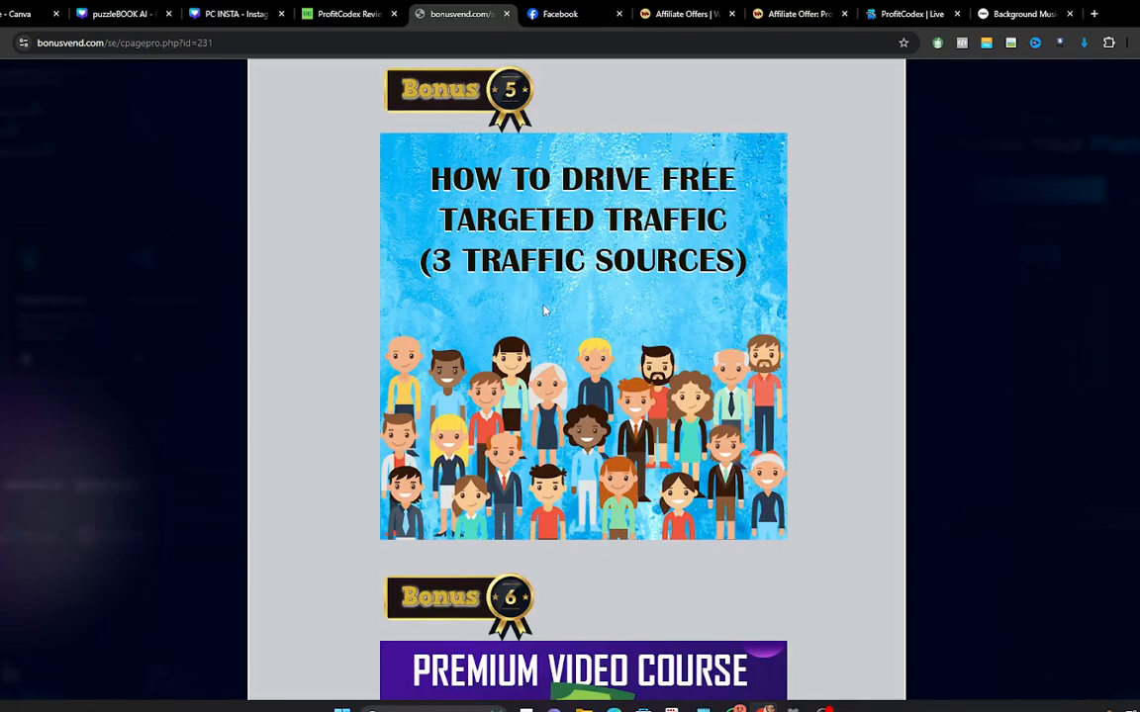
pyautogui.scroll(-3)
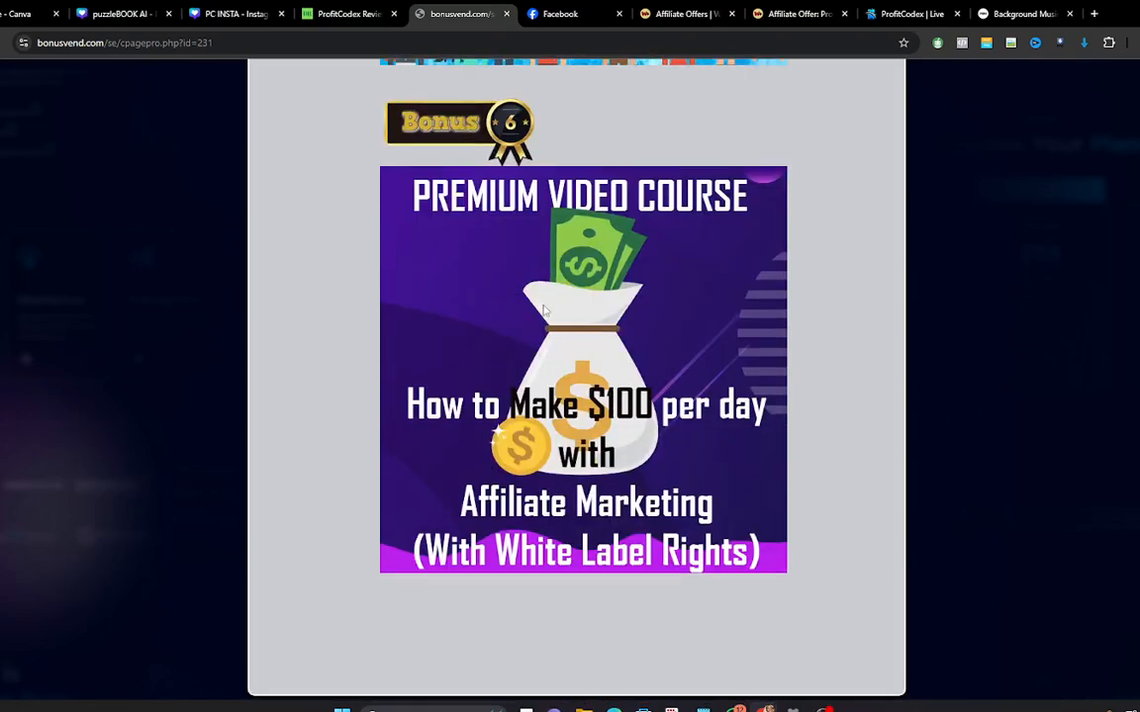
pyautogui.moveTo(492, 219)
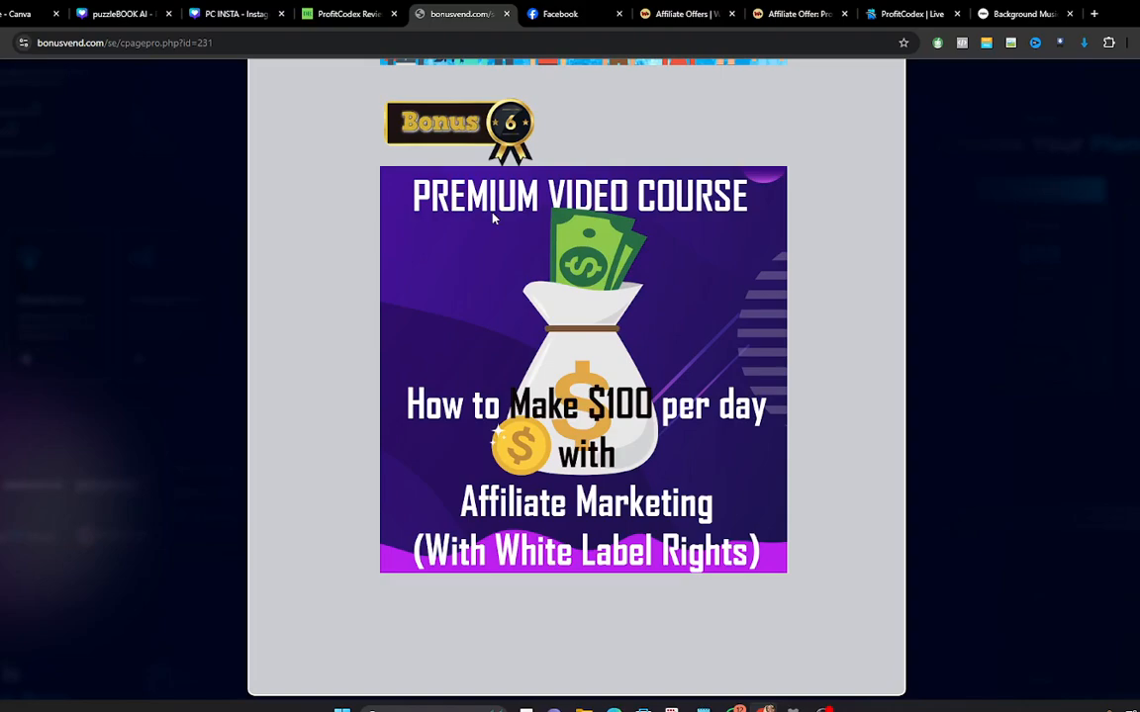
pyautogui.moveTo(494, 216)
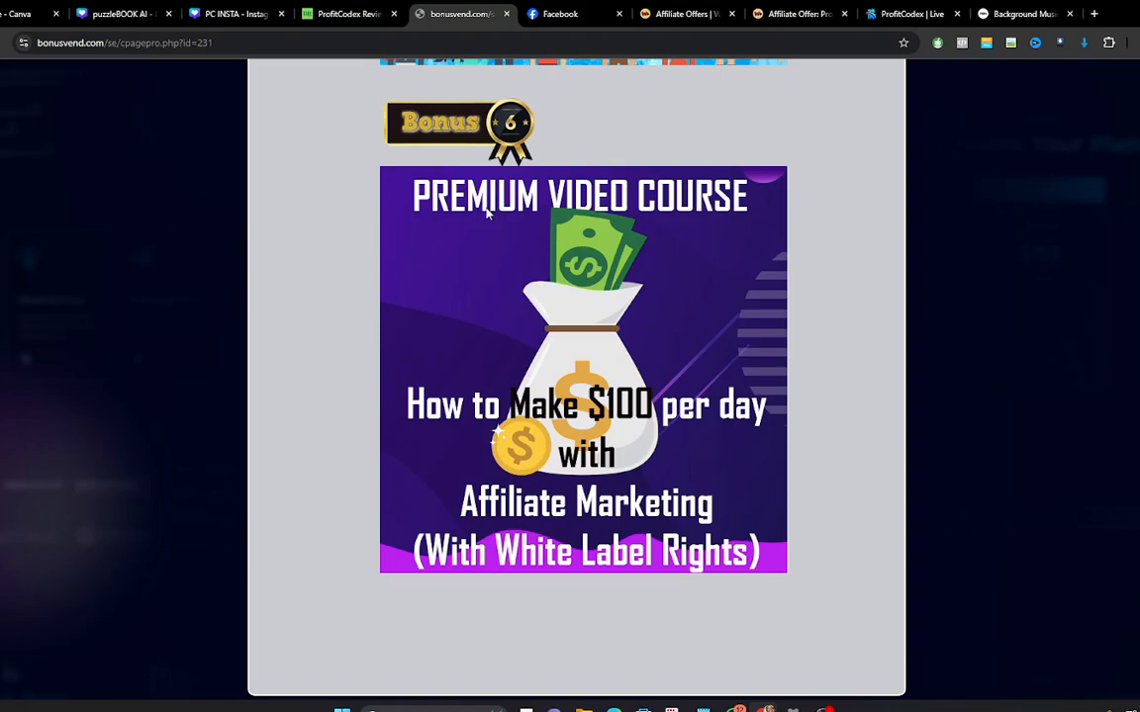
pyautogui.moveTo(615, 423)
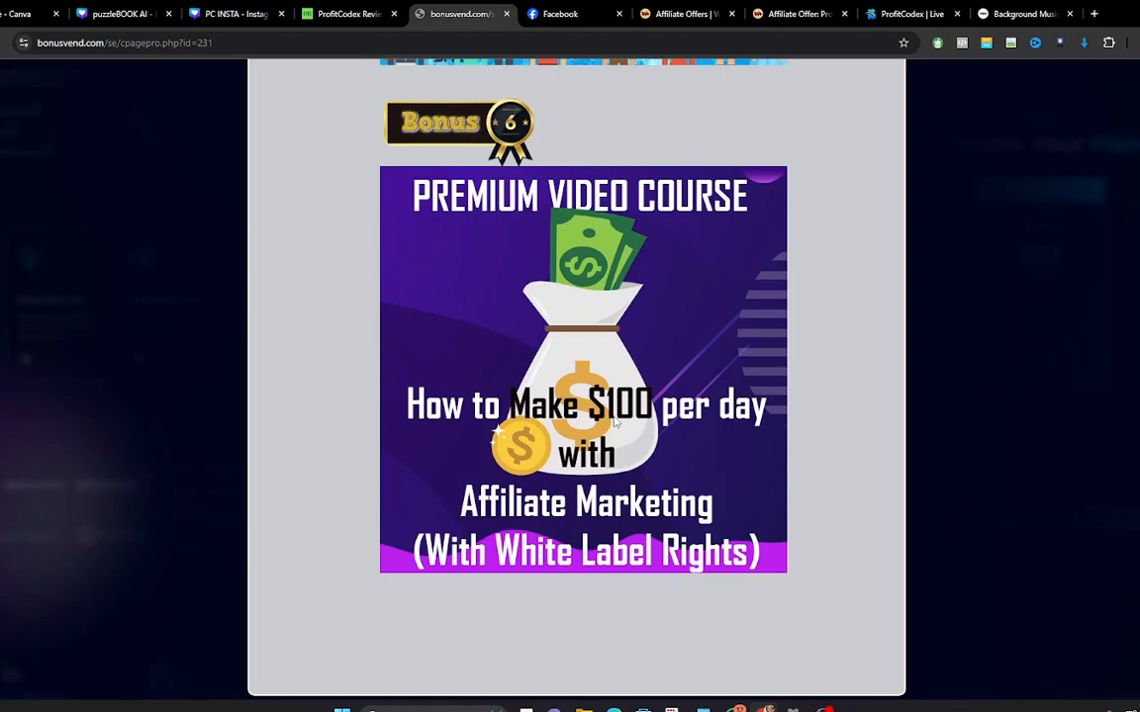
pyautogui.scroll(-3)
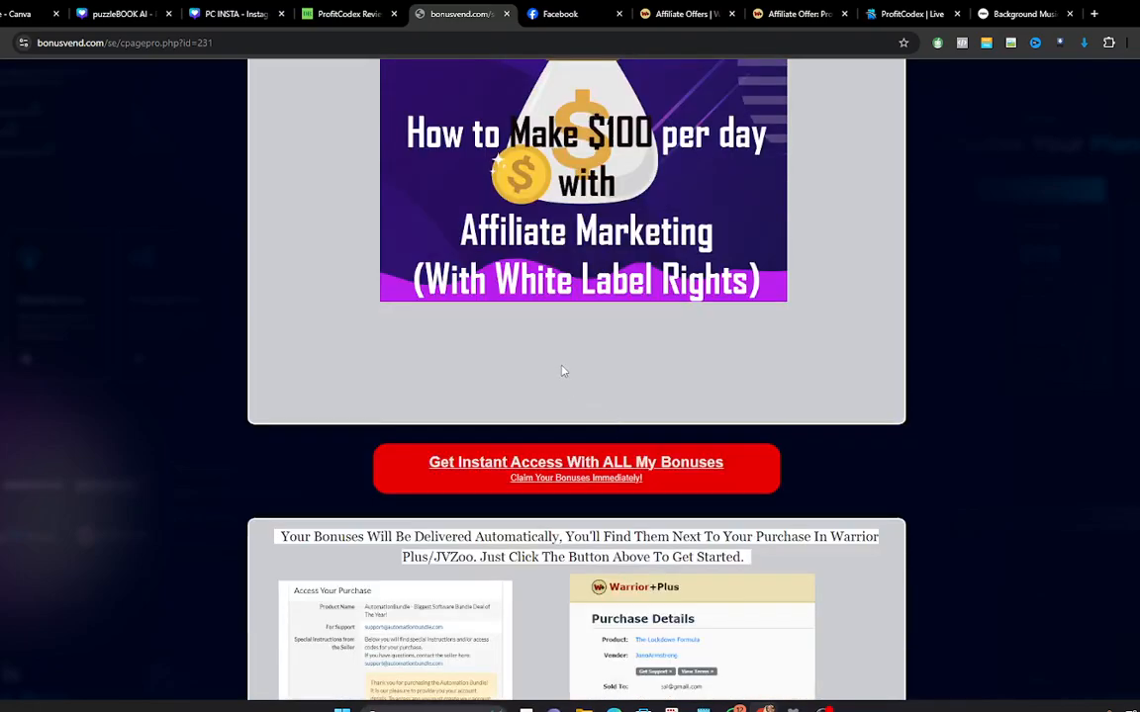
pyautogui.scroll(-3)
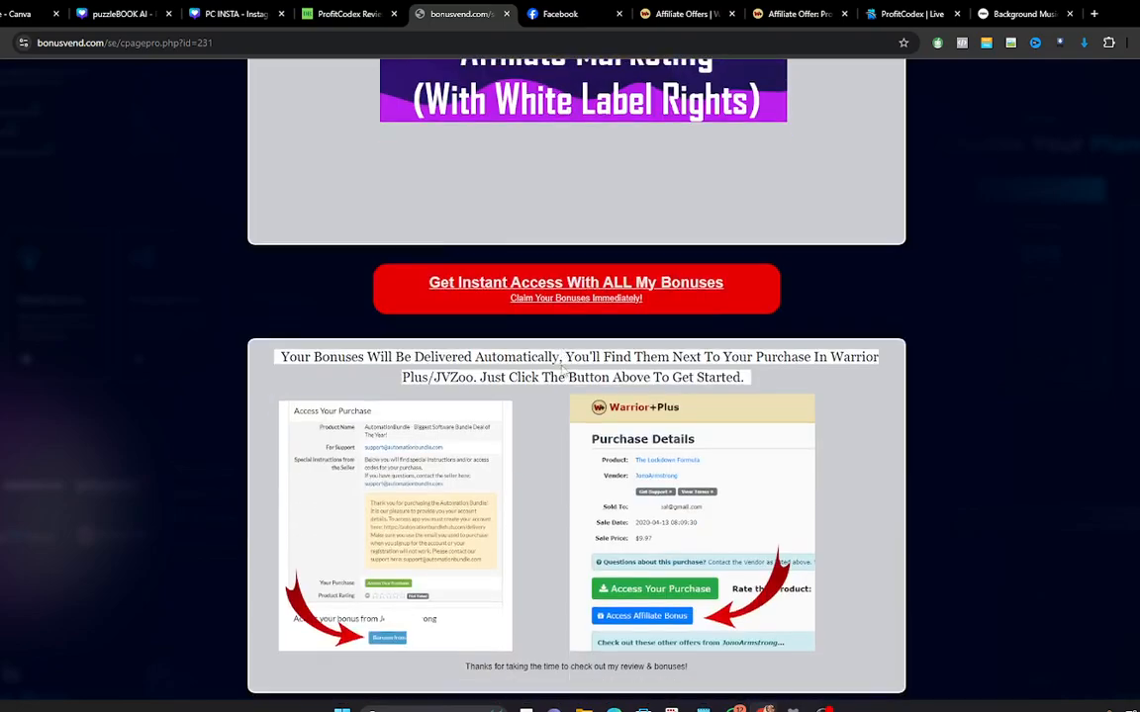
pyautogui.moveTo(499, 316)
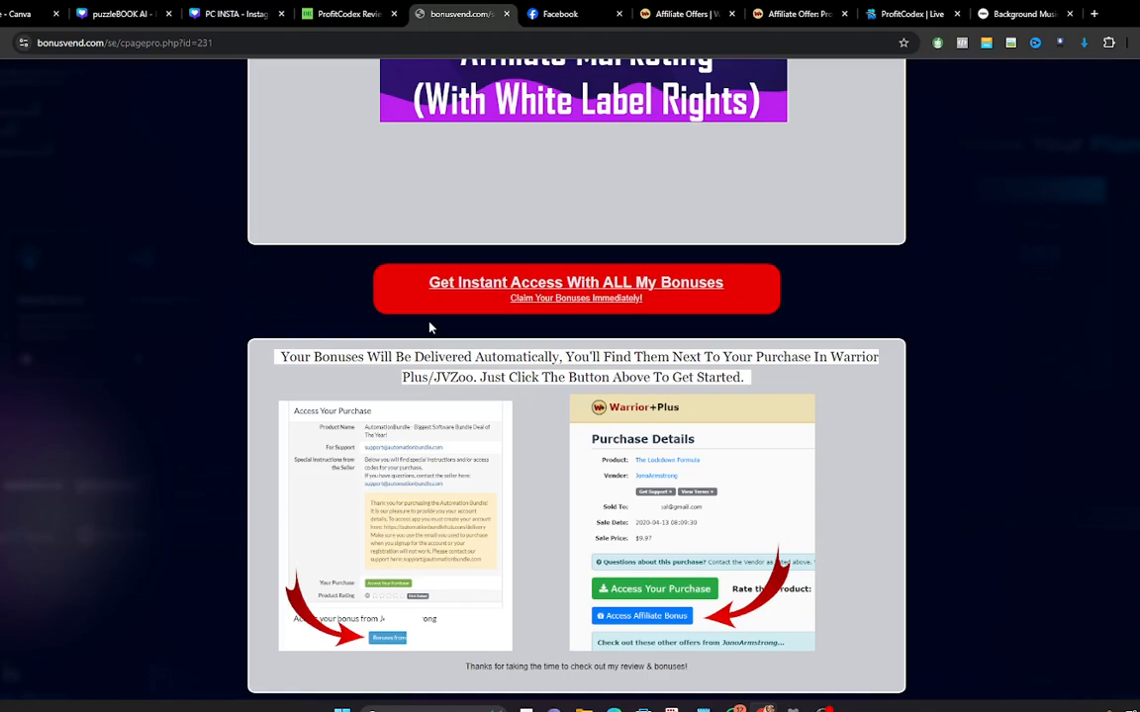
pyautogui.moveTo(611, 447)
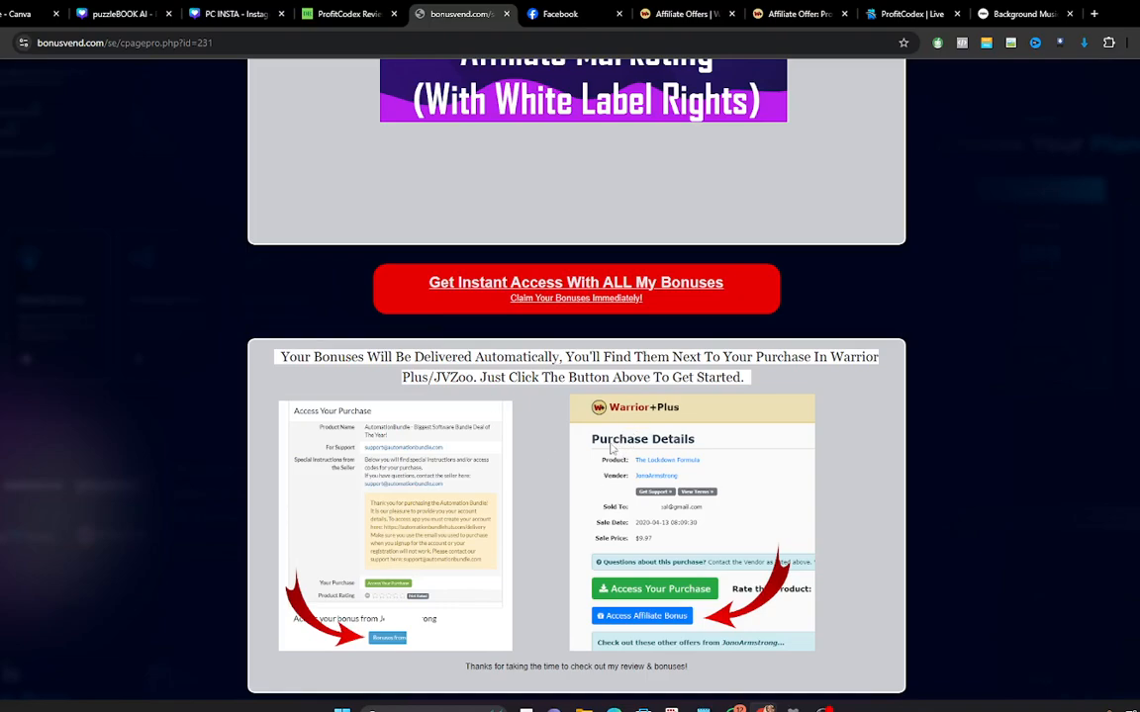
pyautogui.moveTo(635, 526)
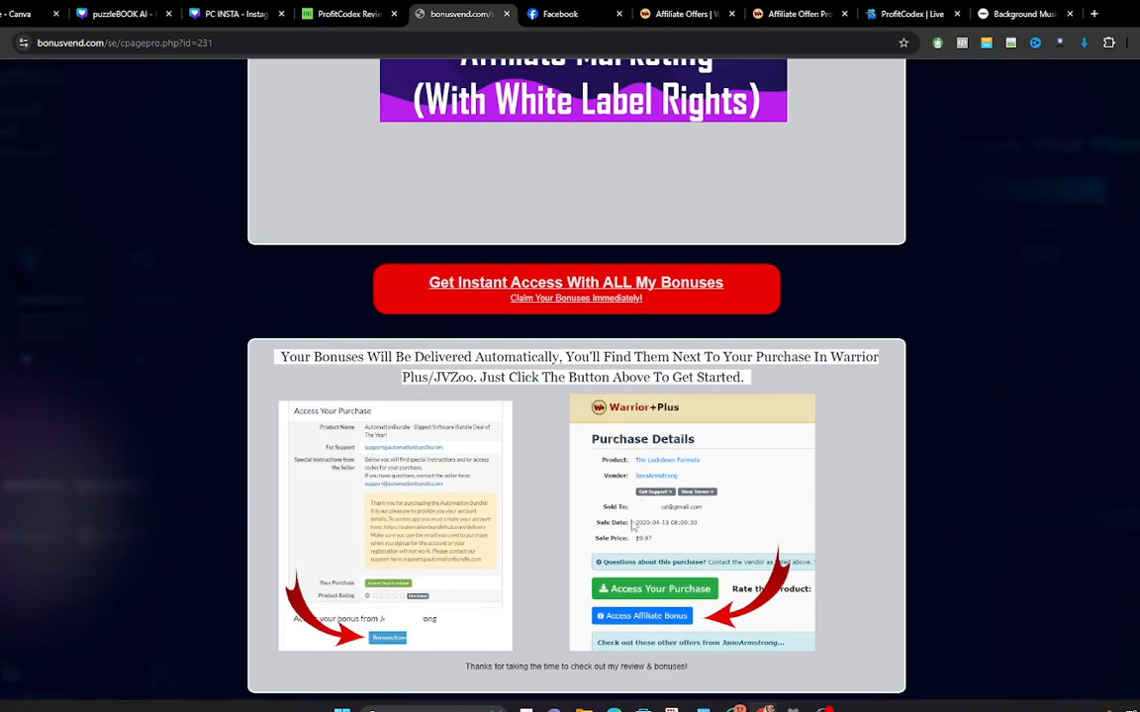
pyautogui.moveTo(668, 627)
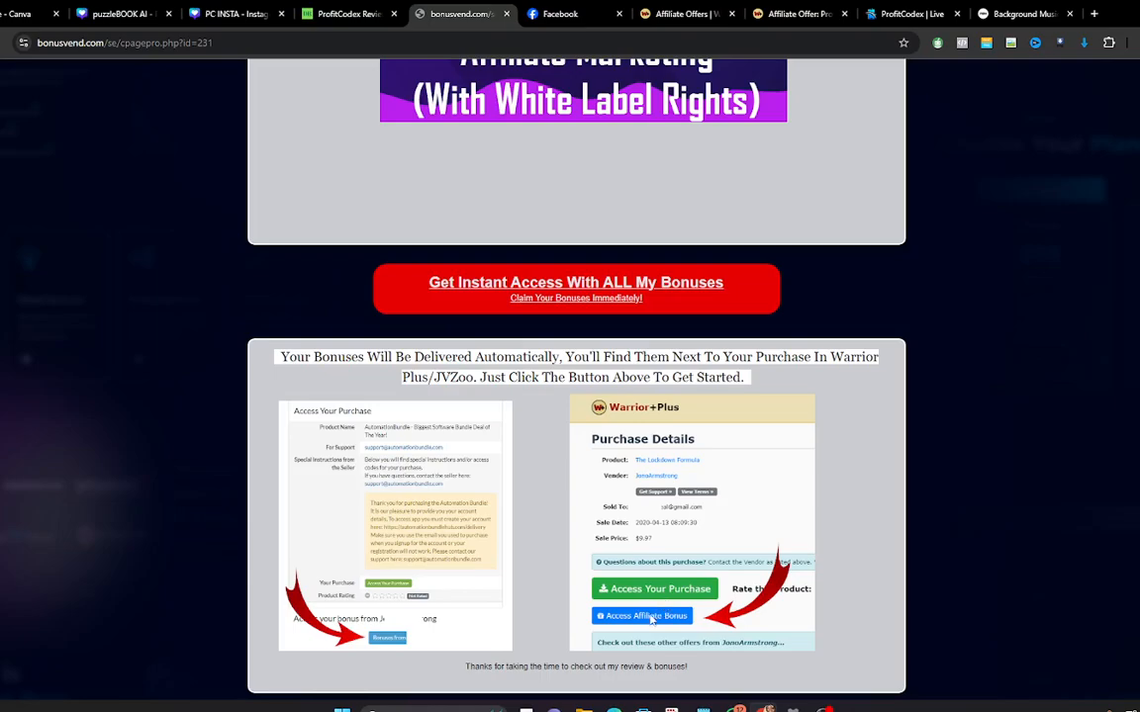
# Step: Return to the Mega Bonus Bundle header with its expiry countdown at the top of the page
pyautogui.scroll(3)
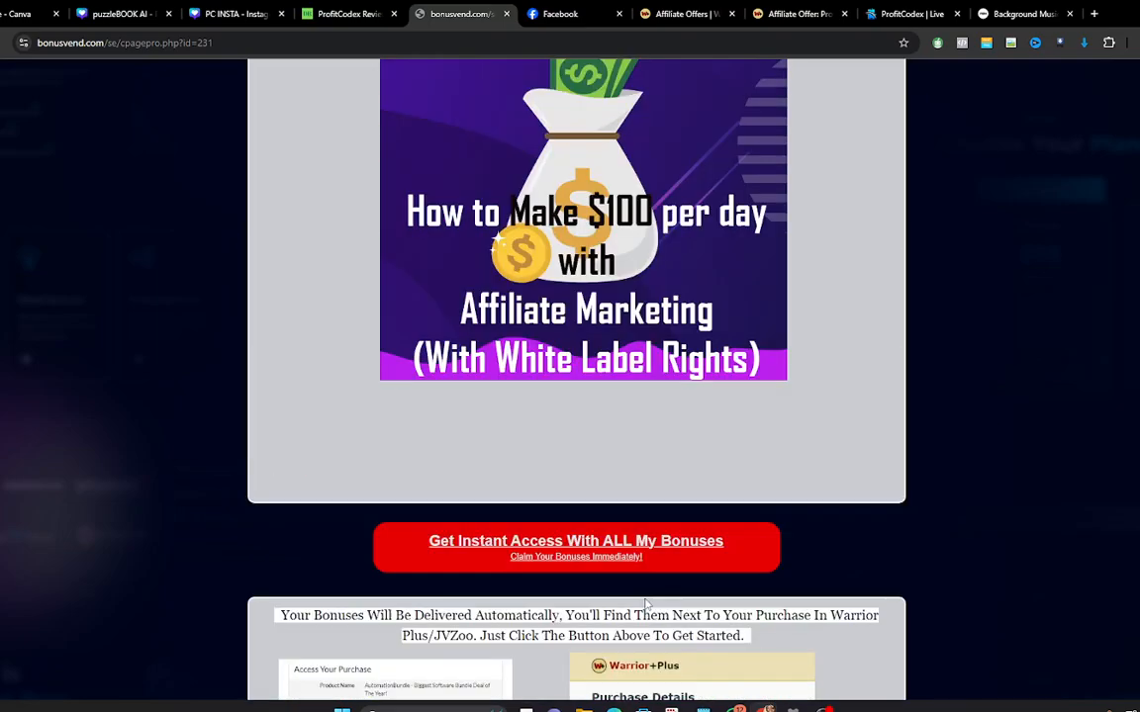
pyautogui.scroll(-3)
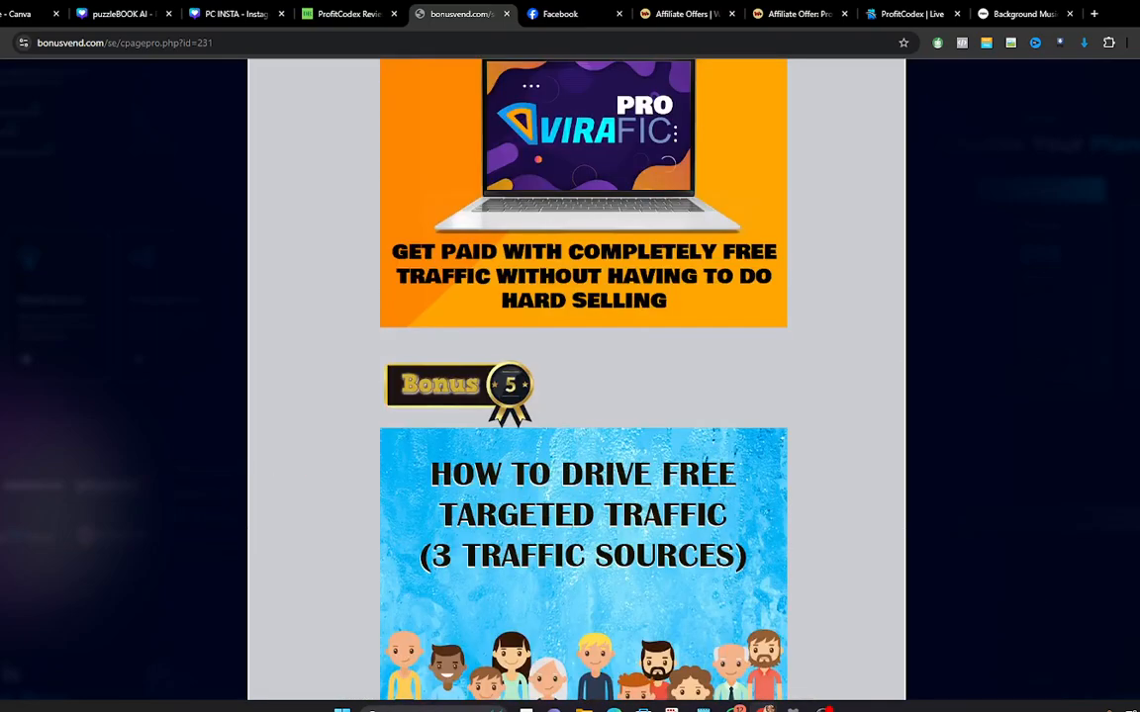
pyautogui.scroll(-3)
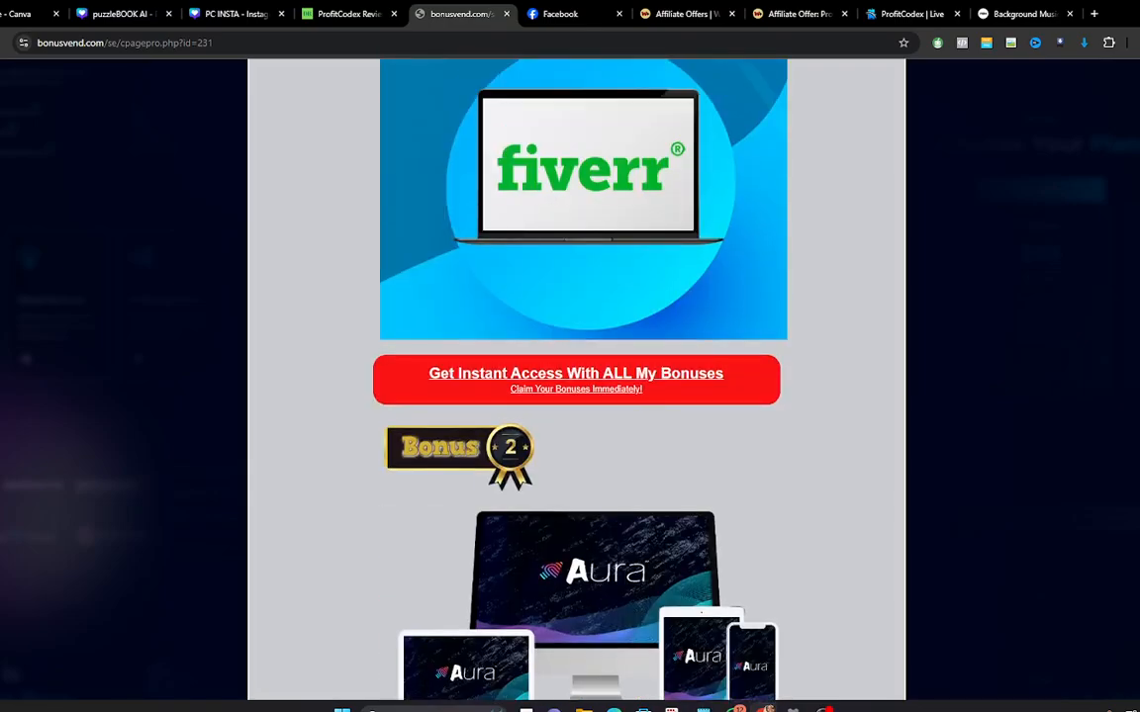
pyautogui.scroll(-3)
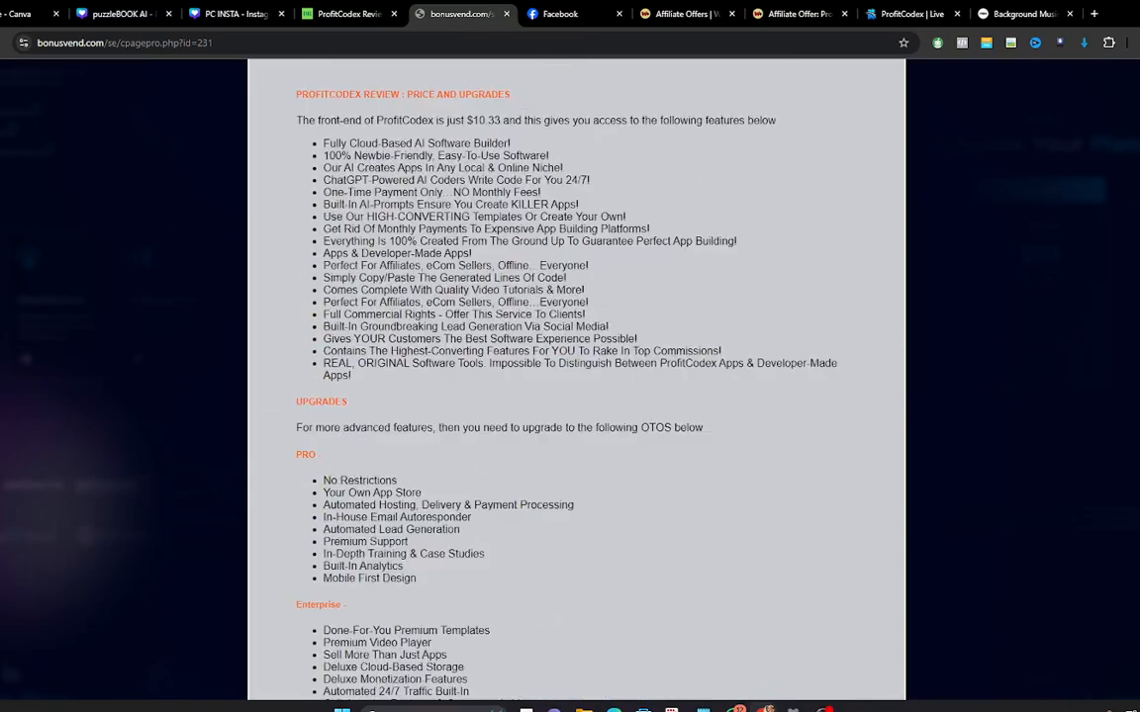
pyautogui.scroll(3)
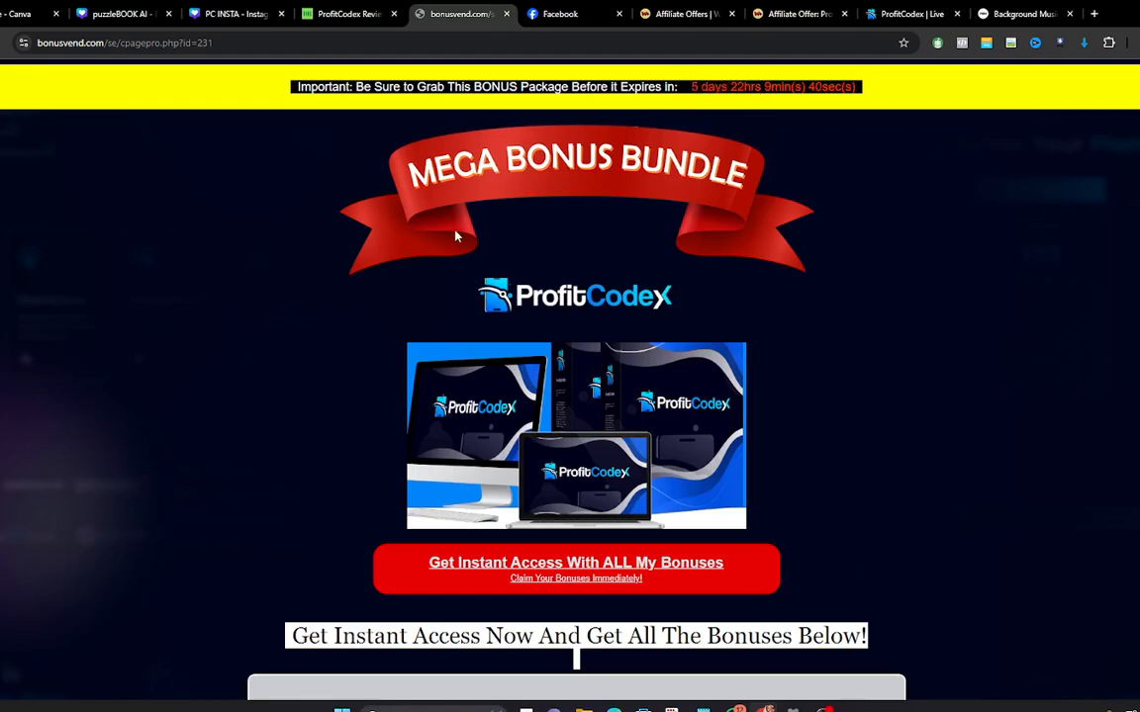
pyautogui.moveTo(459, 216)
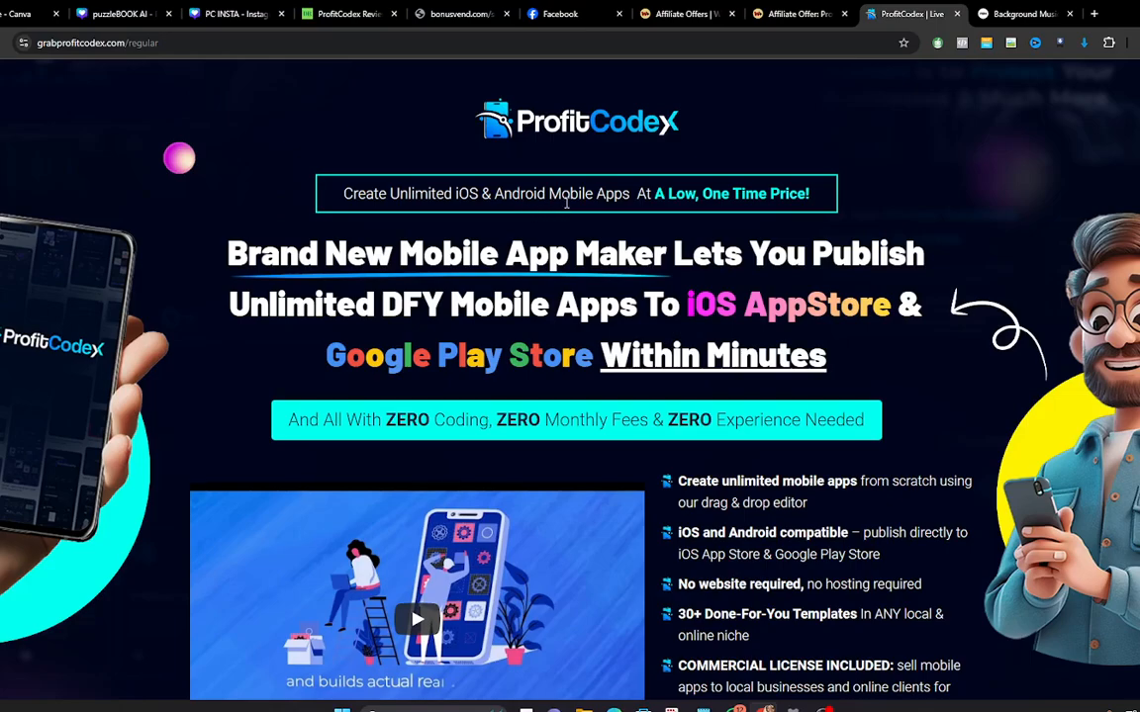
pyautogui.moveTo(703, 198)
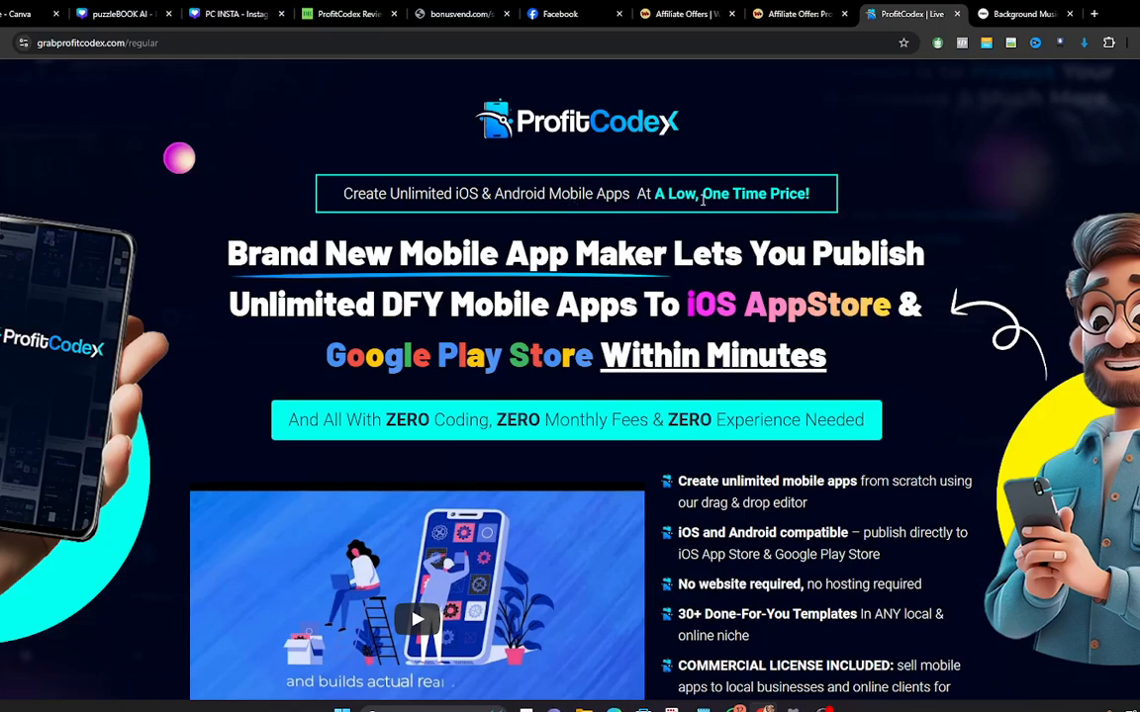
pyautogui.moveTo(199, 315)
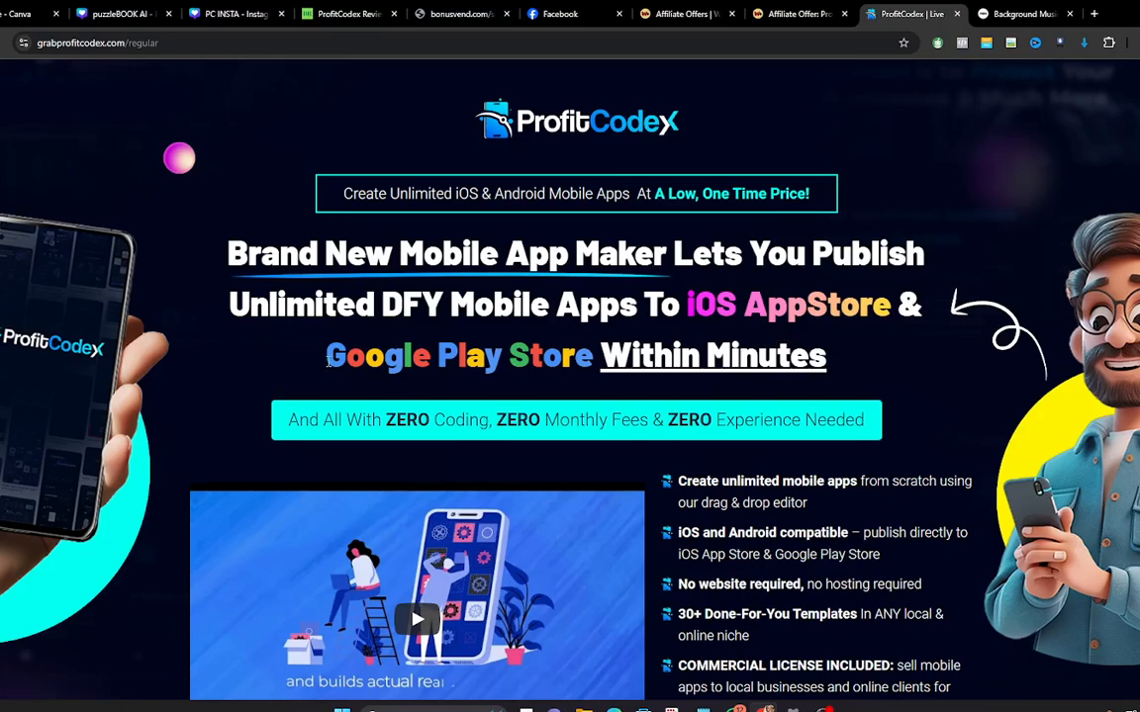
pyautogui.moveTo(669, 382)
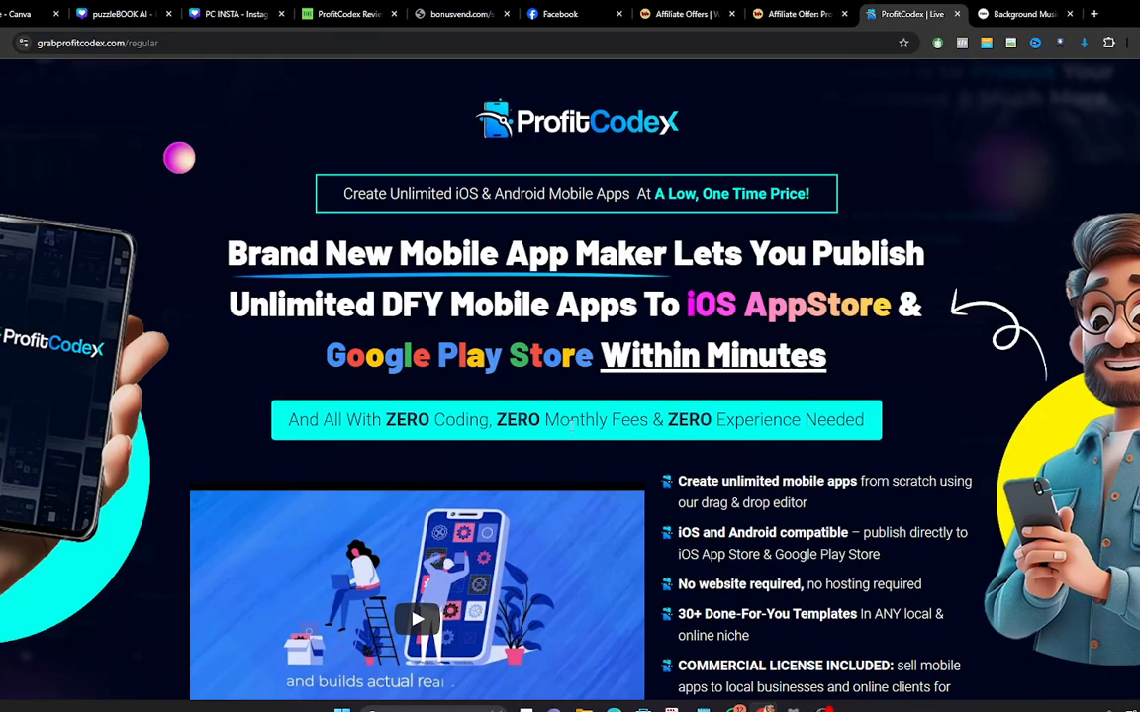
# Step: Bring the grabprofitcodex.com feature bullets and $10.35 Add to Cart box into view
pyautogui.scroll(-3)
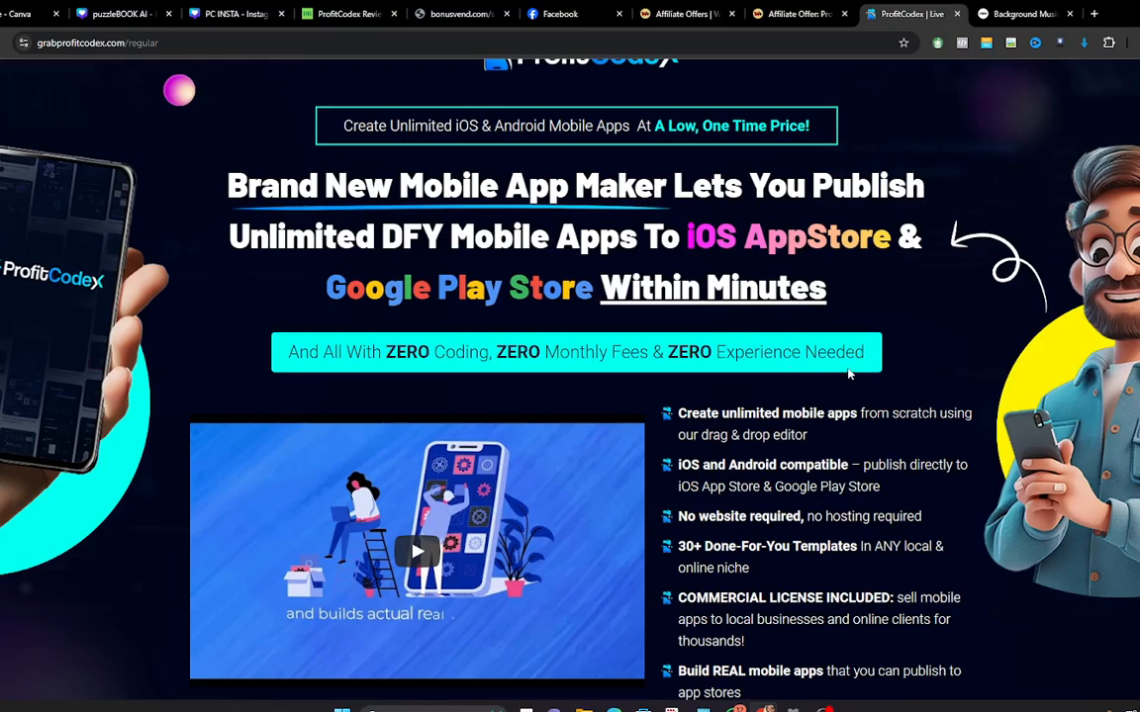
pyautogui.scroll(-3)
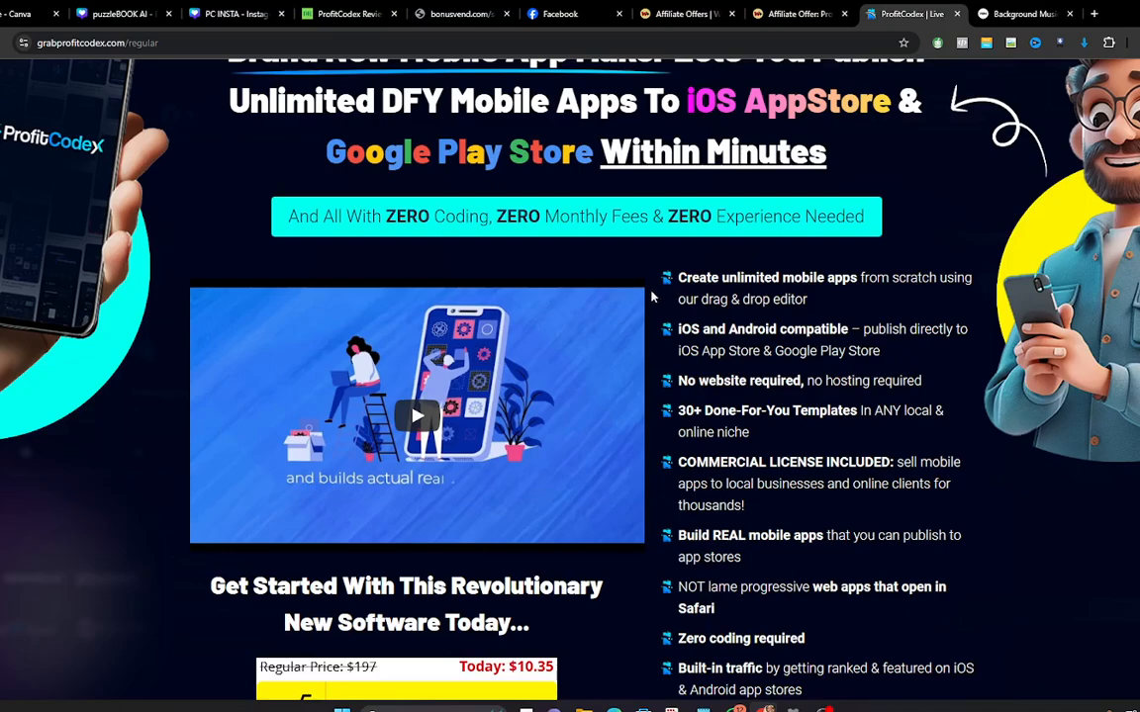
pyautogui.moveTo(843, 300)
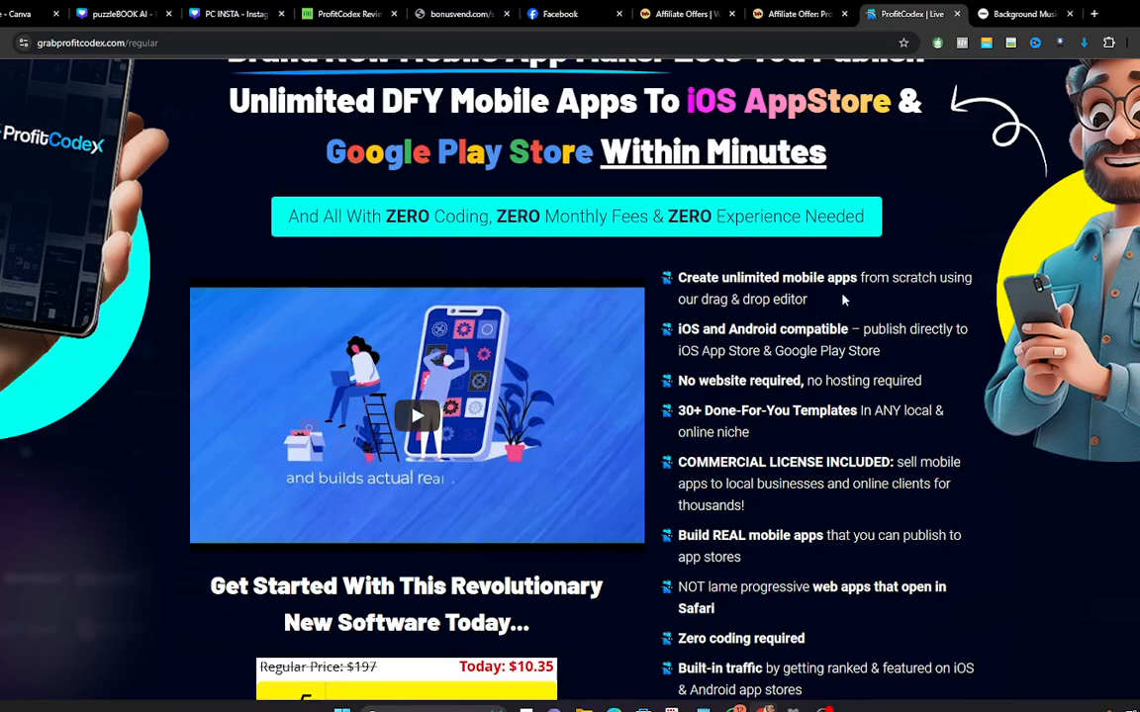
pyautogui.moveTo(716, 316)
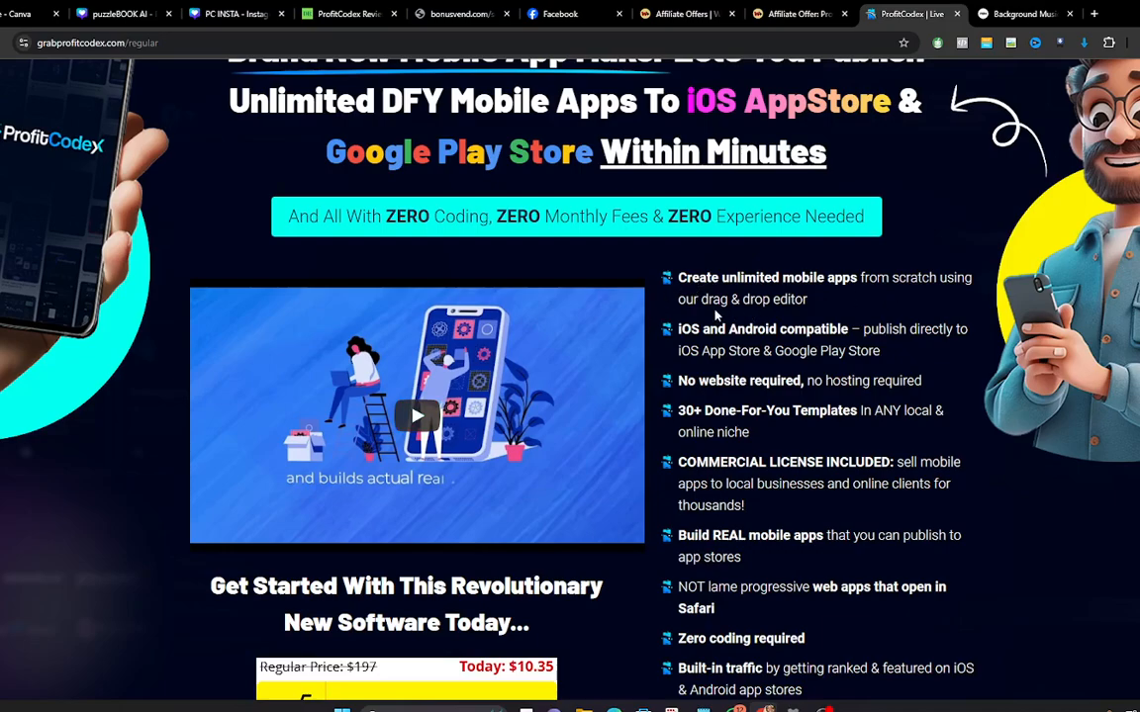
pyautogui.moveTo(807, 315)
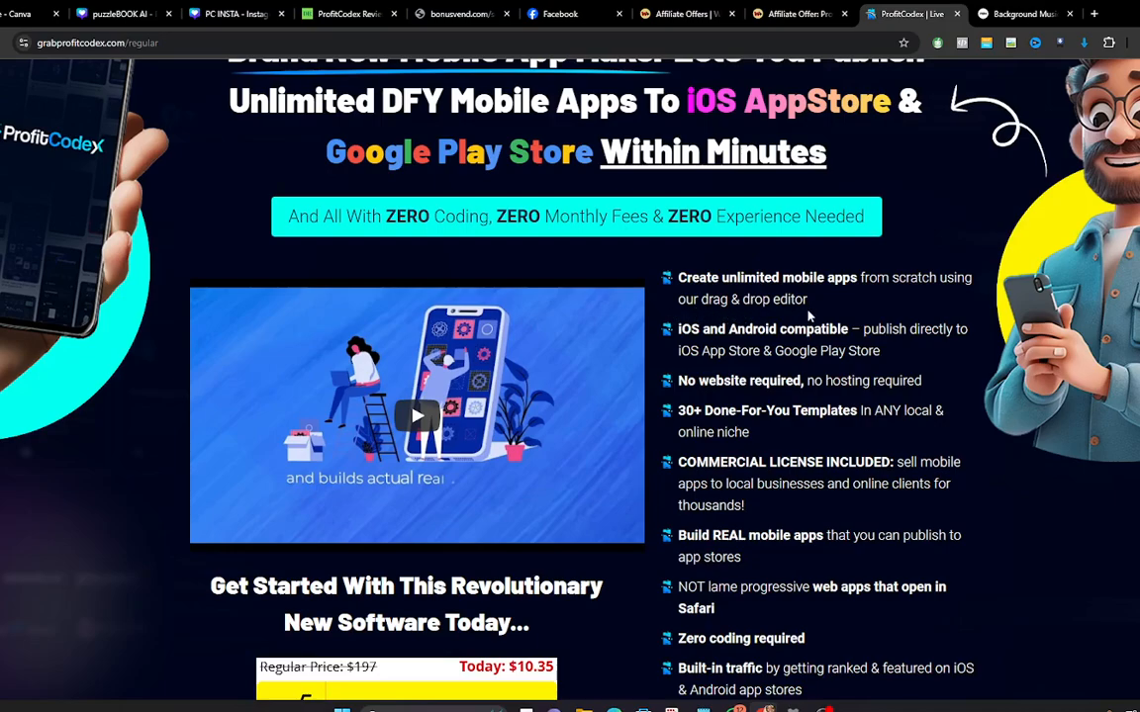
pyautogui.scroll(-3)
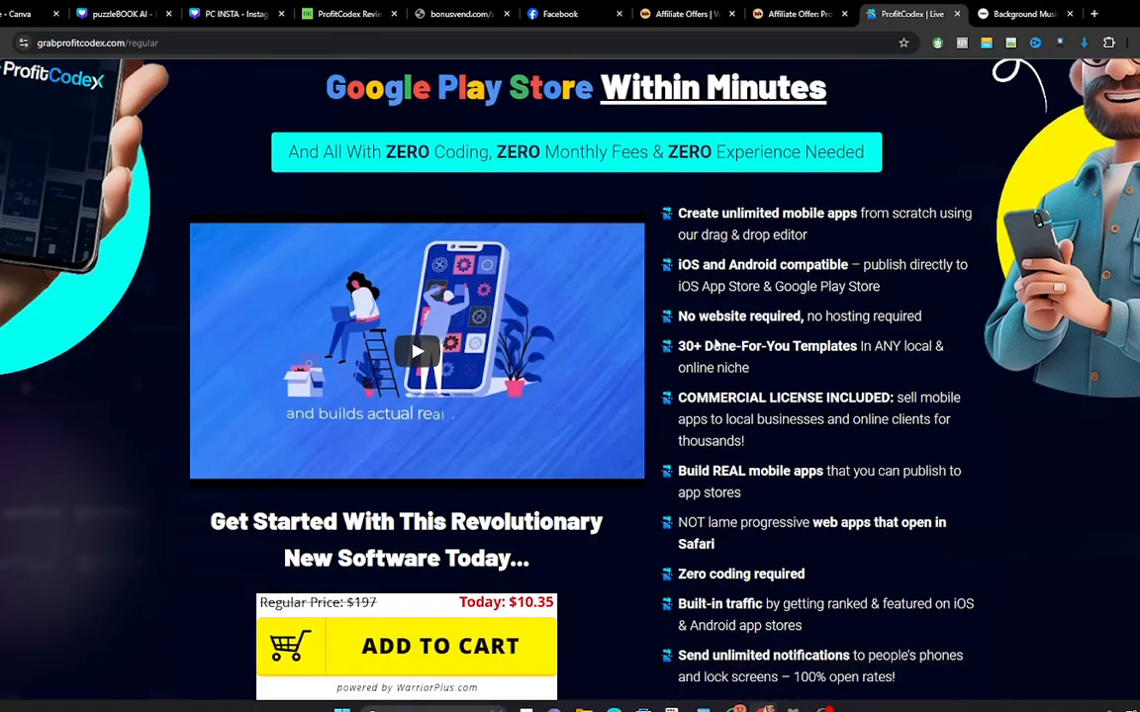
pyautogui.scroll(-3)
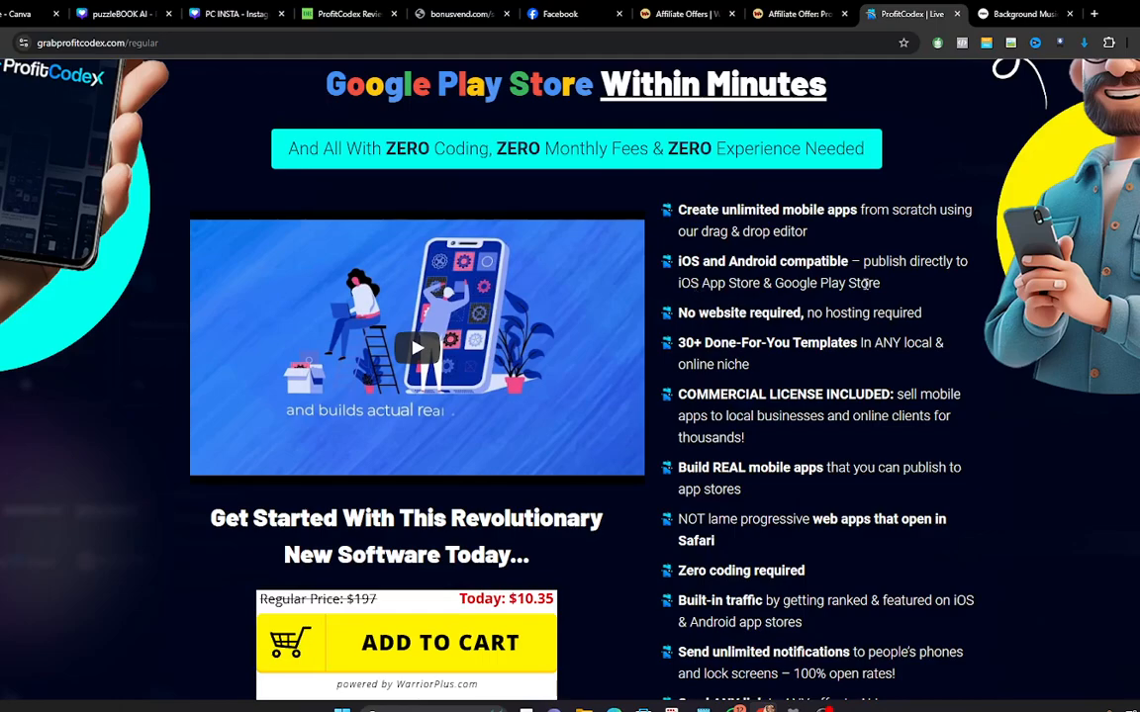
pyautogui.moveTo(693, 297)
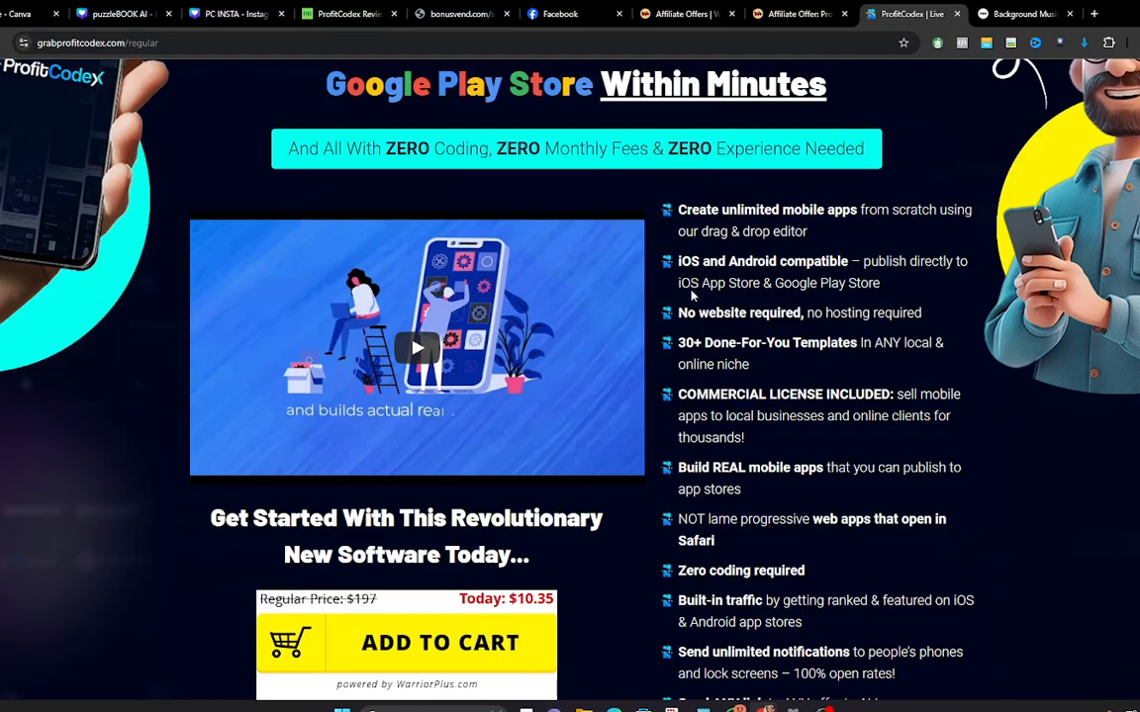
pyautogui.moveTo(803, 304)
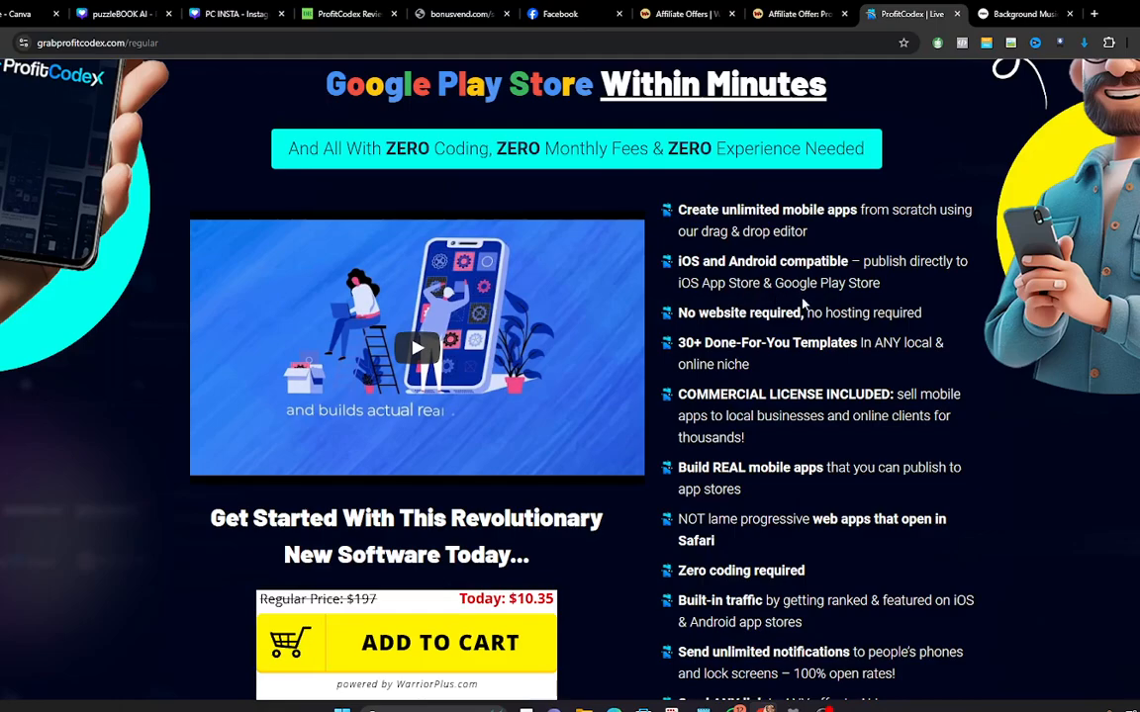
pyautogui.moveTo(702, 337)
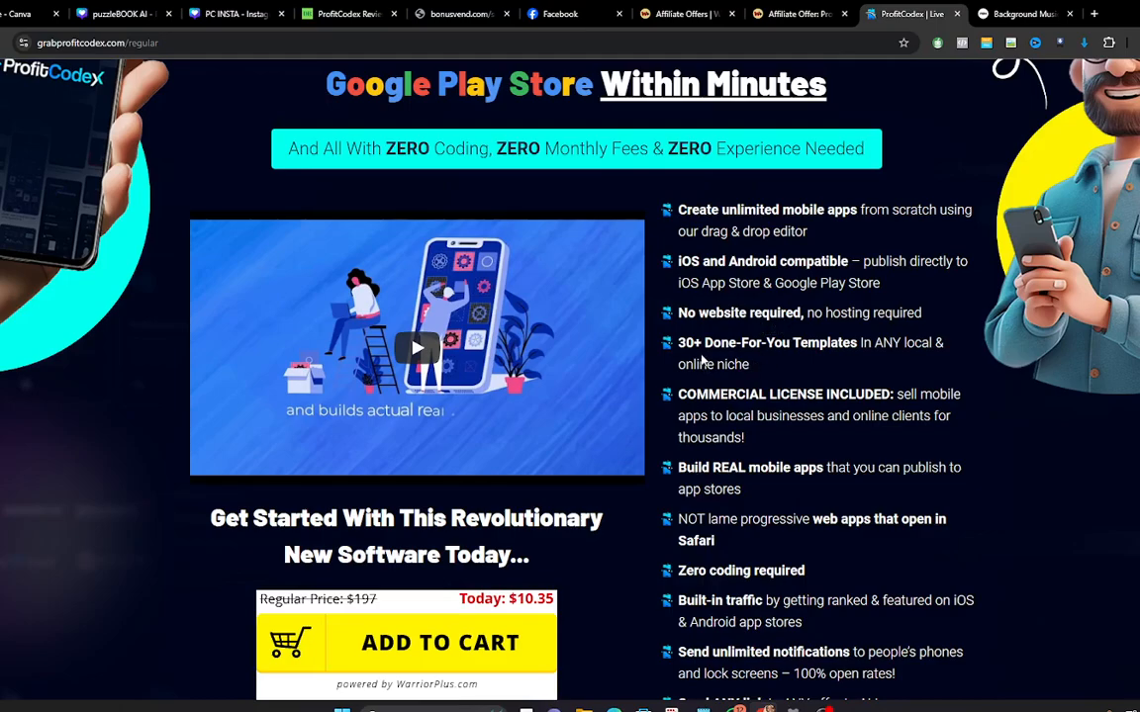
pyautogui.moveTo(742, 360)
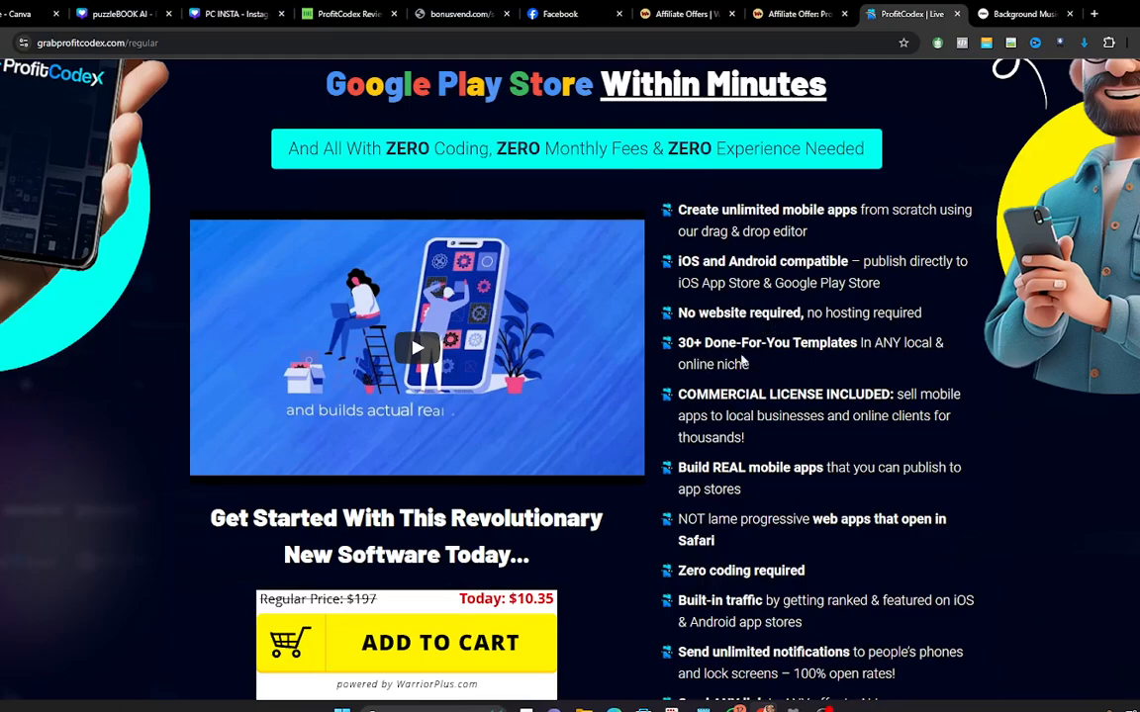
pyautogui.moveTo(776, 360)
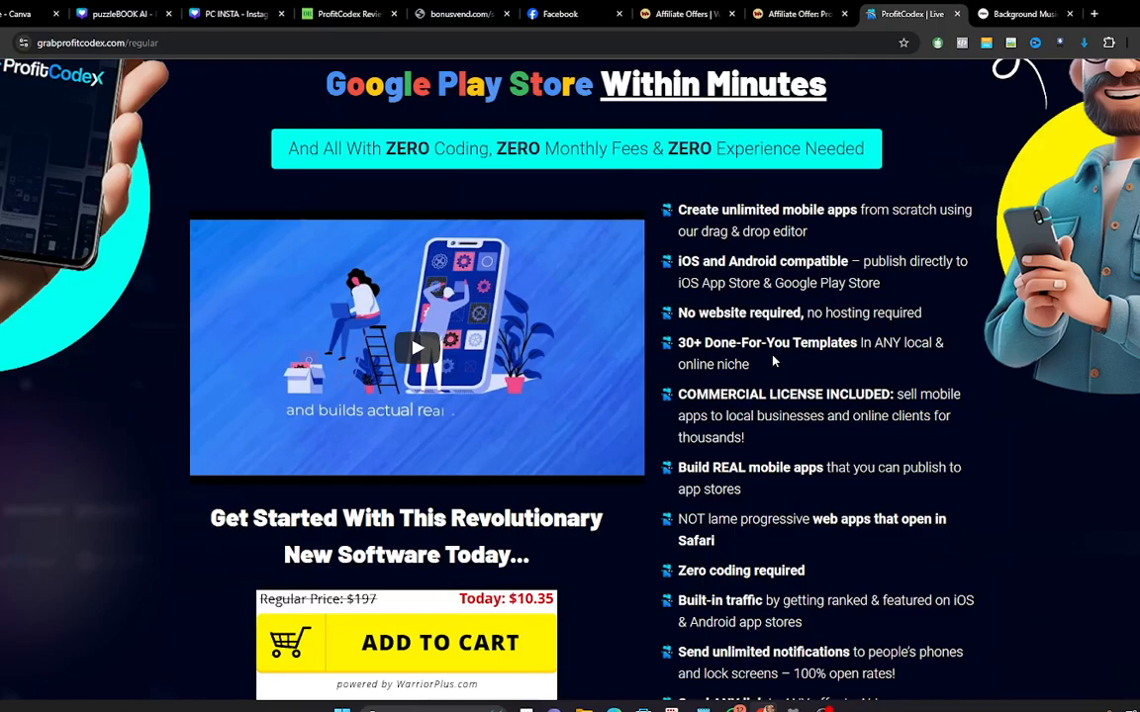
pyautogui.moveTo(732, 379)
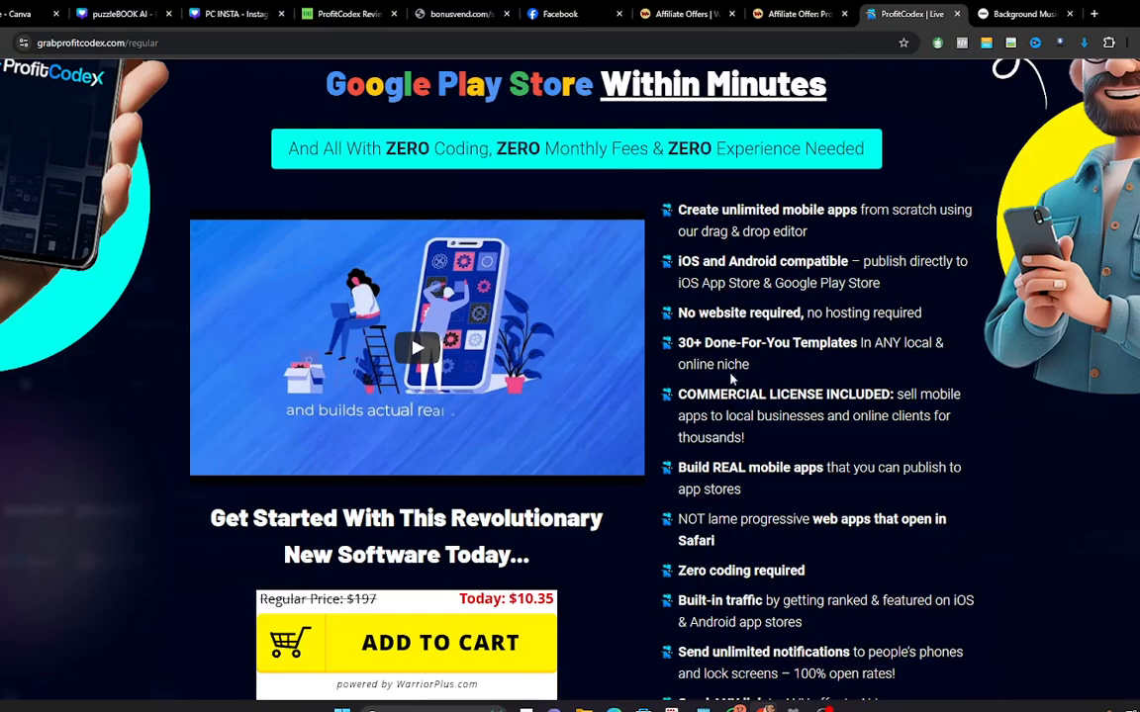
# Step: Move past the countdown timer to 'Next-Gen Mobile Apps in 3 Simple Steps', Step #1
pyautogui.scroll(-3)
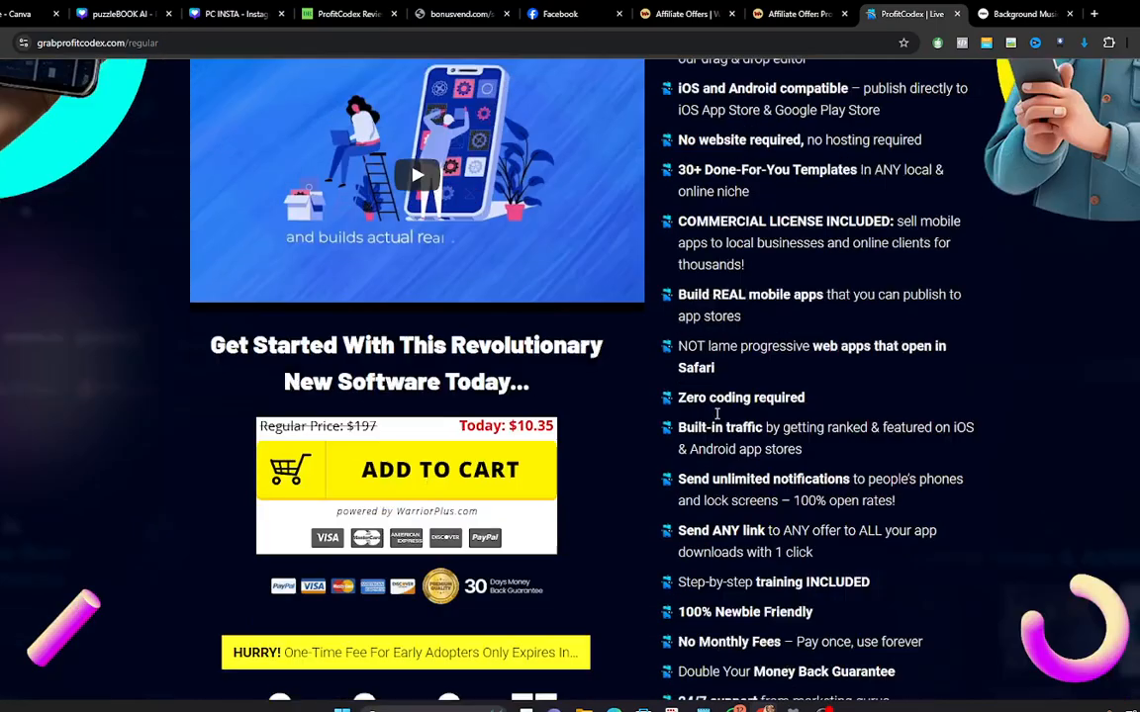
pyautogui.scroll(-3)
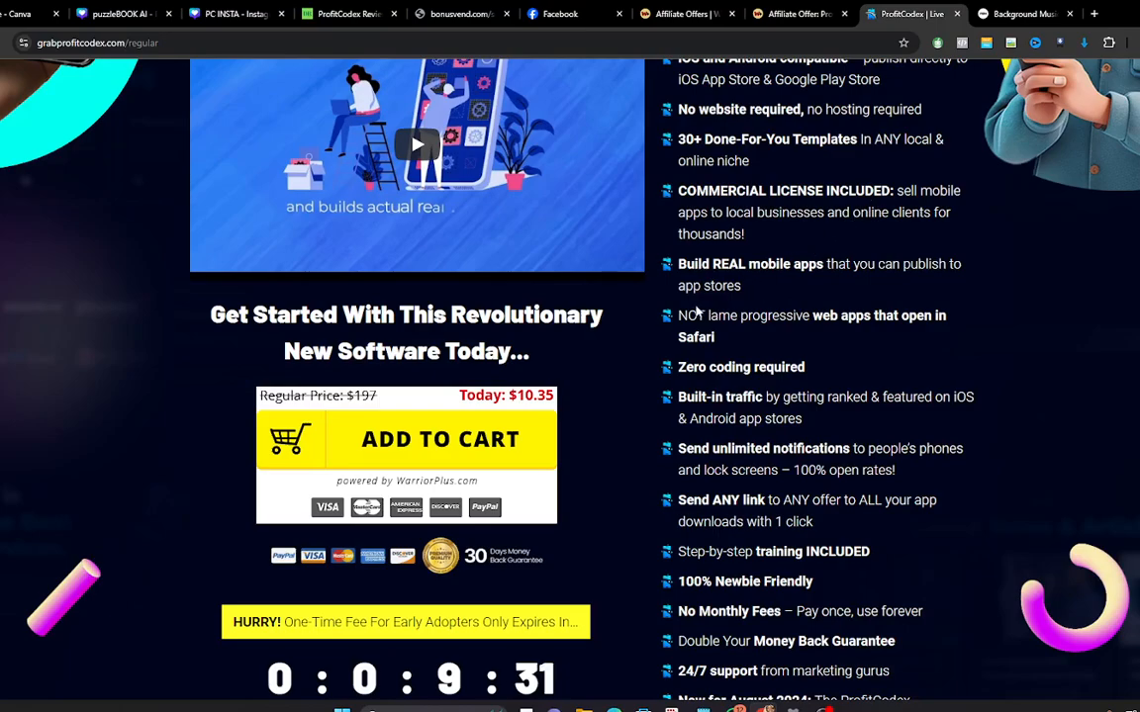
pyautogui.moveTo(772, 285)
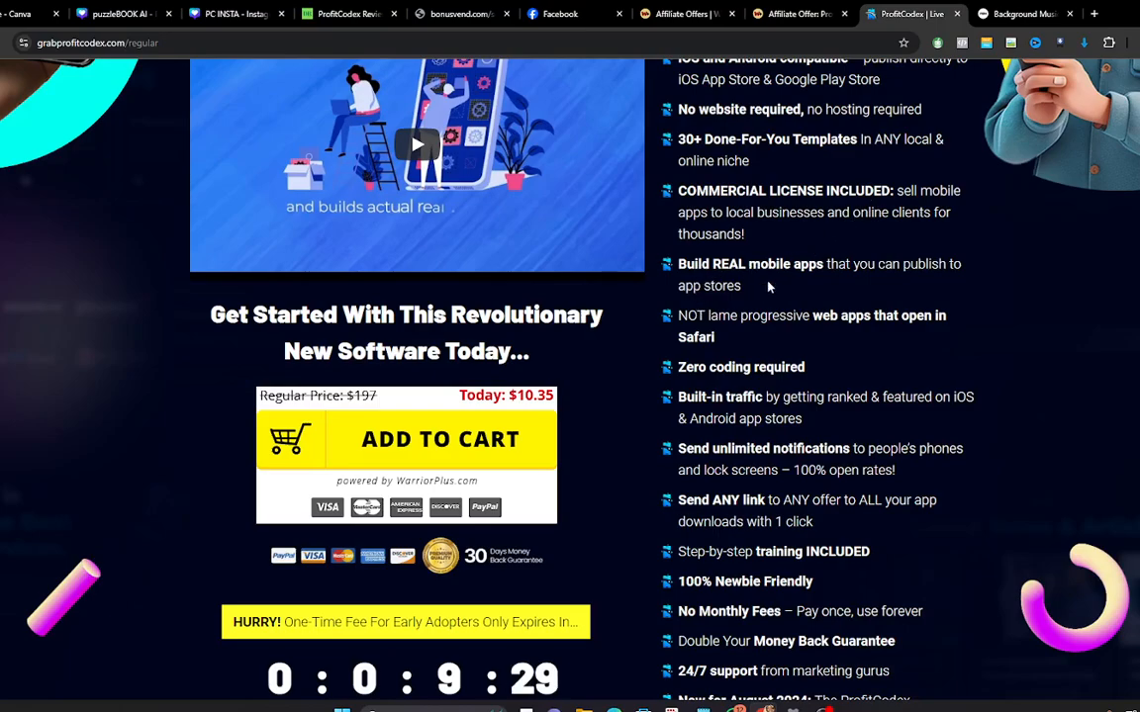
pyautogui.moveTo(720, 342)
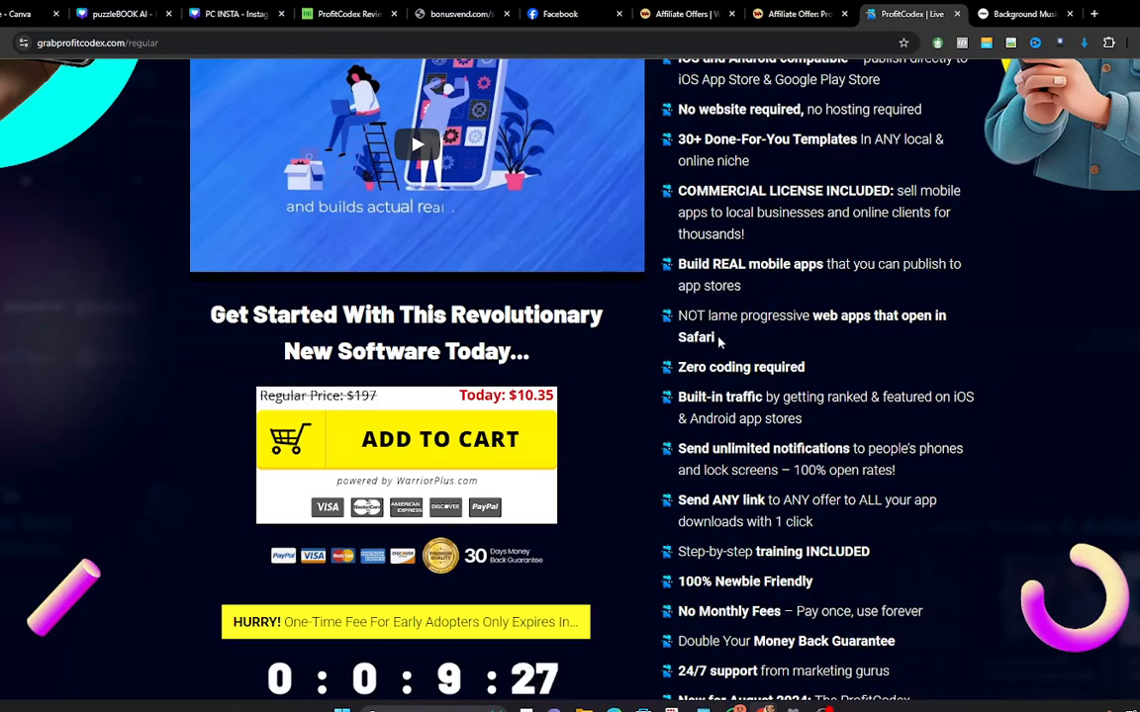
pyautogui.scroll(-3)
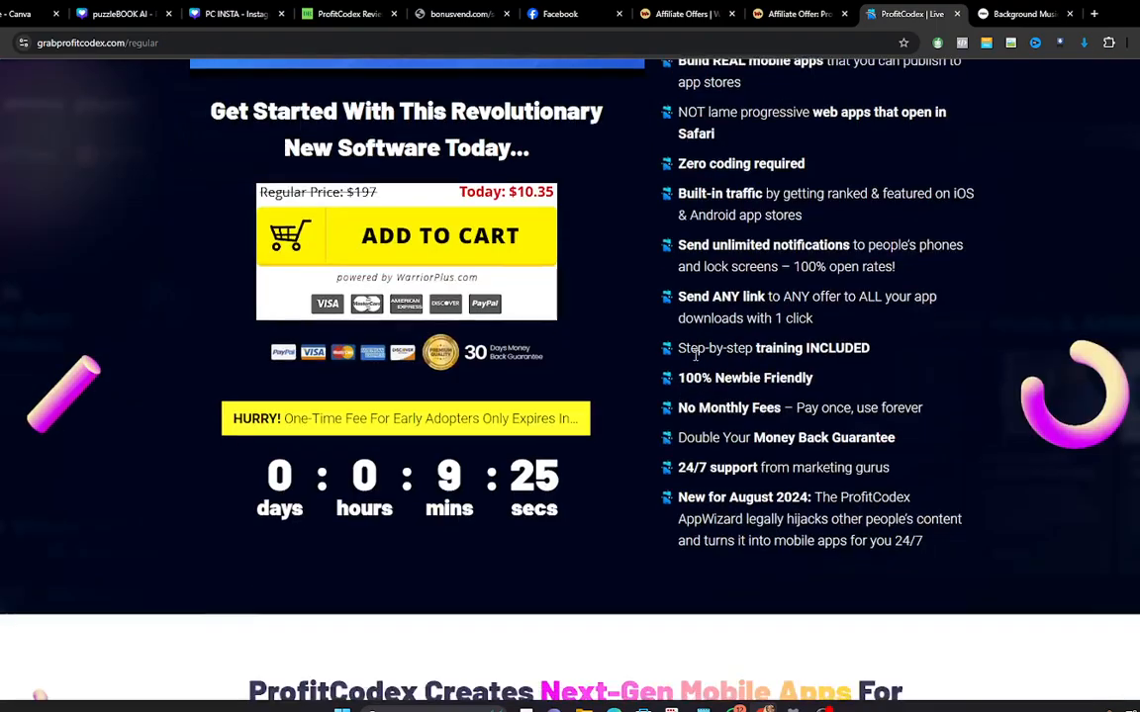
pyautogui.moveTo(530, 437)
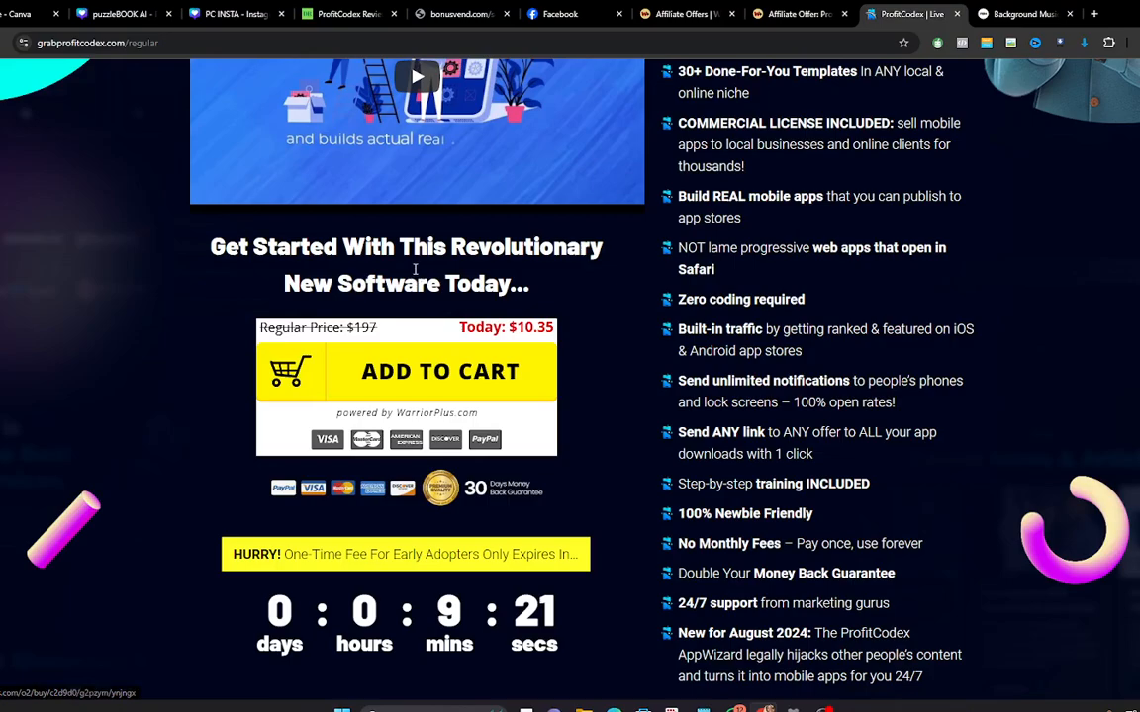
pyautogui.scroll(-3)
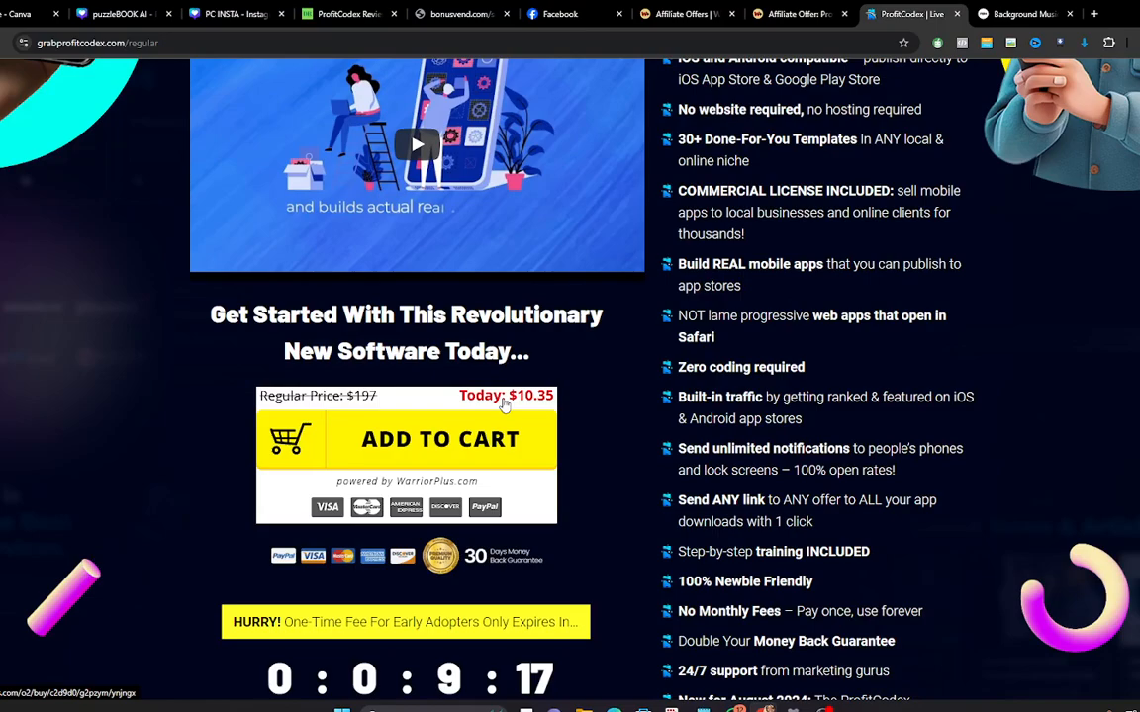
pyautogui.scroll(-3)
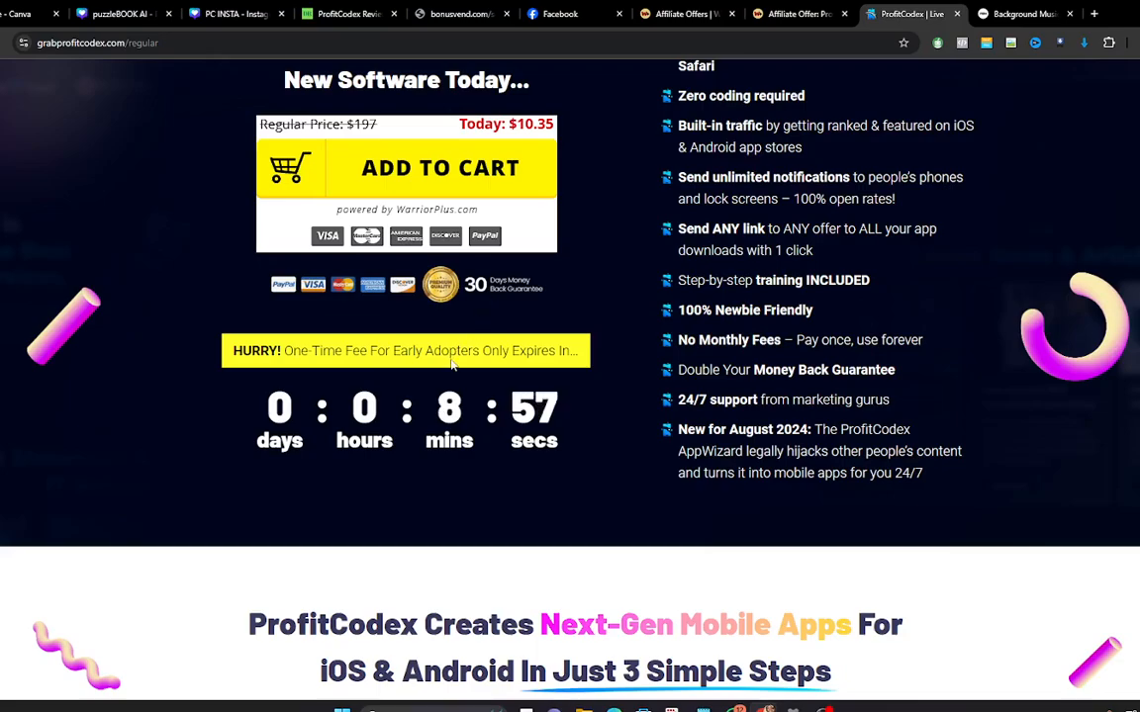
pyautogui.scroll(-3)
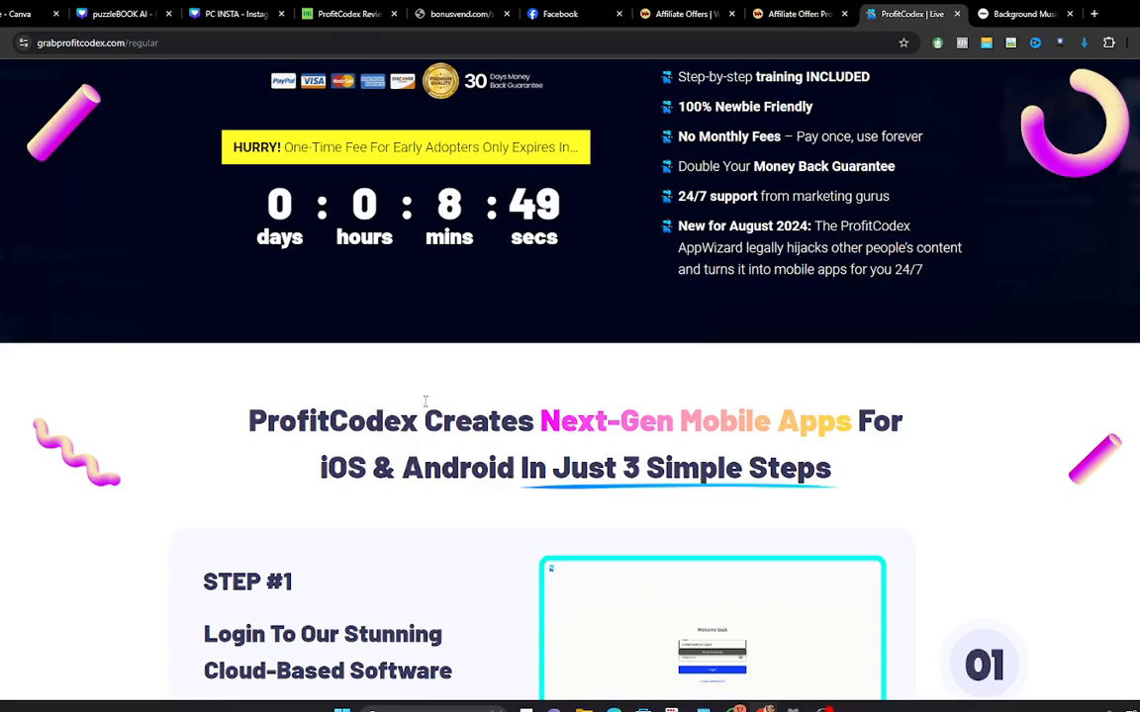
# Step: Go through Steps #2 and #3 of the app-building process
pyautogui.scroll(-3)
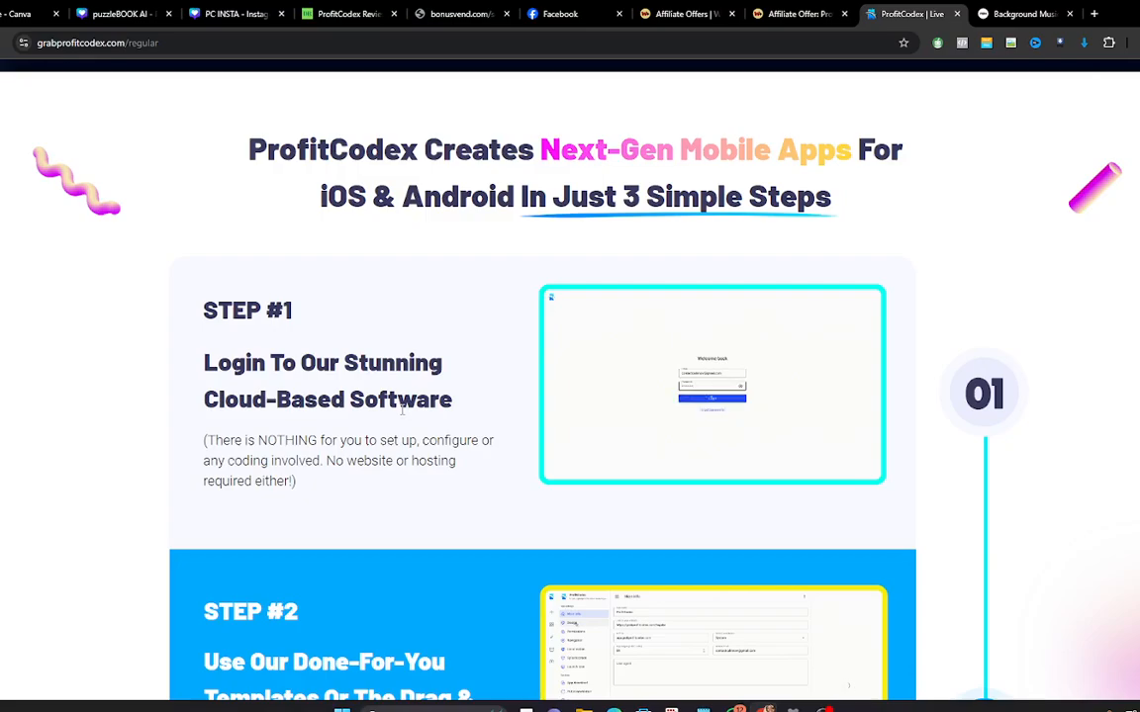
pyautogui.scroll(-3)
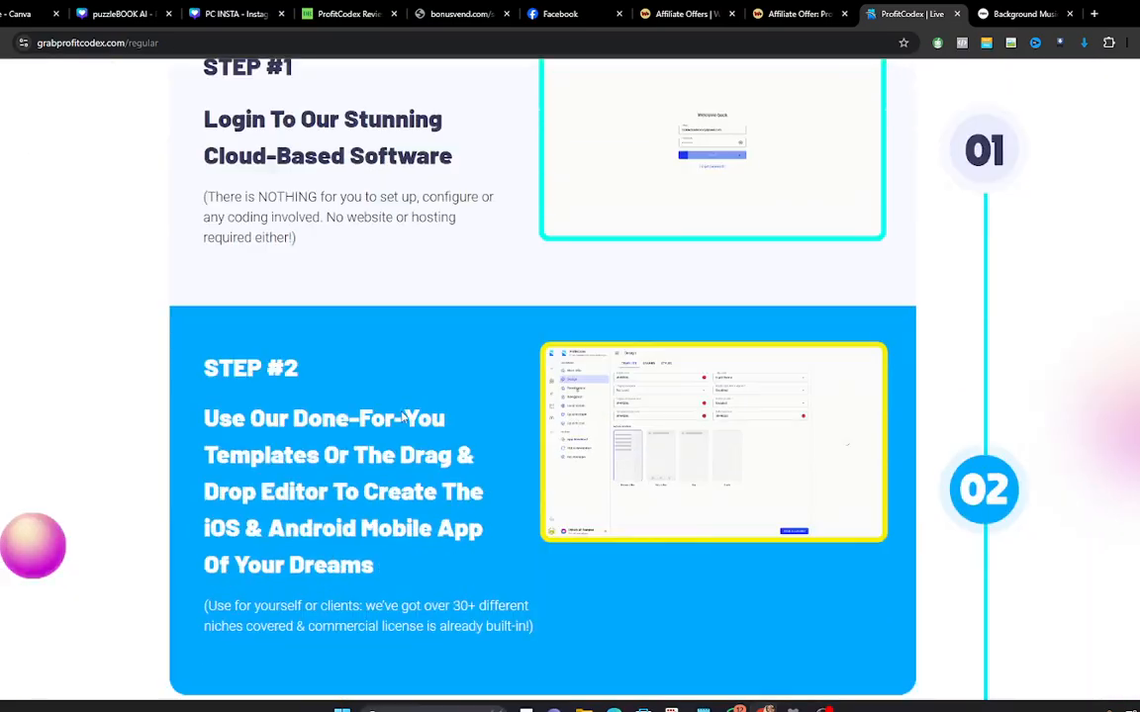
pyautogui.scroll(-3)
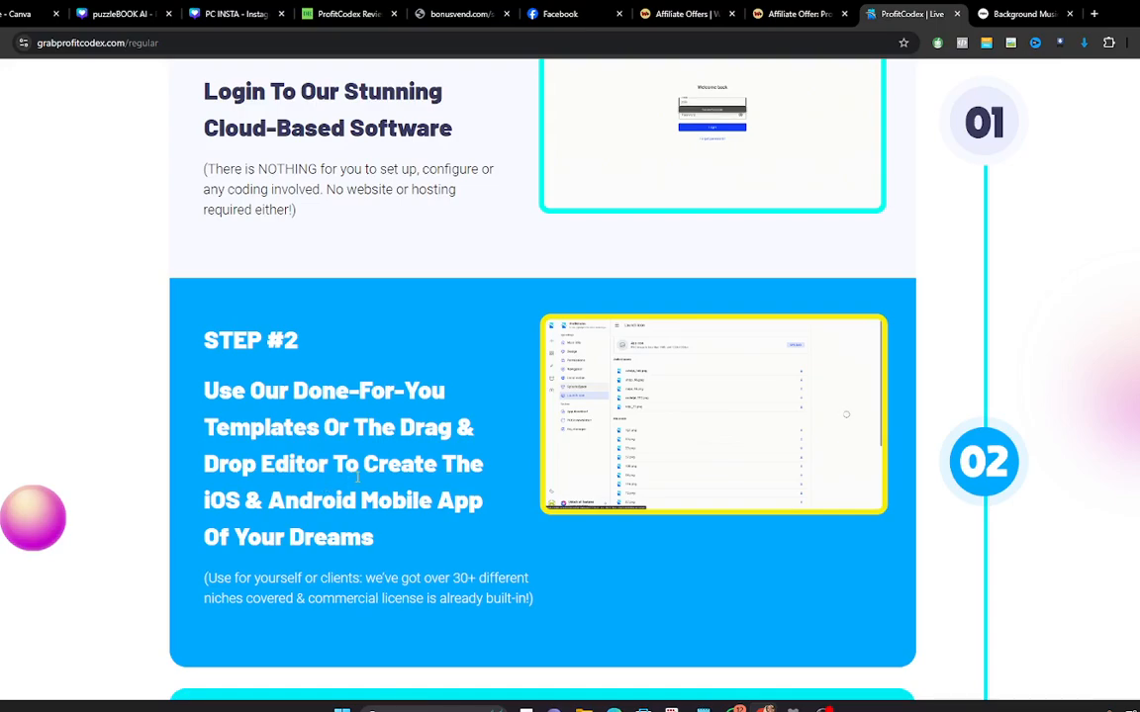
pyautogui.scroll(-3)
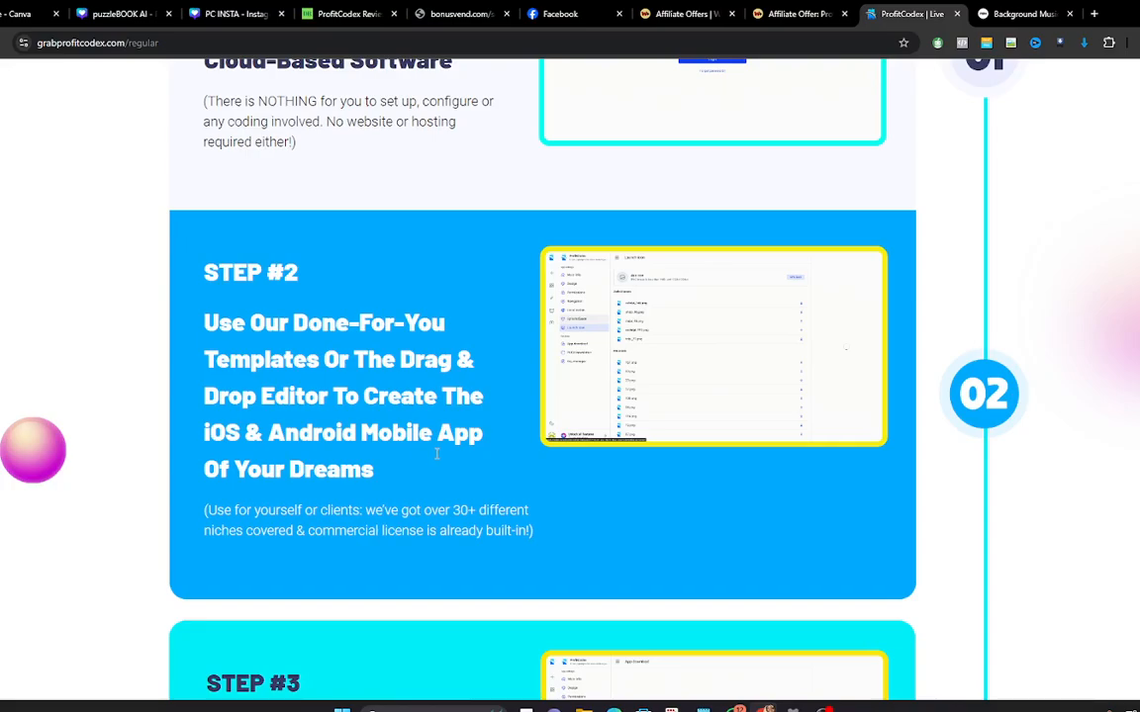
pyautogui.scroll(-3)
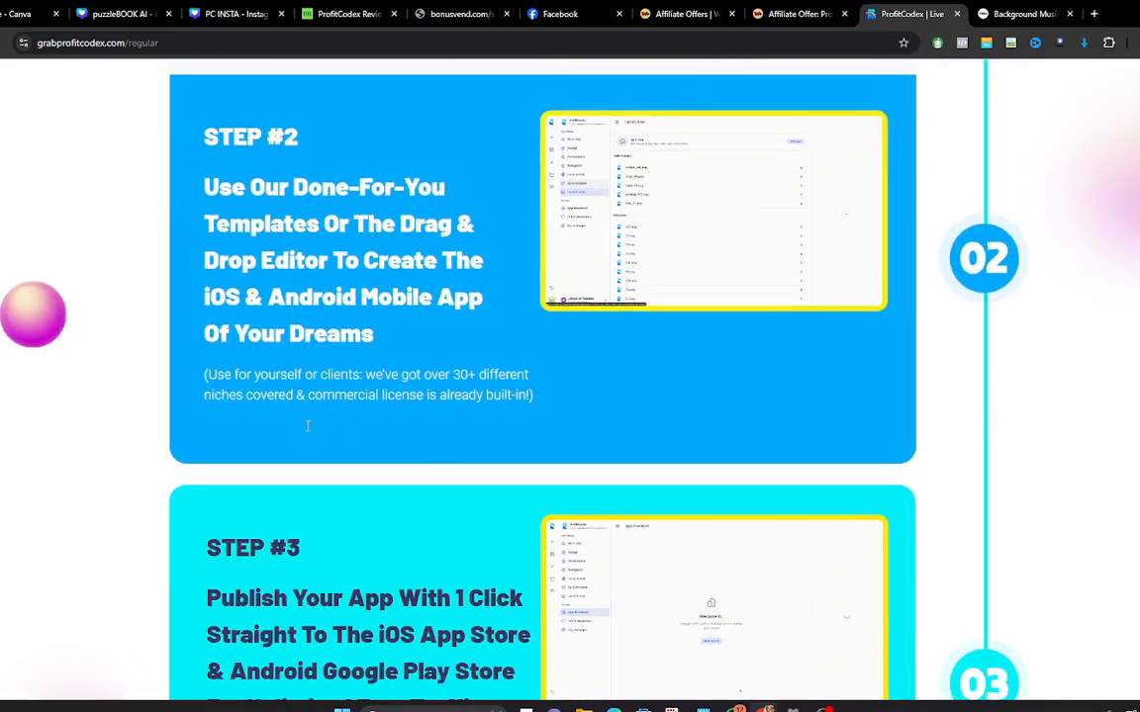
pyautogui.scroll(-3)
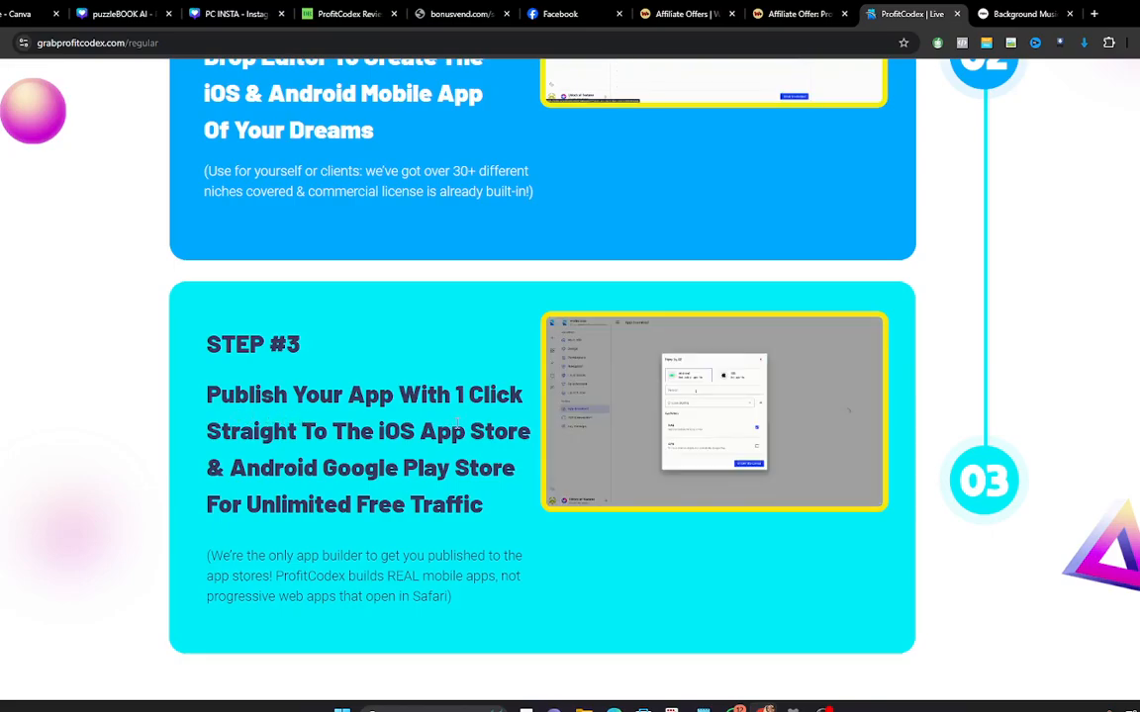
# Step: Reach the $10.35 Add To Cart box, countdown timer and start of the earnings proof section
pyautogui.scroll(-3)
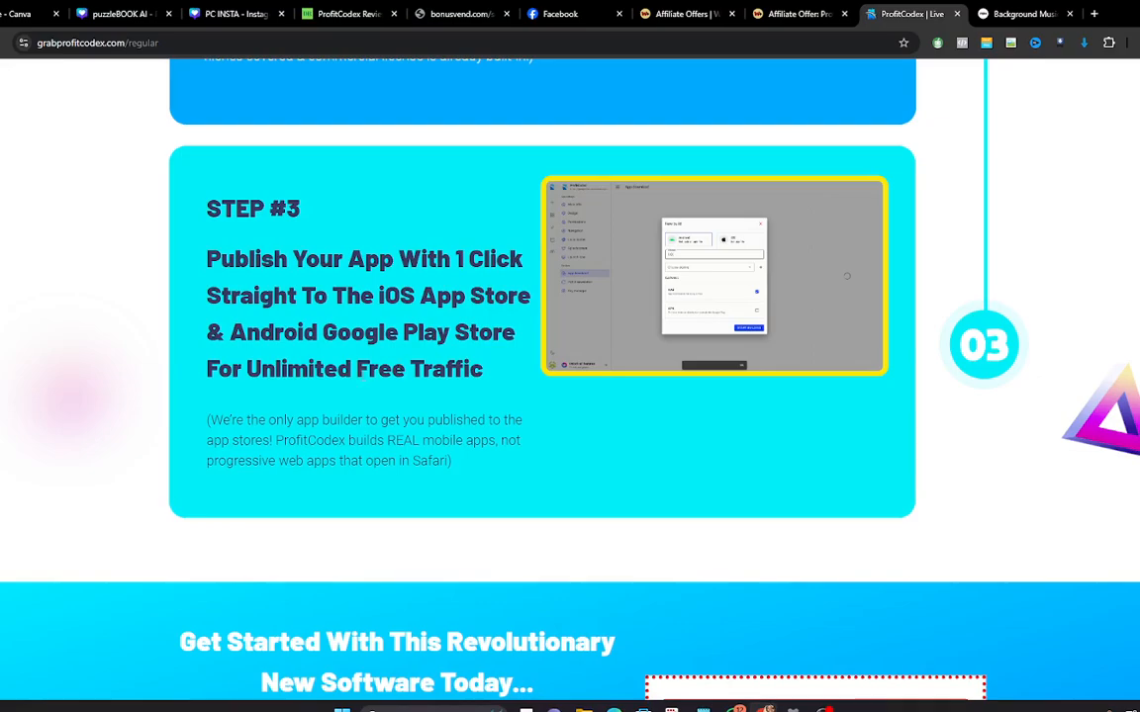
pyautogui.scroll(-3)
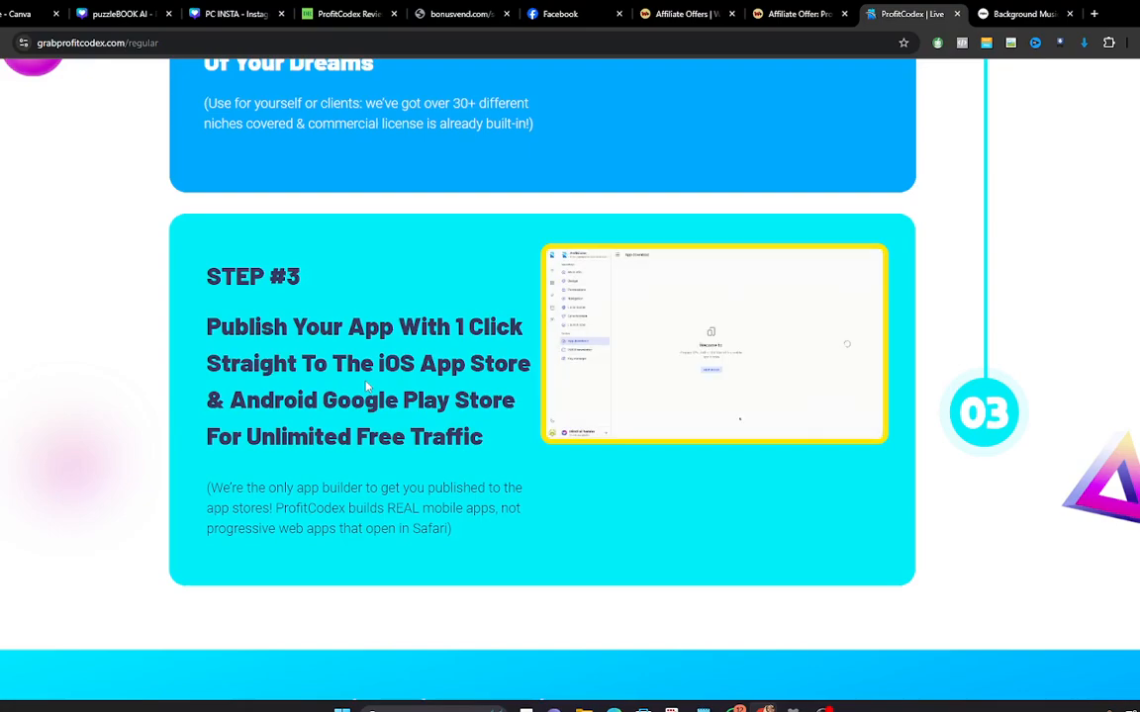
pyautogui.scroll(-3)
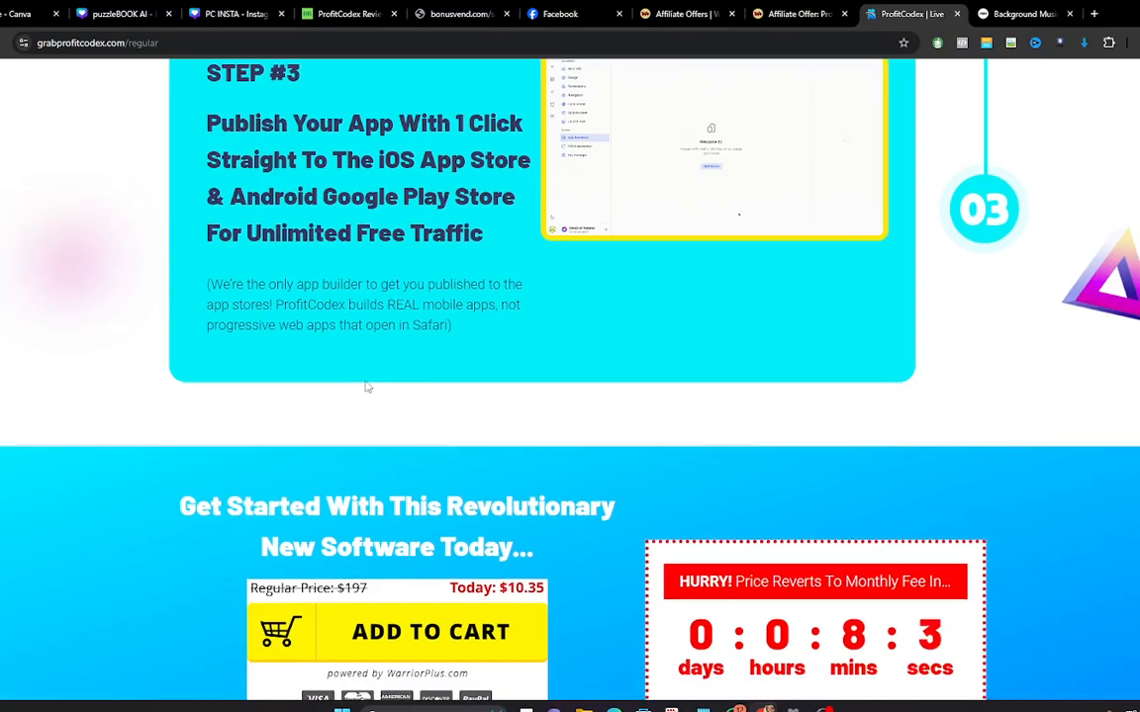
pyautogui.scroll(-3)
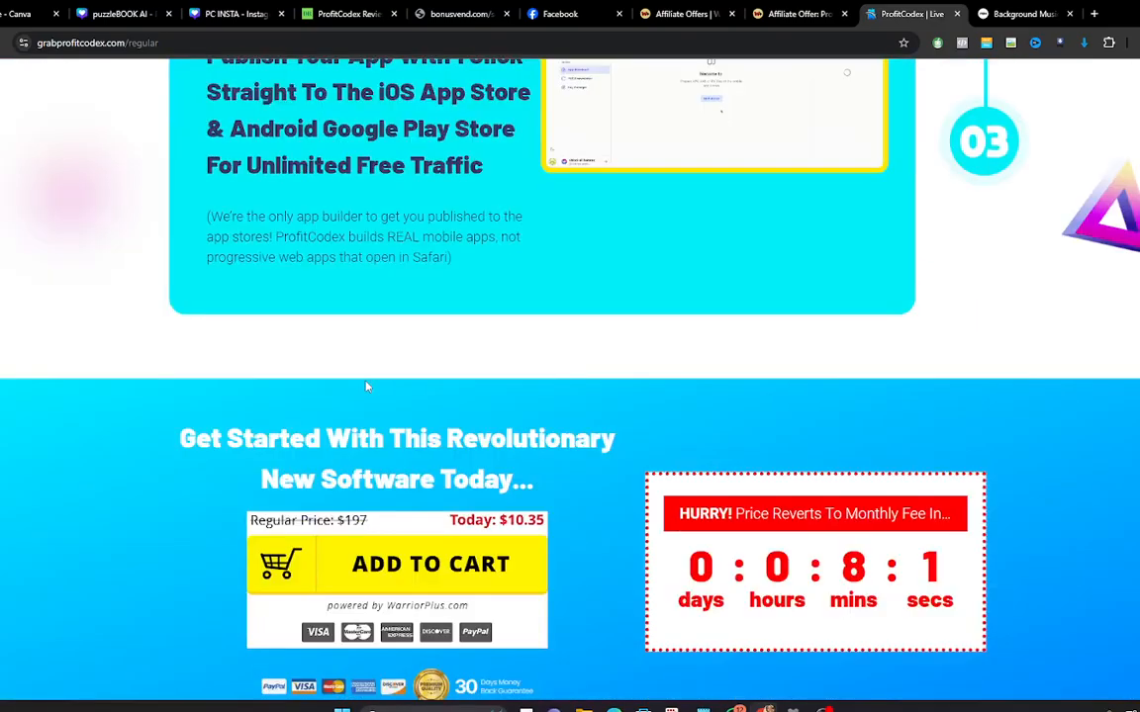
pyautogui.scroll(-3)
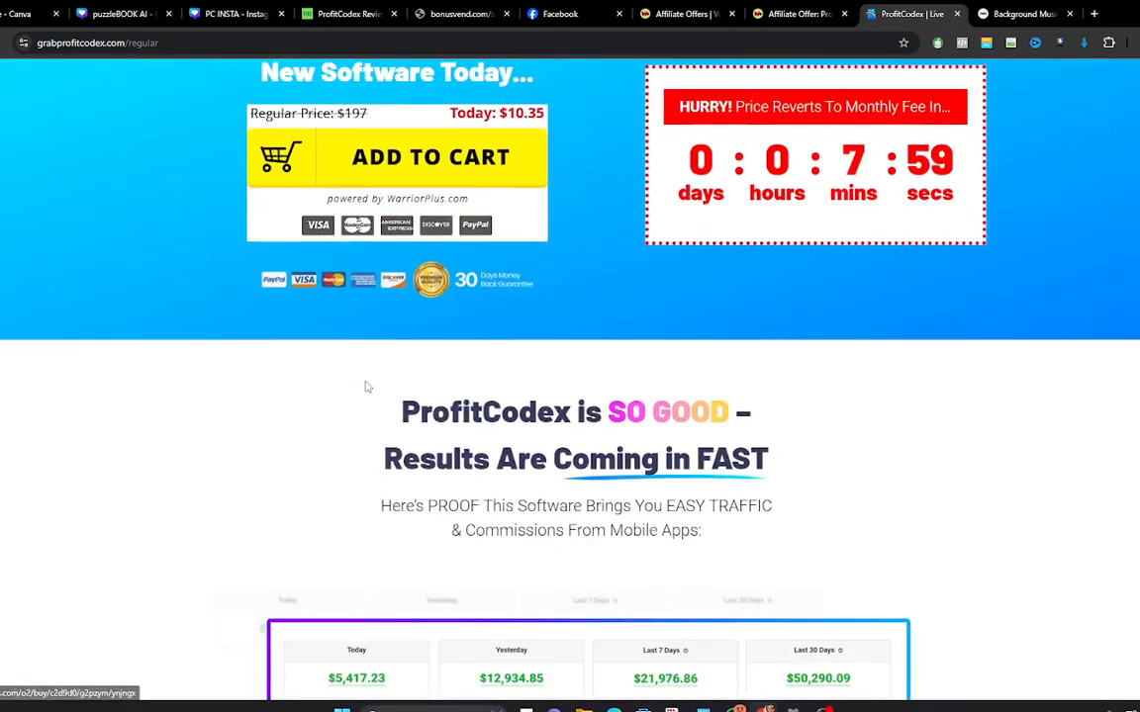
# Step: Go through the earnings screenshot panels down to the 'SELL These Apps' to clients heading
pyautogui.scroll(-3)
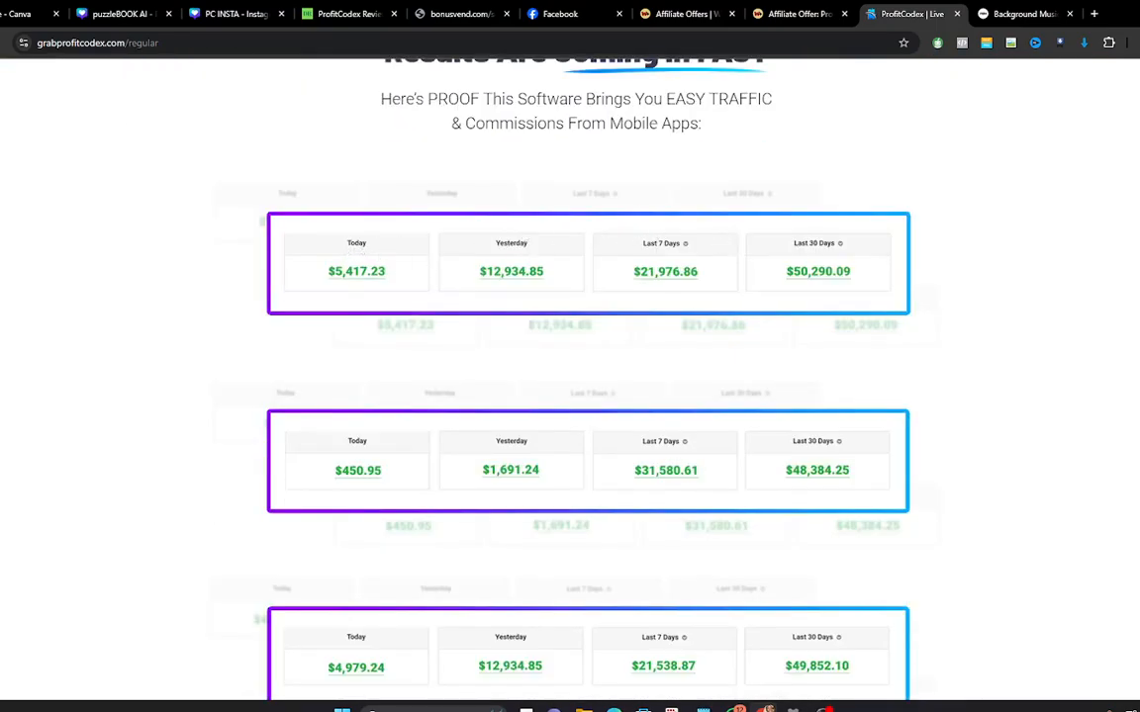
pyautogui.moveTo(552, 352)
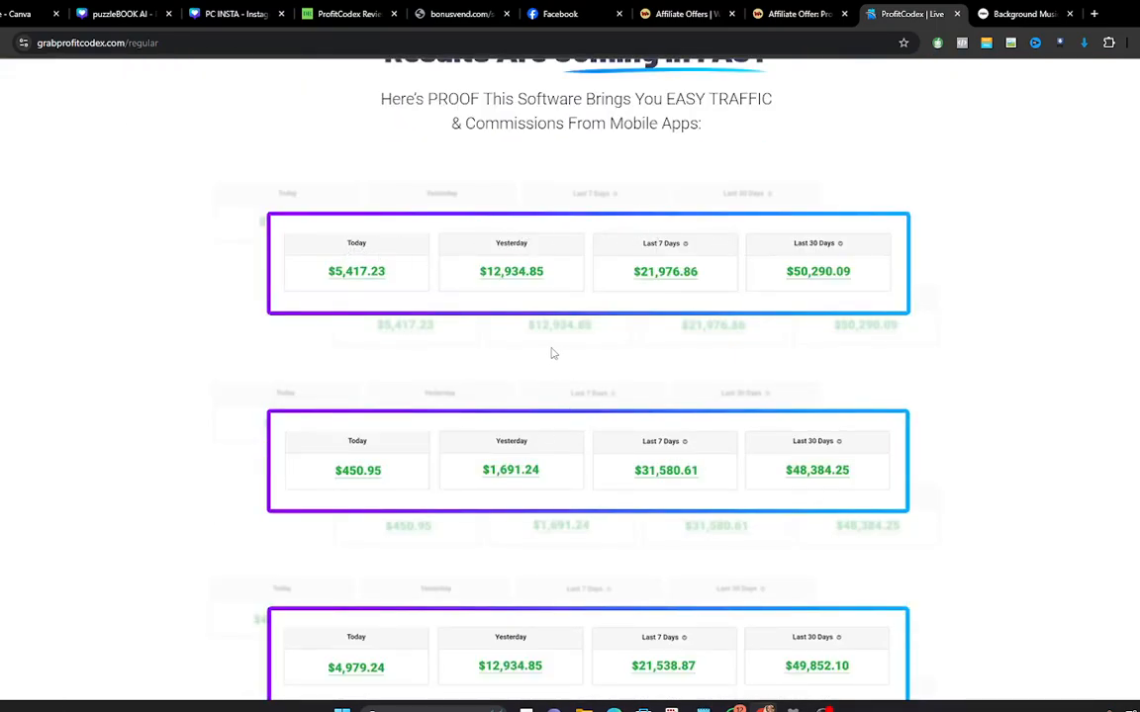
pyautogui.scroll(3)
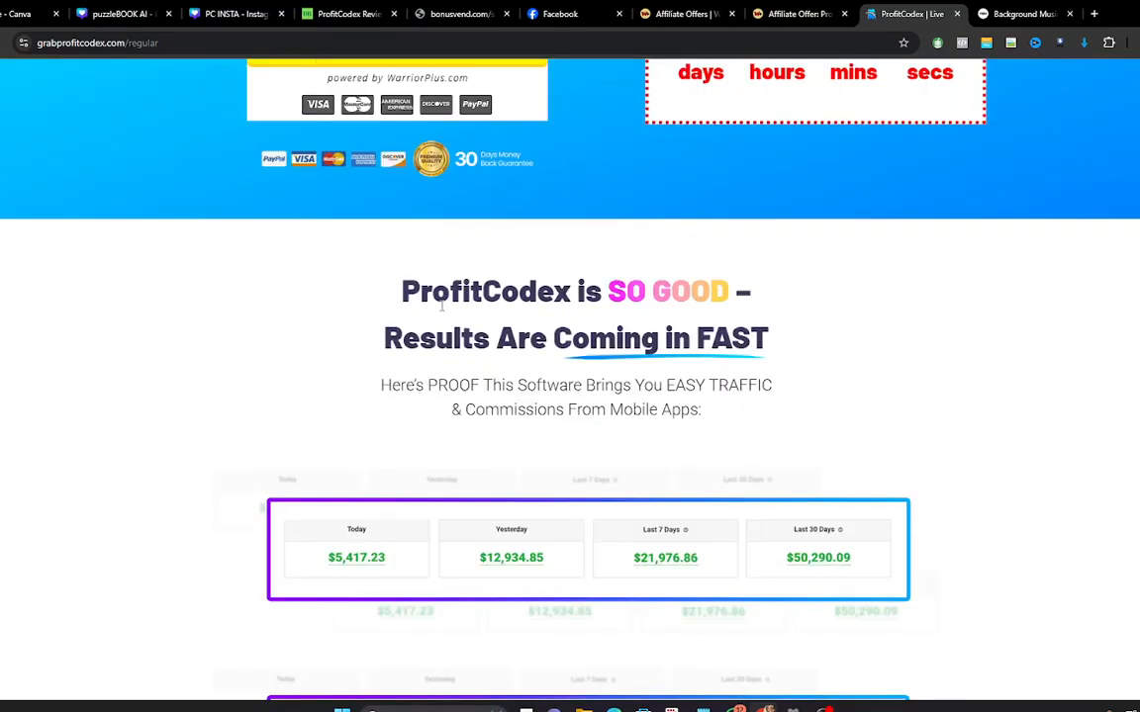
pyautogui.scroll(-3)
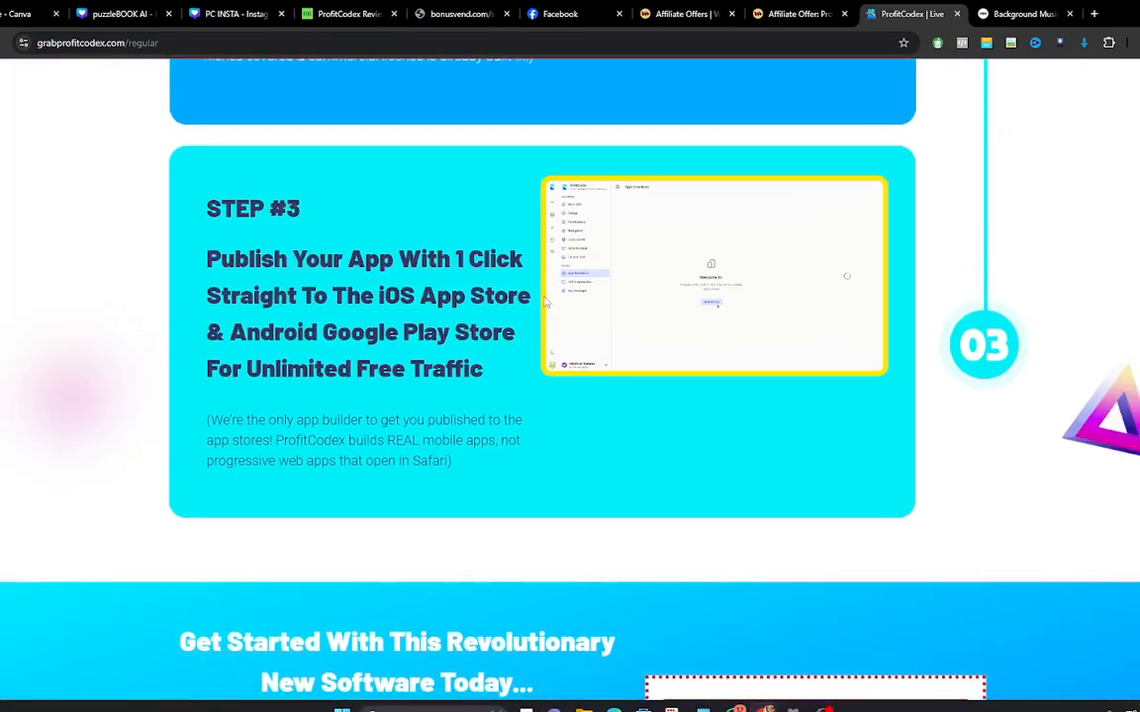
pyautogui.scroll(-3)
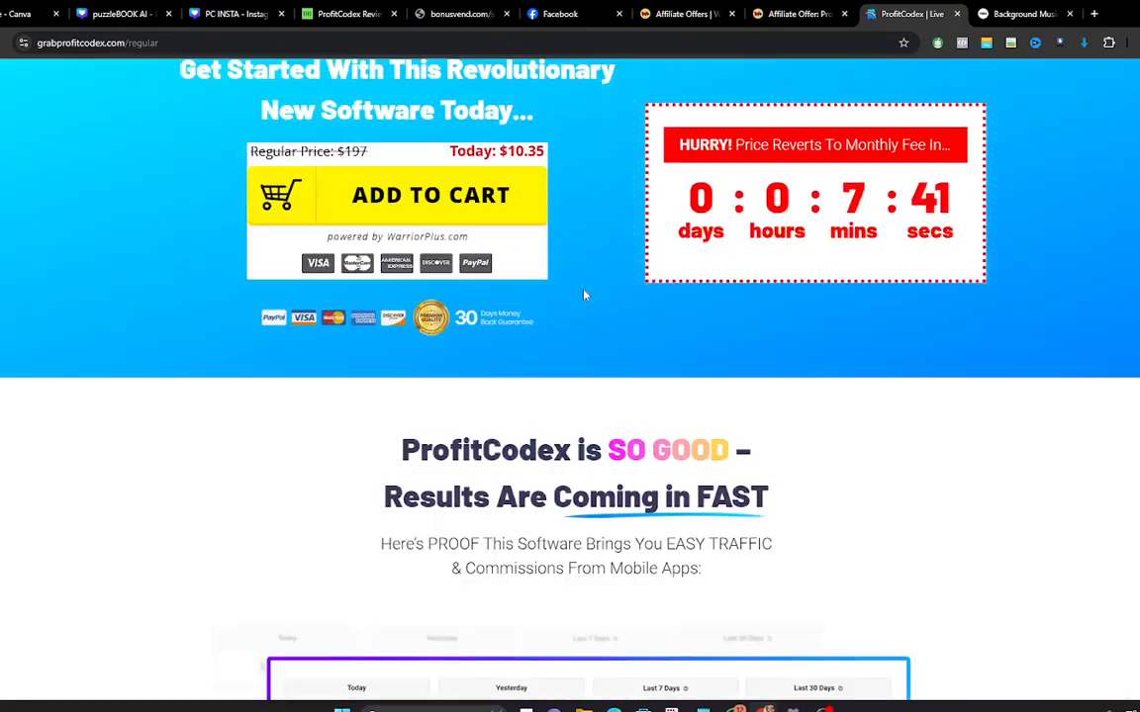
pyautogui.scroll(-3)
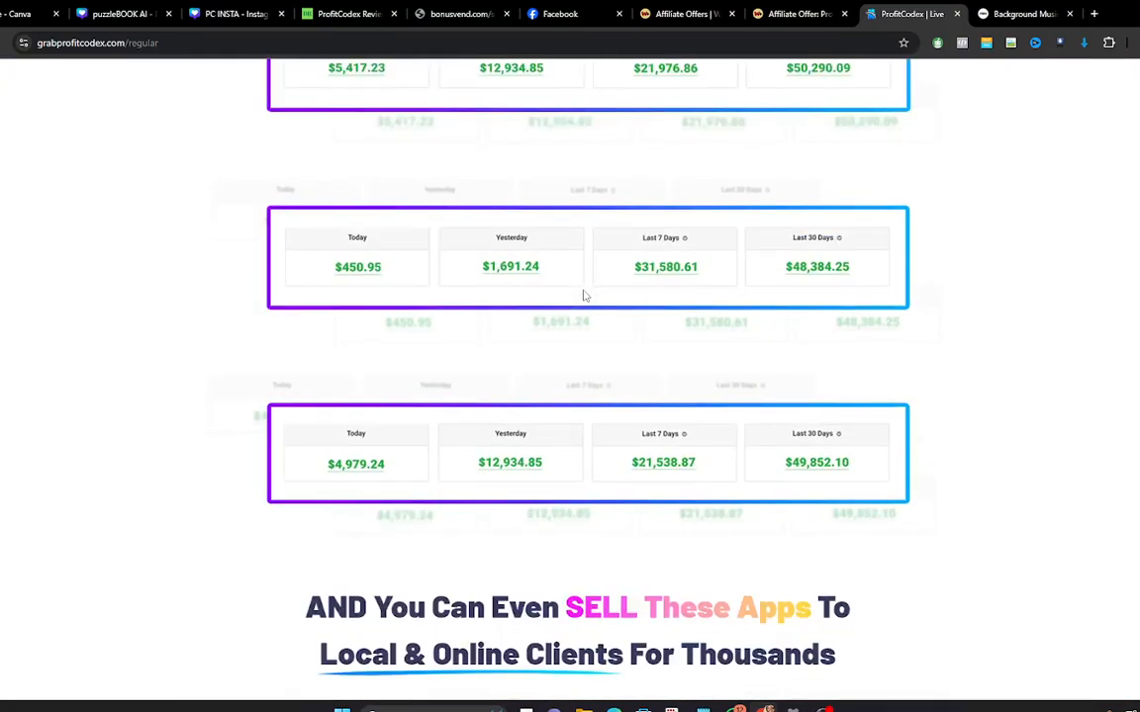
pyautogui.moveTo(607, 435)
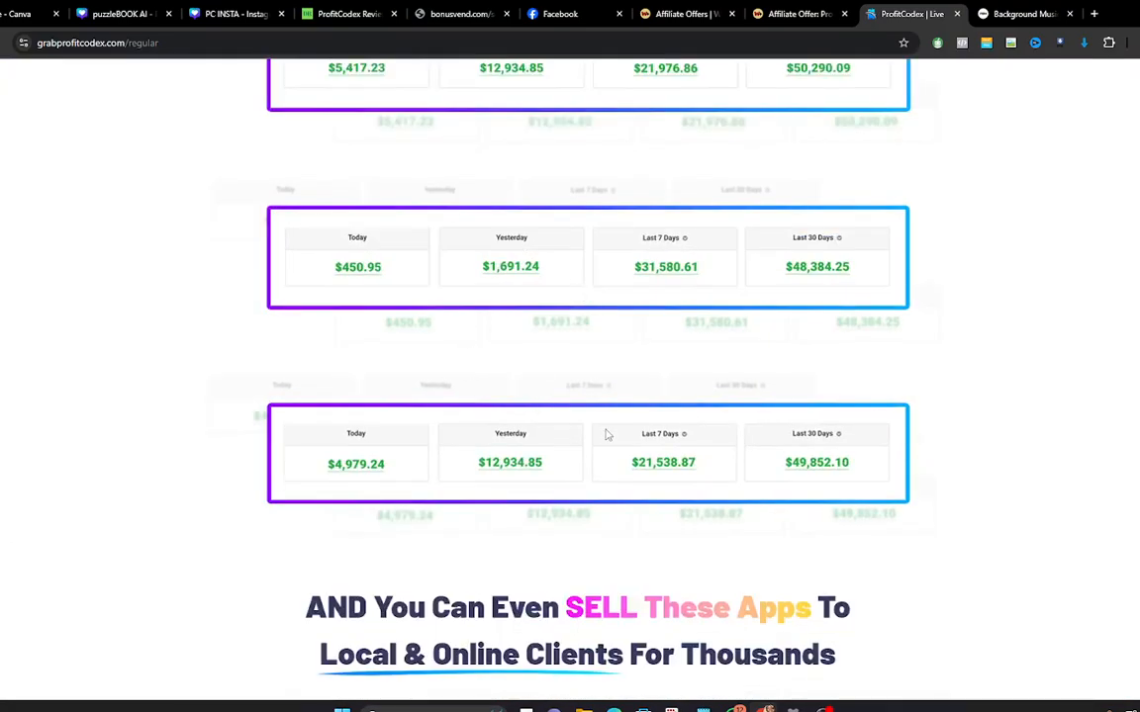
pyautogui.scroll(-3)
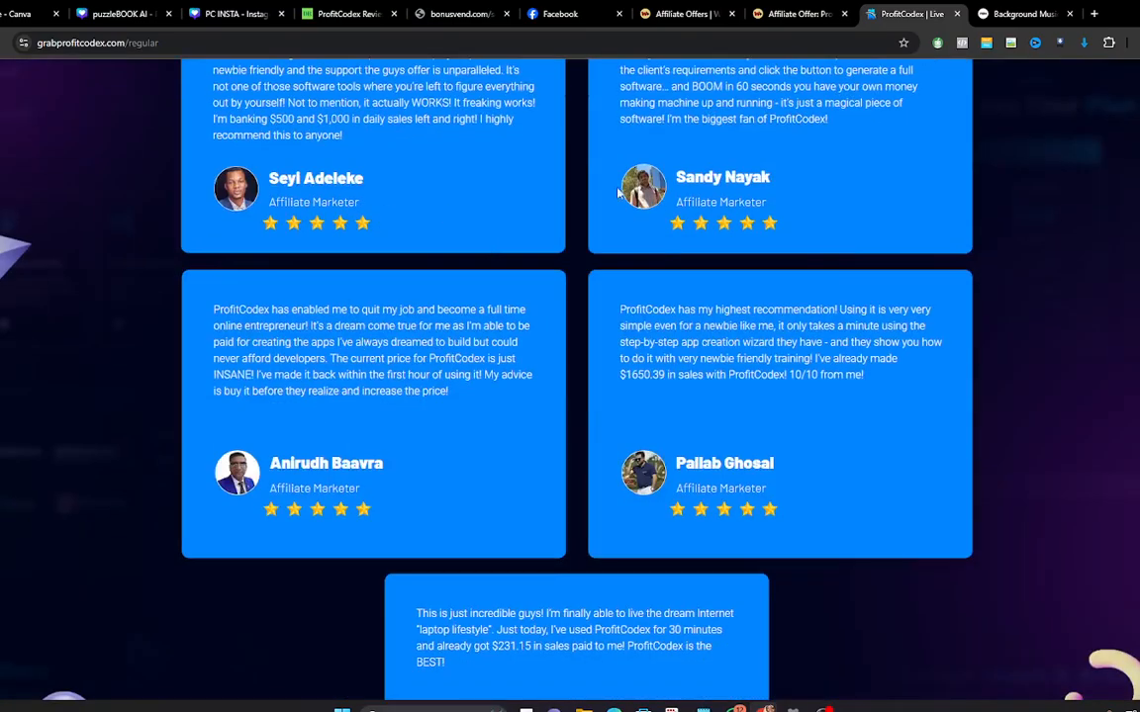
pyautogui.moveTo(397, 198)
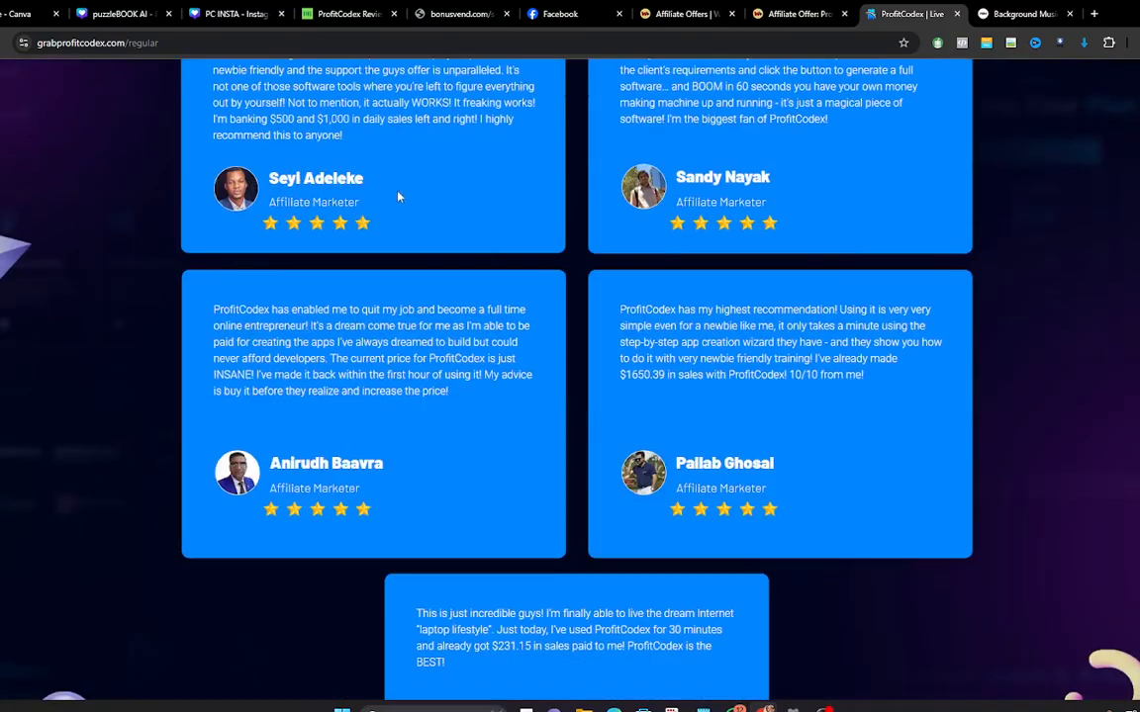
pyautogui.moveTo(305, 476)
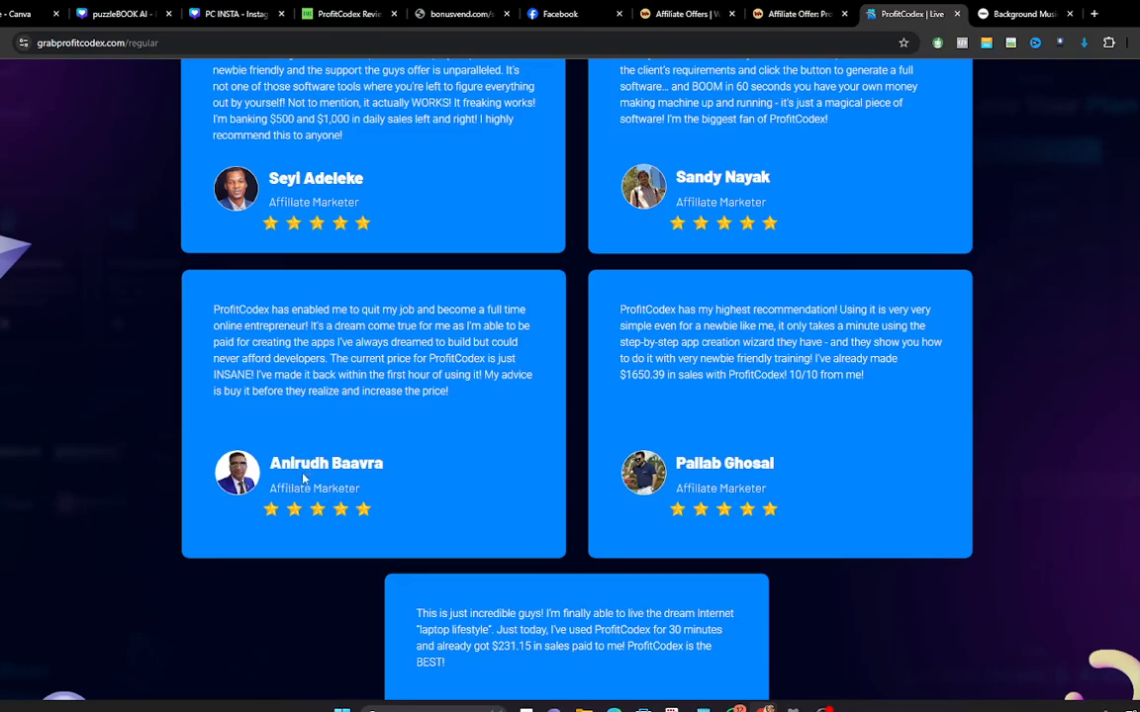
pyautogui.moveTo(736, 285)
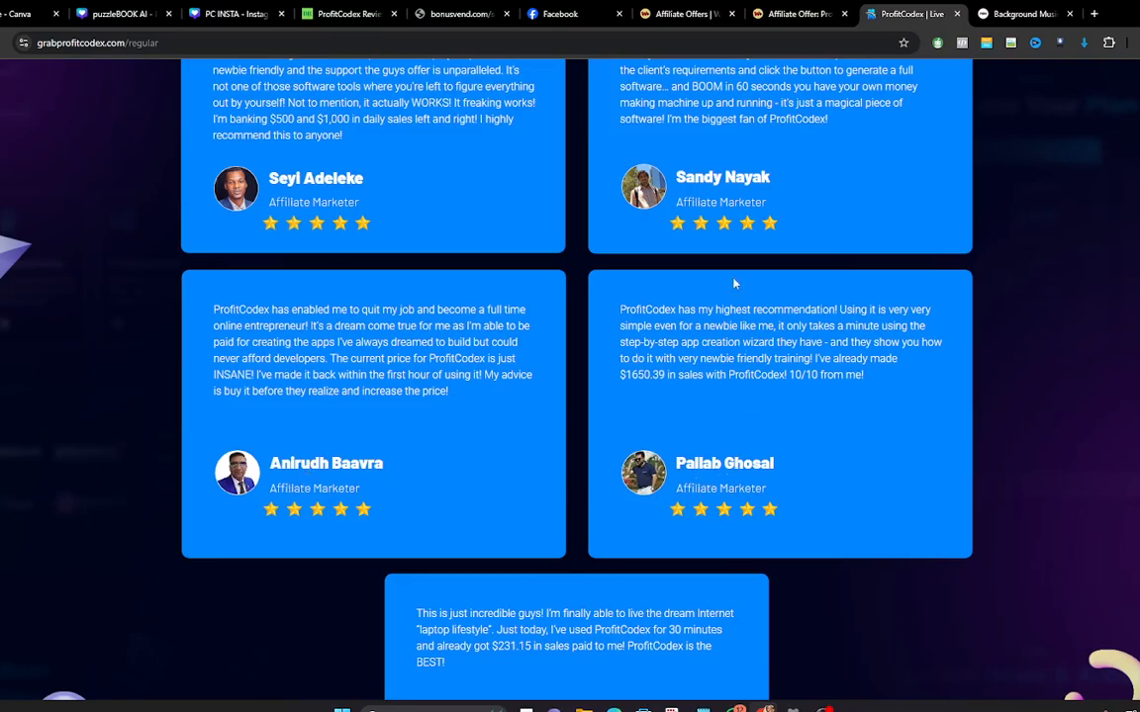
# Step: Move past testimonials and opportunity sections to 'Let's Review Exactly What You'll Be Getting Today'
pyautogui.scroll(-3)
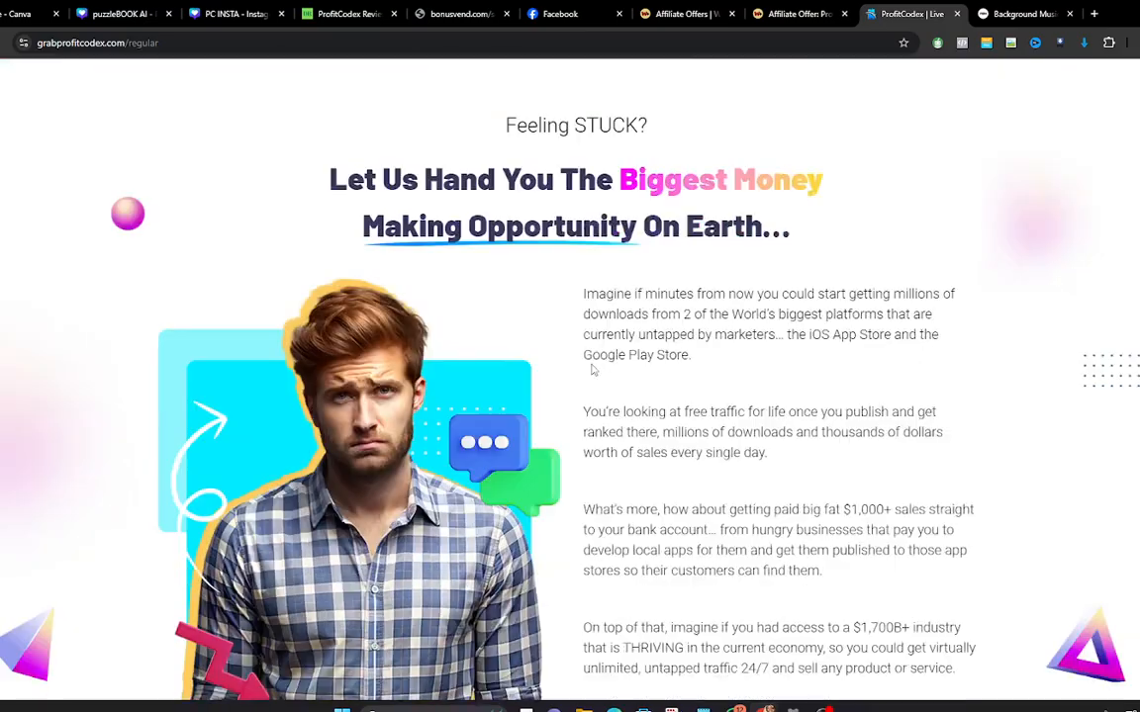
pyautogui.scroll(-3)
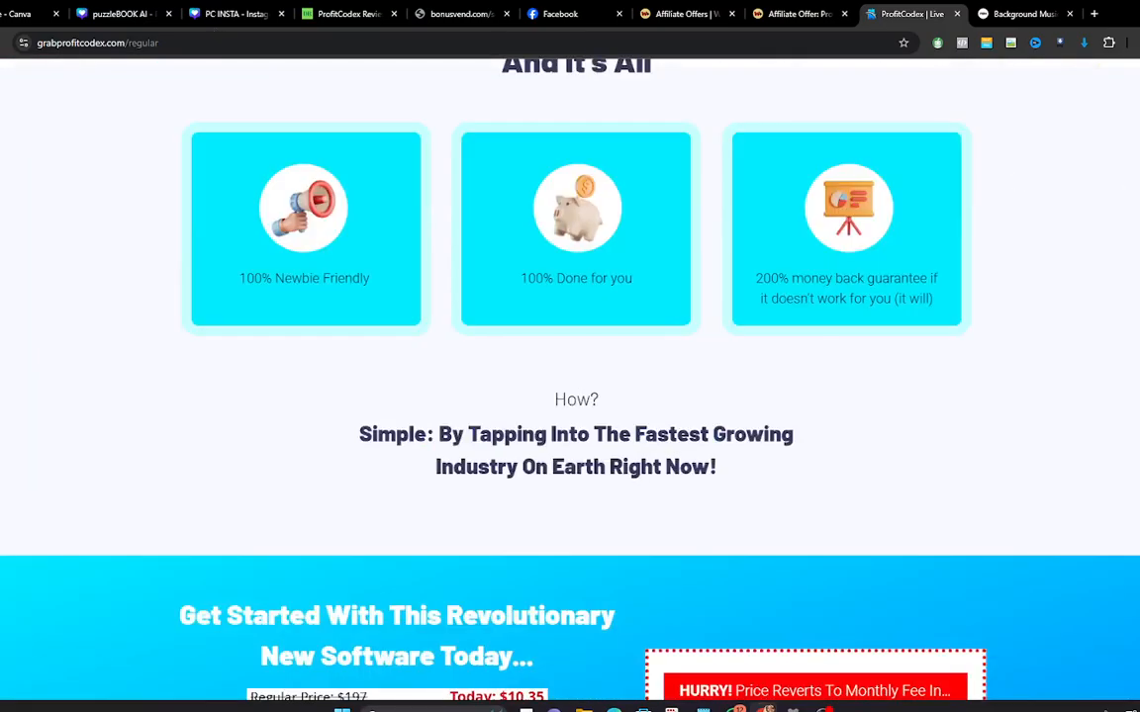
pyautogui.scroll(-3)
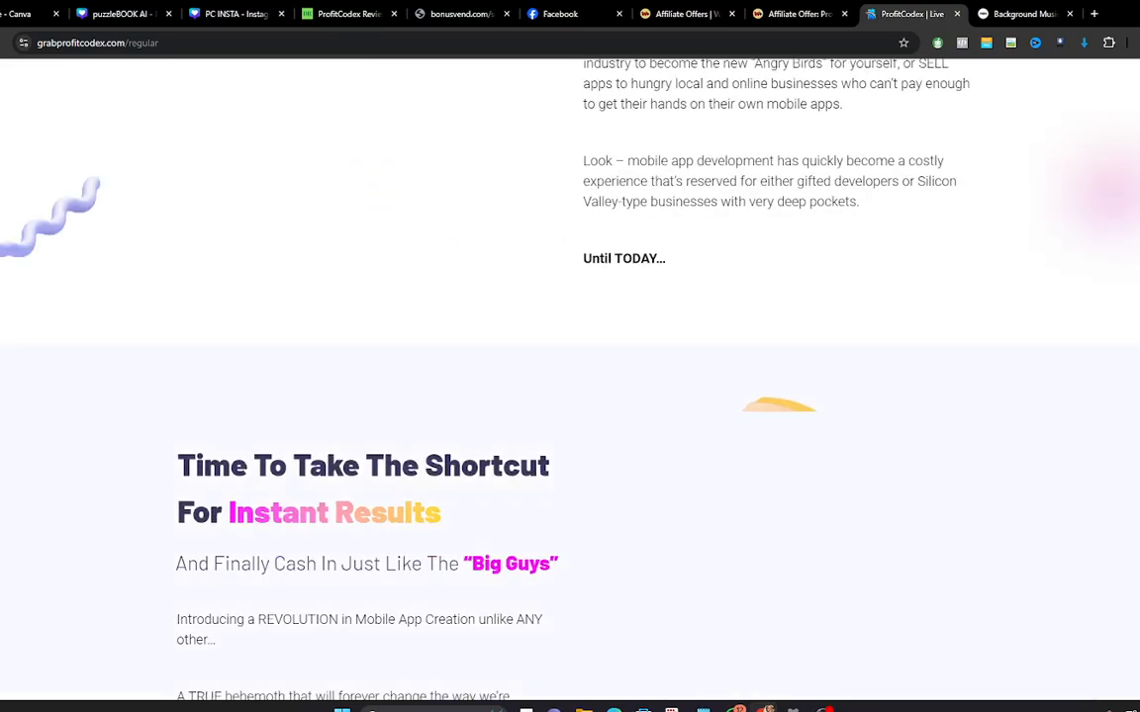
pyautogui.scroll(-3)
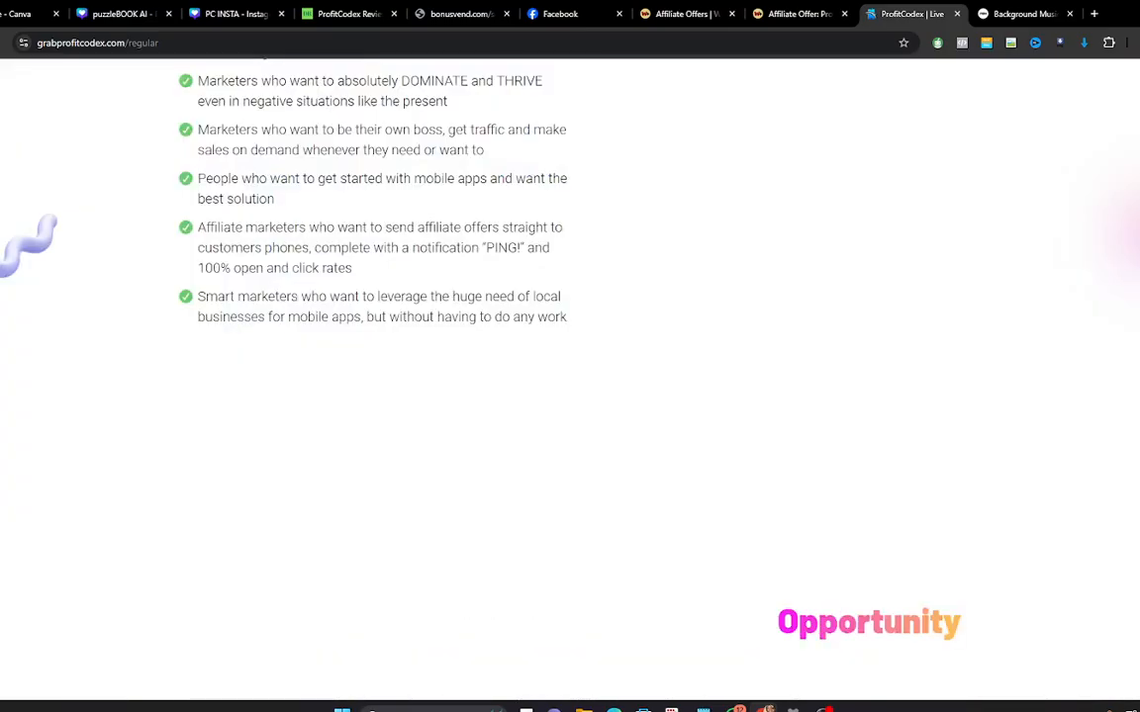
pyautogui.scroll(-3)
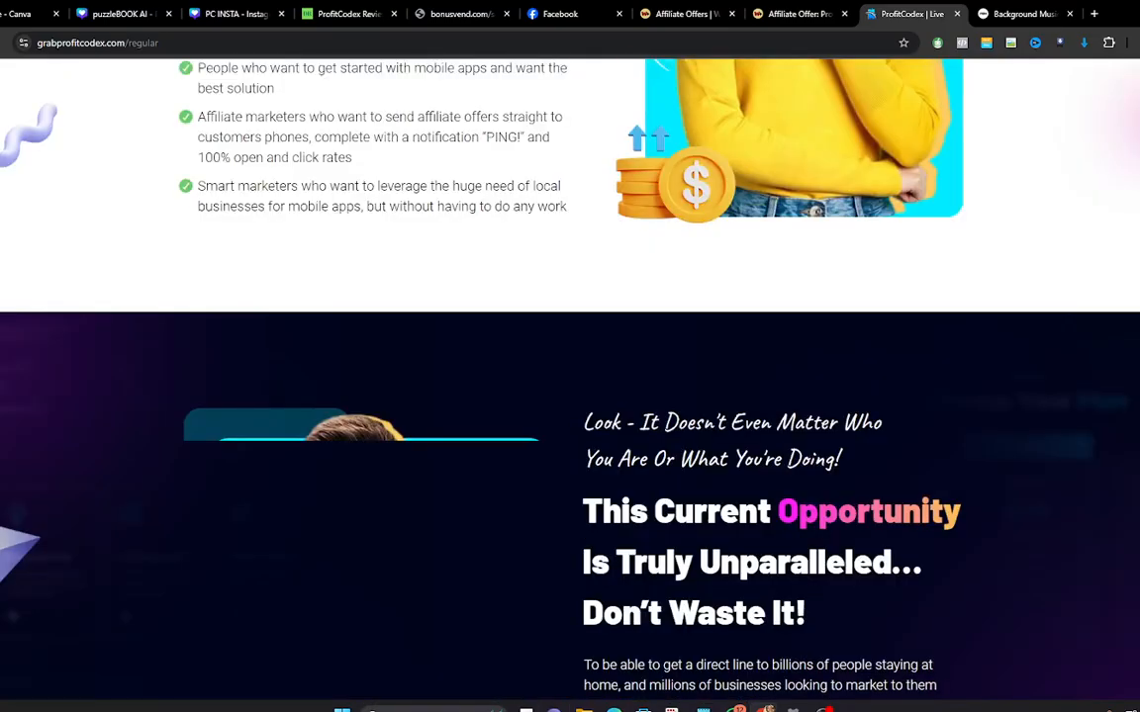
pyautogui.scroll(-3)
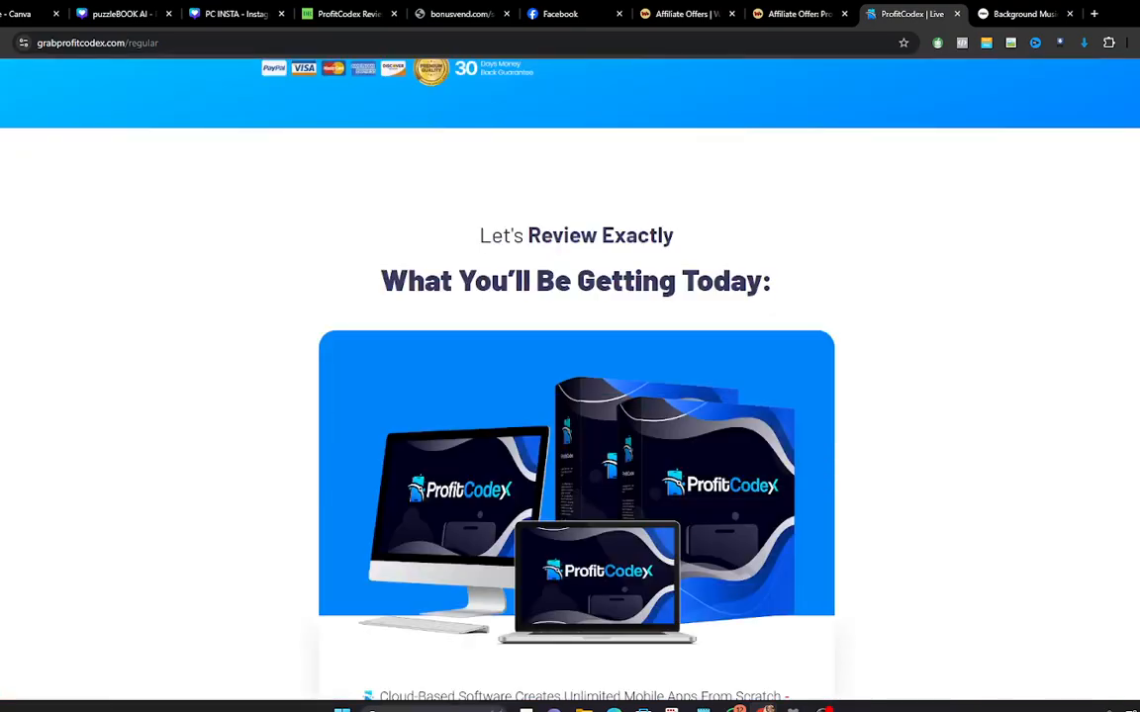
pyautogui.scroll(-3)
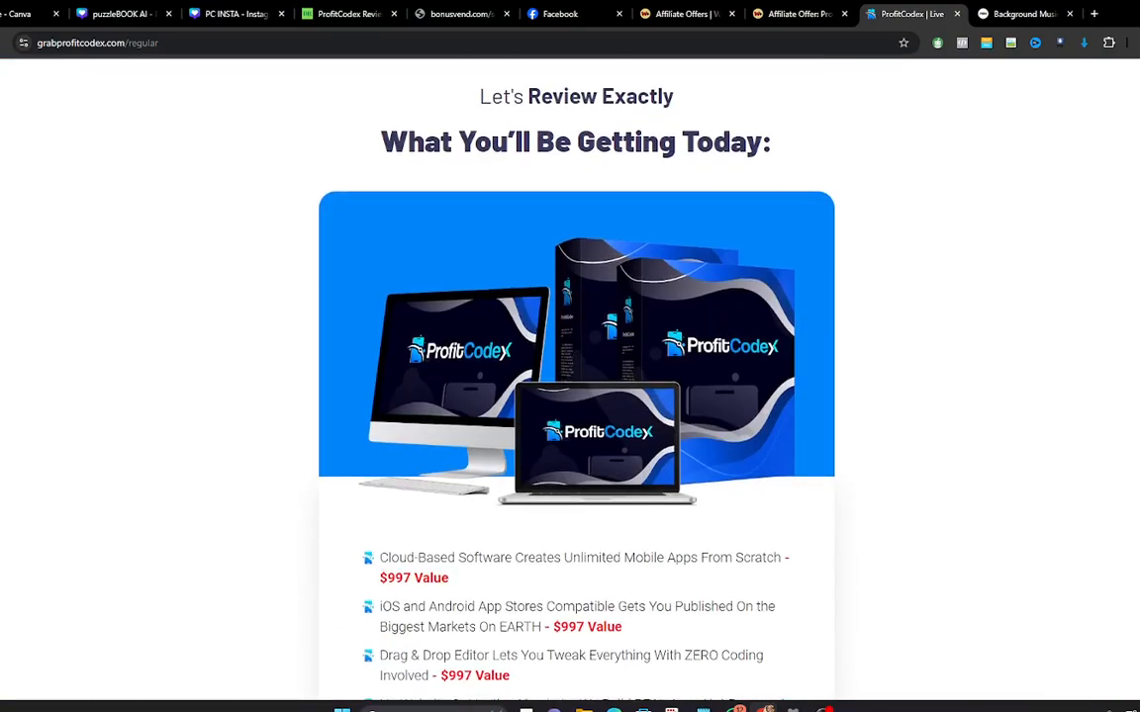
pyautogui.scroll(-3)
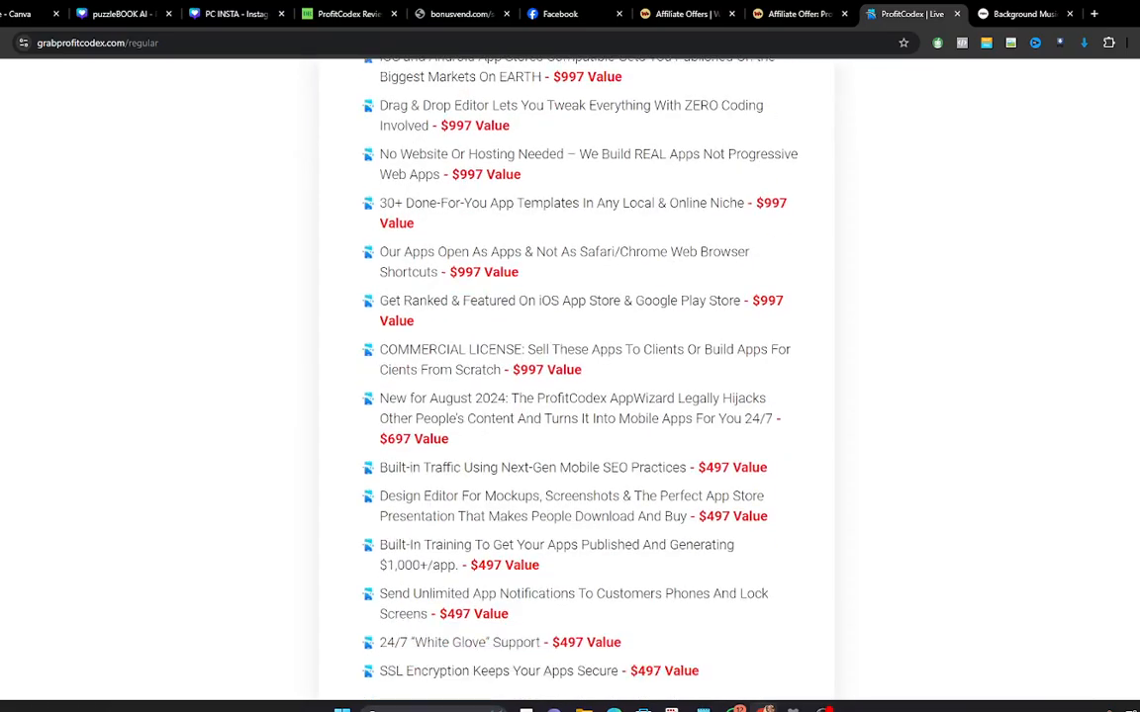
pyautogui.scroll(-3)
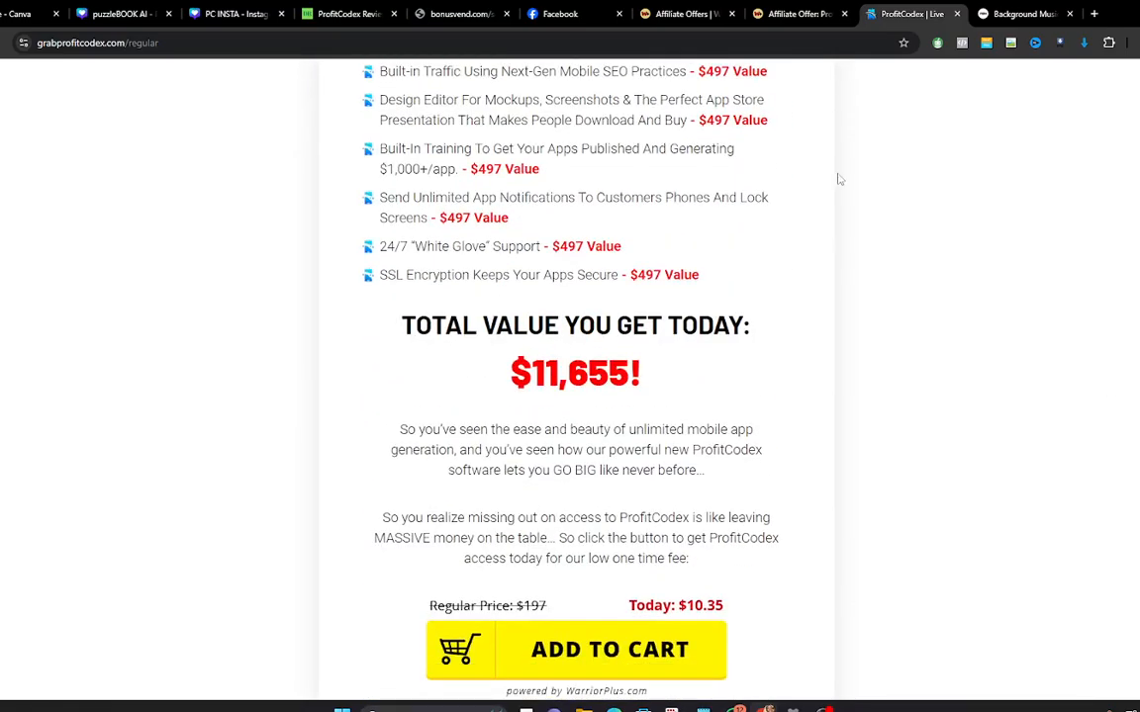
pyautogui.moveTo(605, 512)
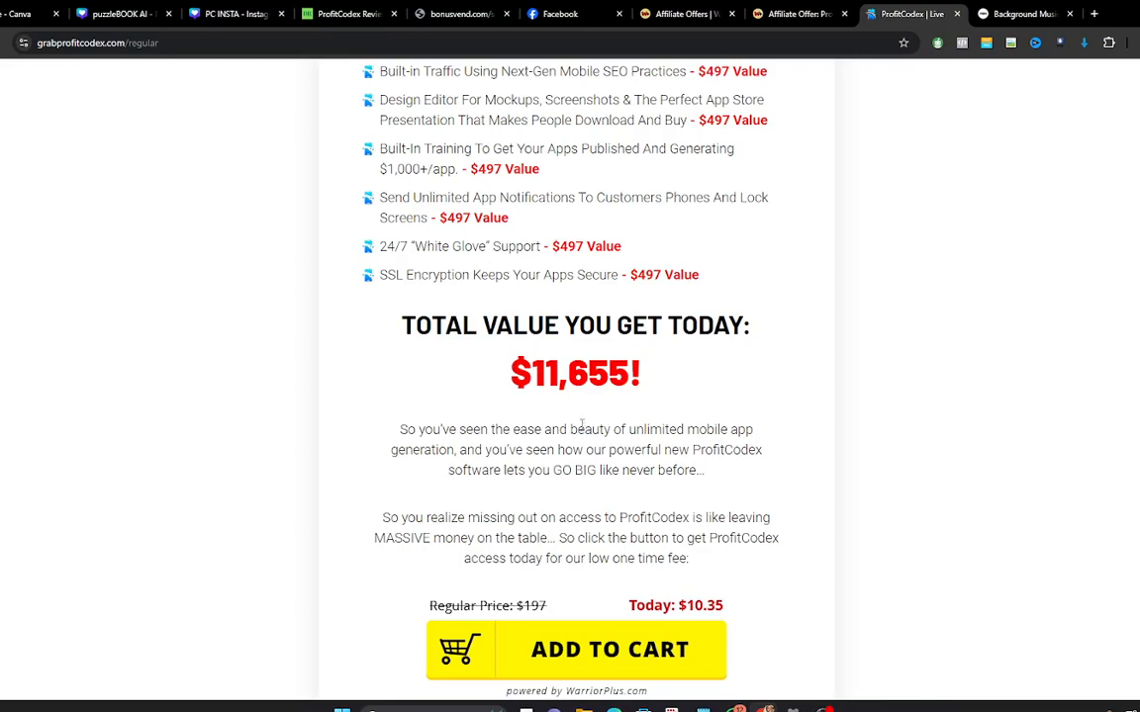
pyautogui.scroll(-3)
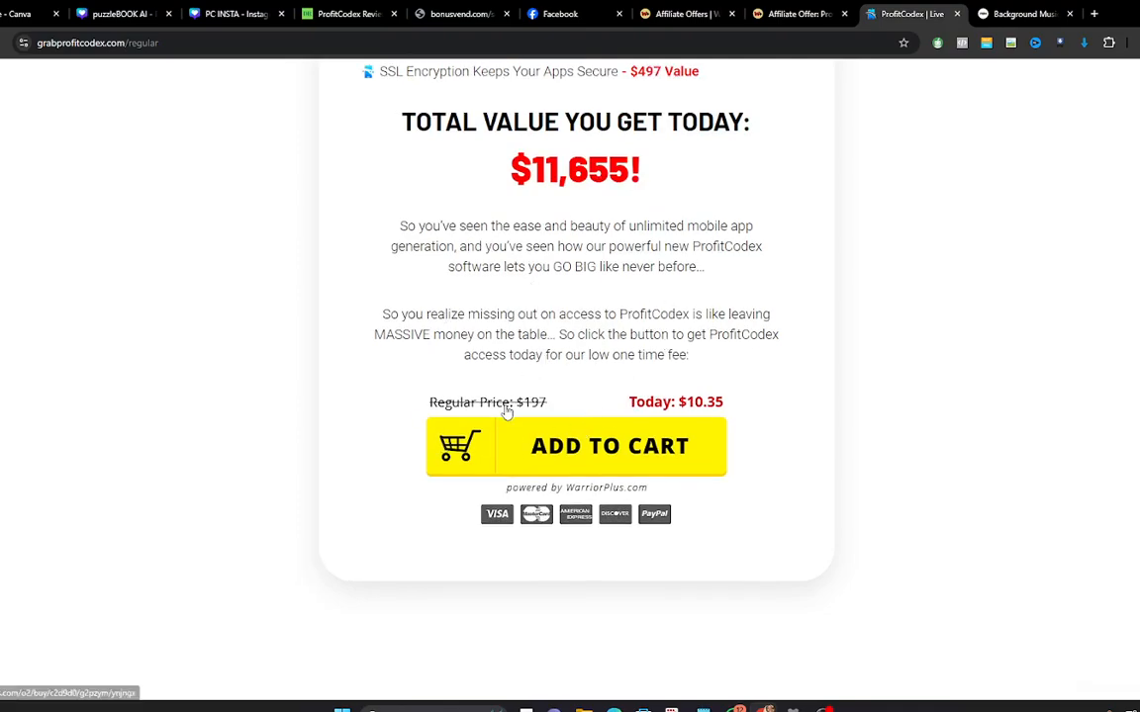
pyautogui.moveTo(568, 419)
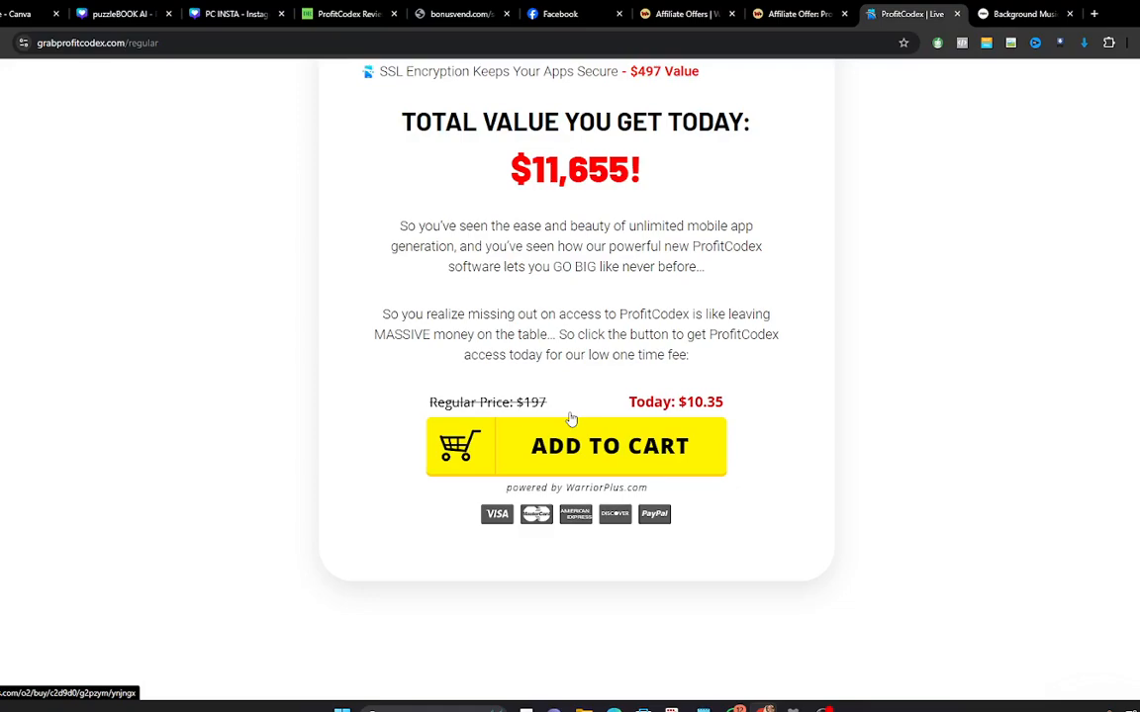
pyautogui.moveTo(546, 401)
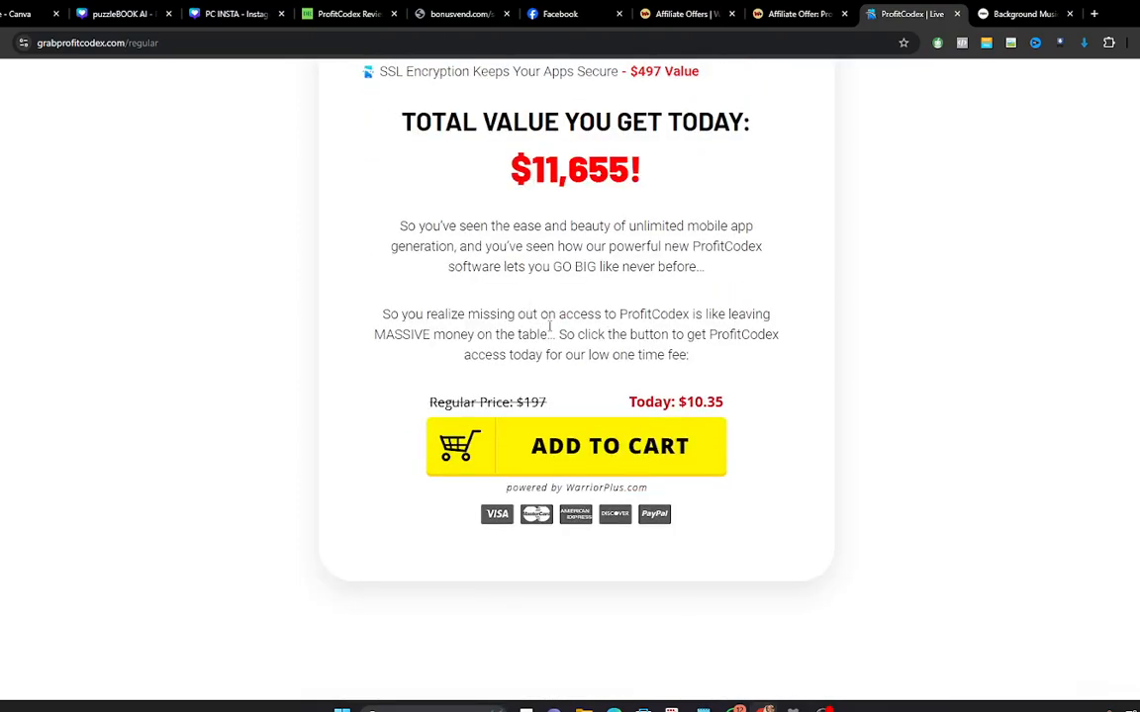
pyautogui.moveTo(502, 447)
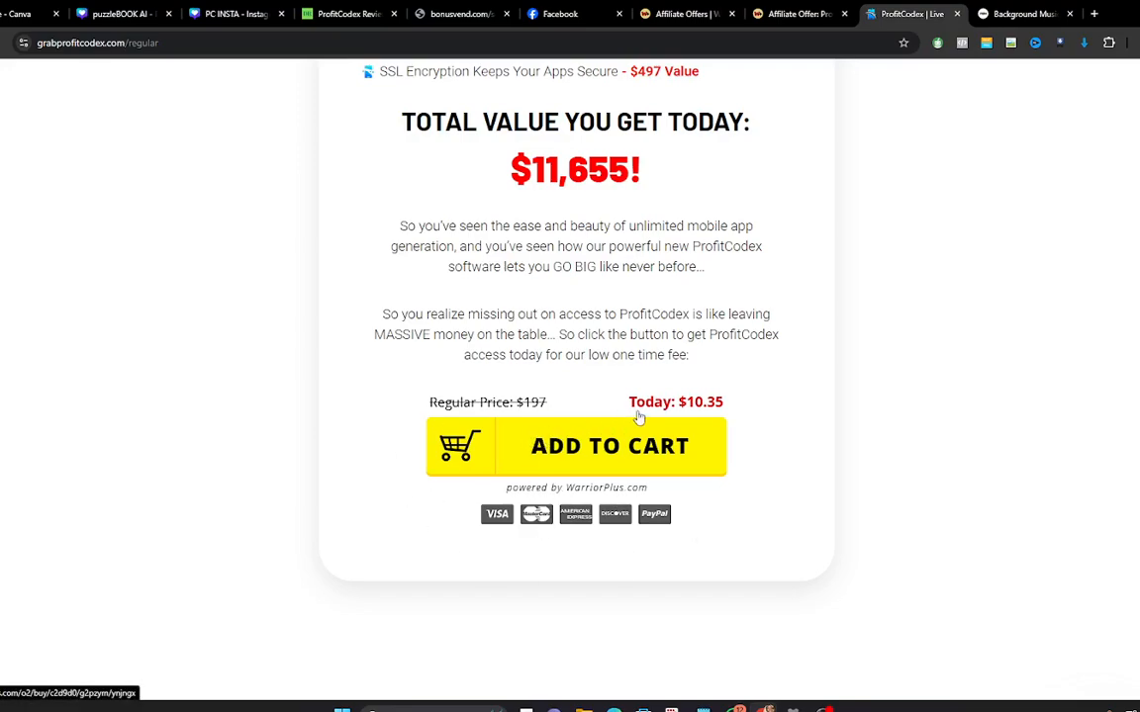
pyautogui.moveTo(700, 409)
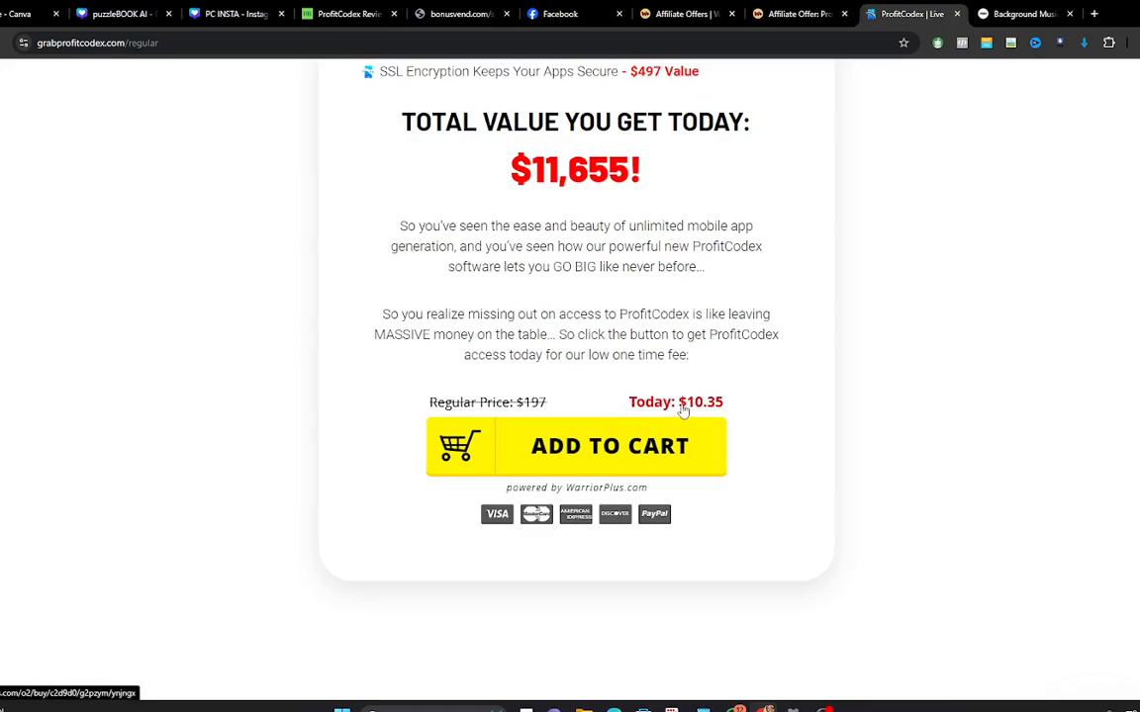
pyautogui.scroll(-3)
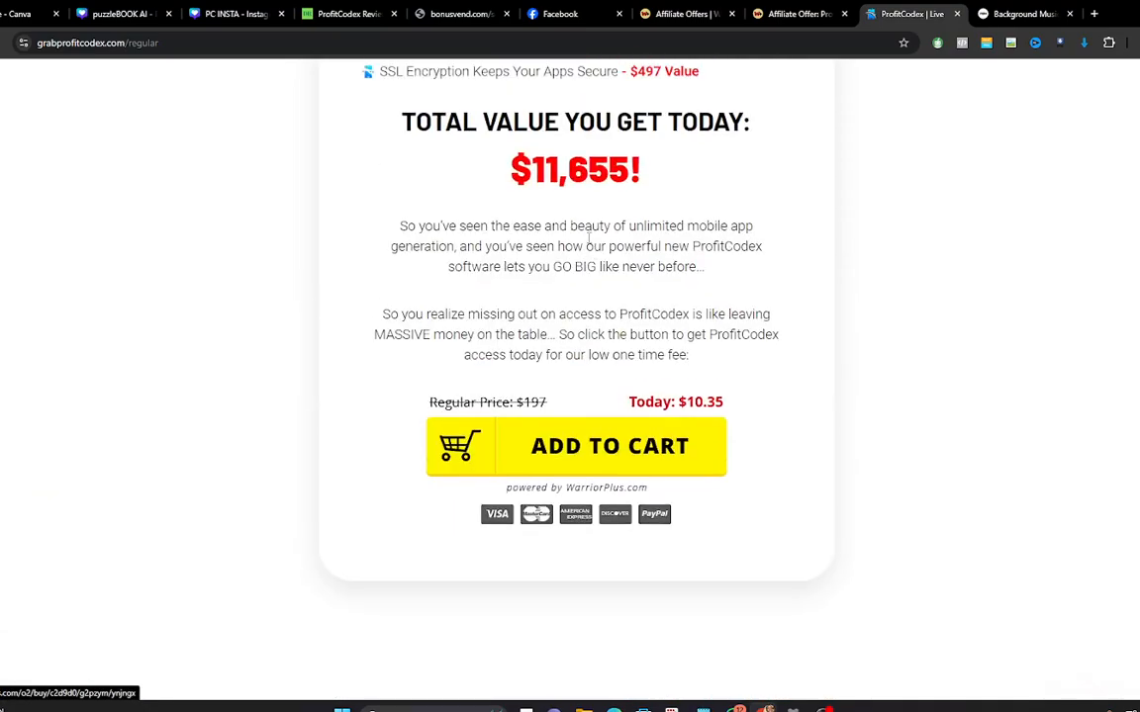
pyautogui.scroll(-3)
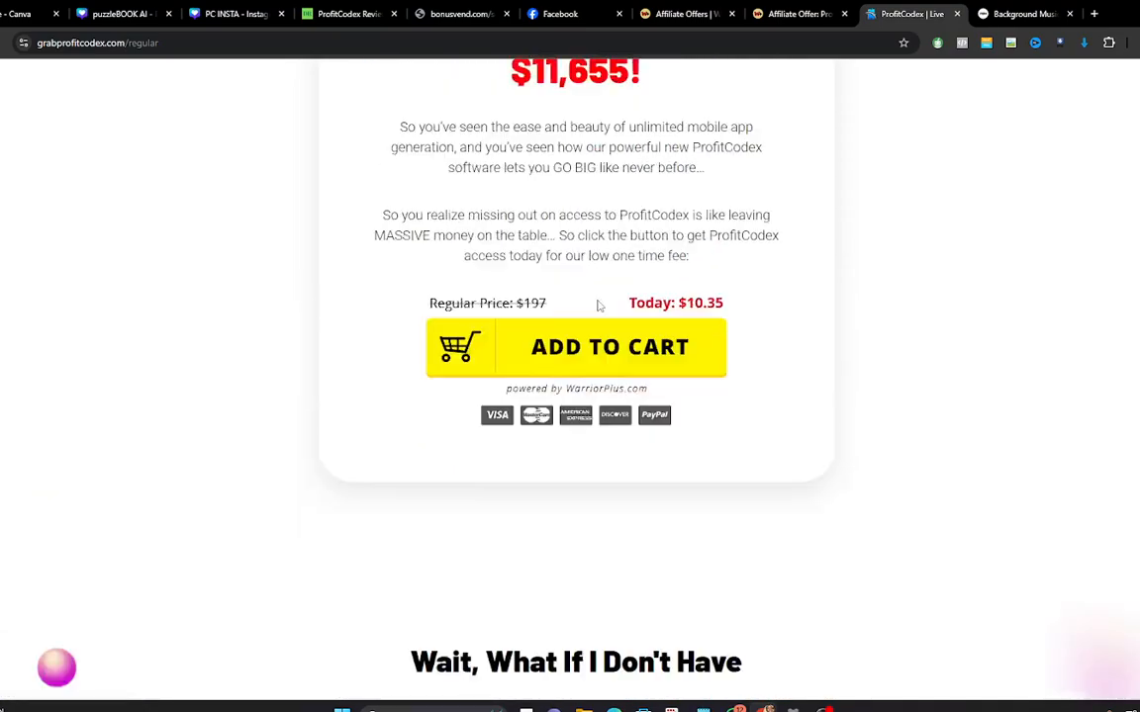
# Step: Reach the 'Get Started' order box with price-reversion countdown and the 'To Your Success' team section
pyautogui.scroll(-3)
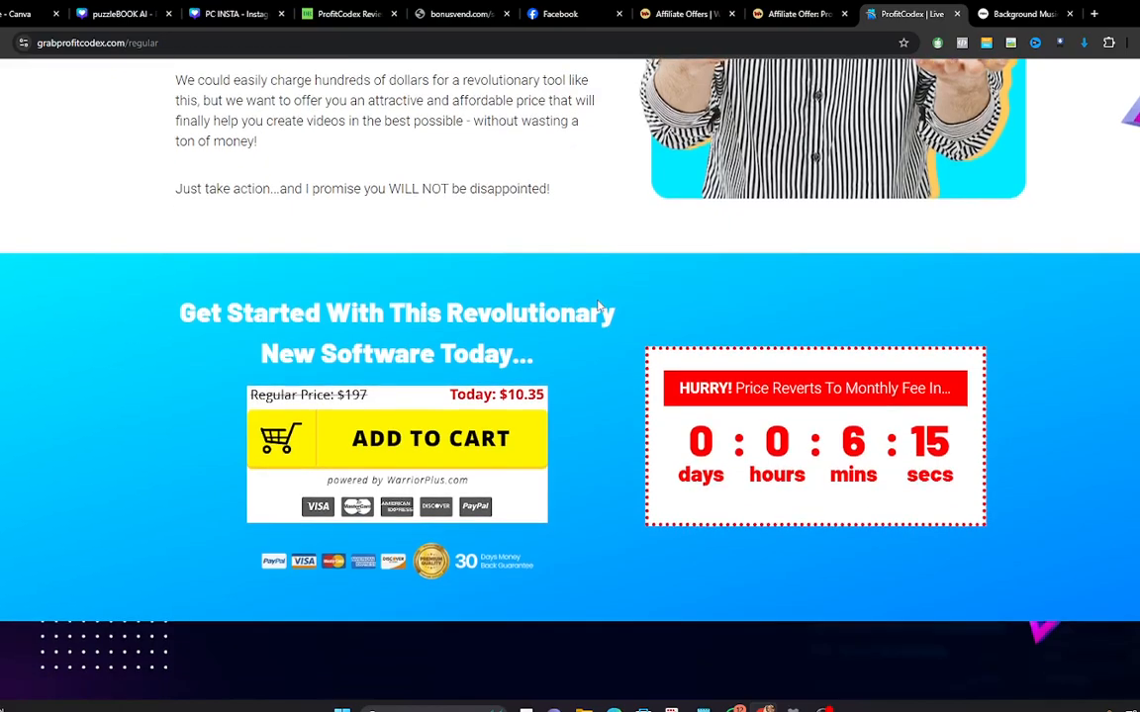
pyautogui.scroll(-3)
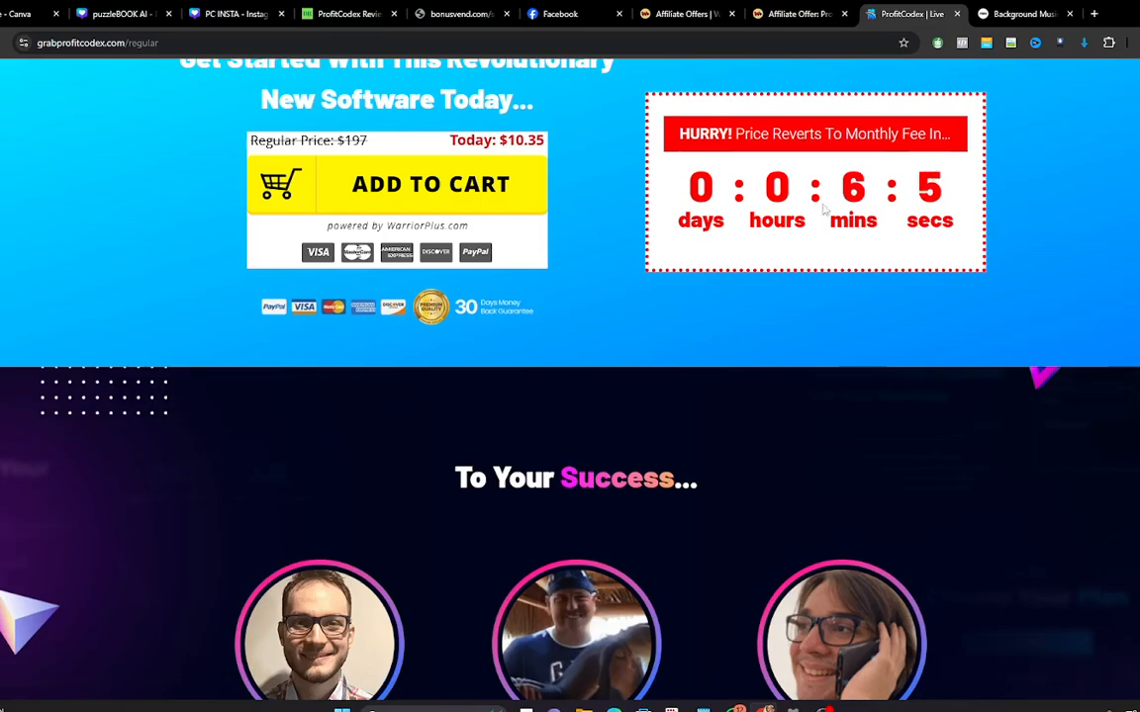
pyautogui.scroll(-3)
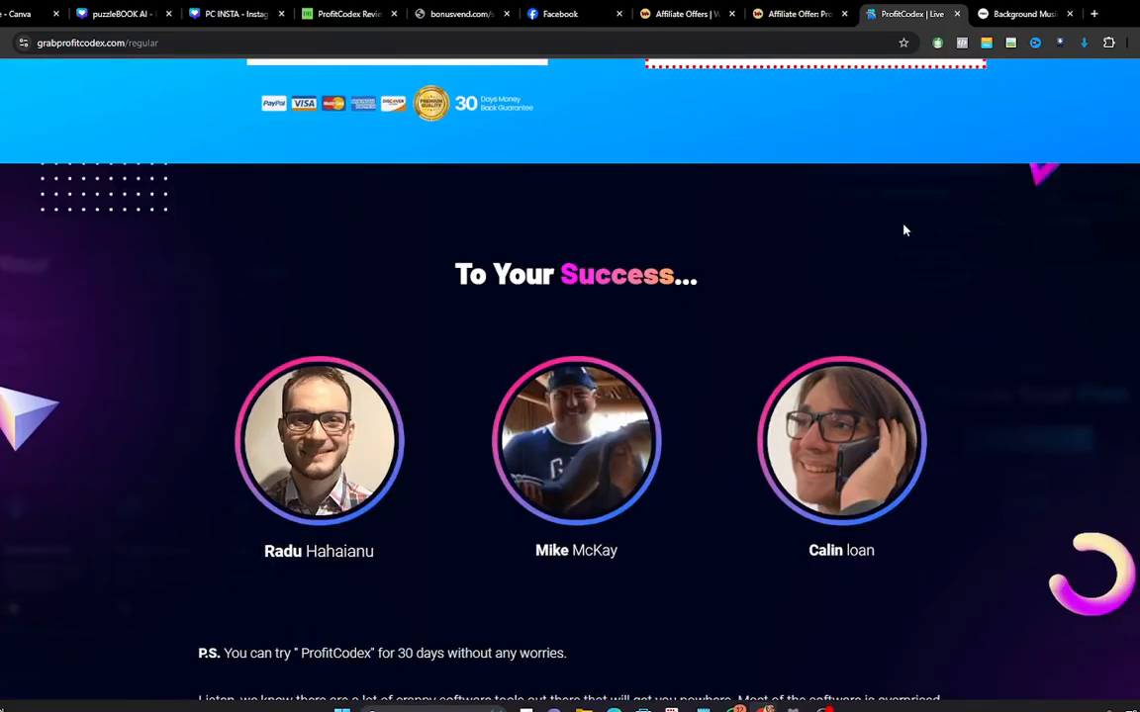
pyautogui.scroll(-3)
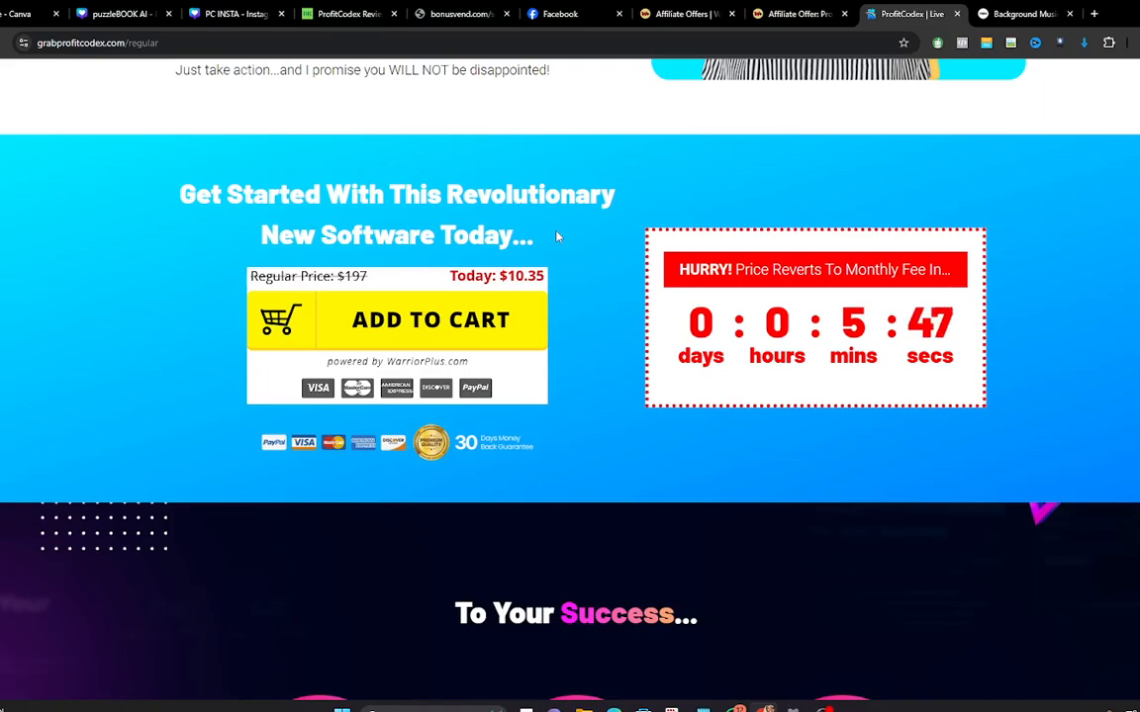
pyautogui.click(459, 14)
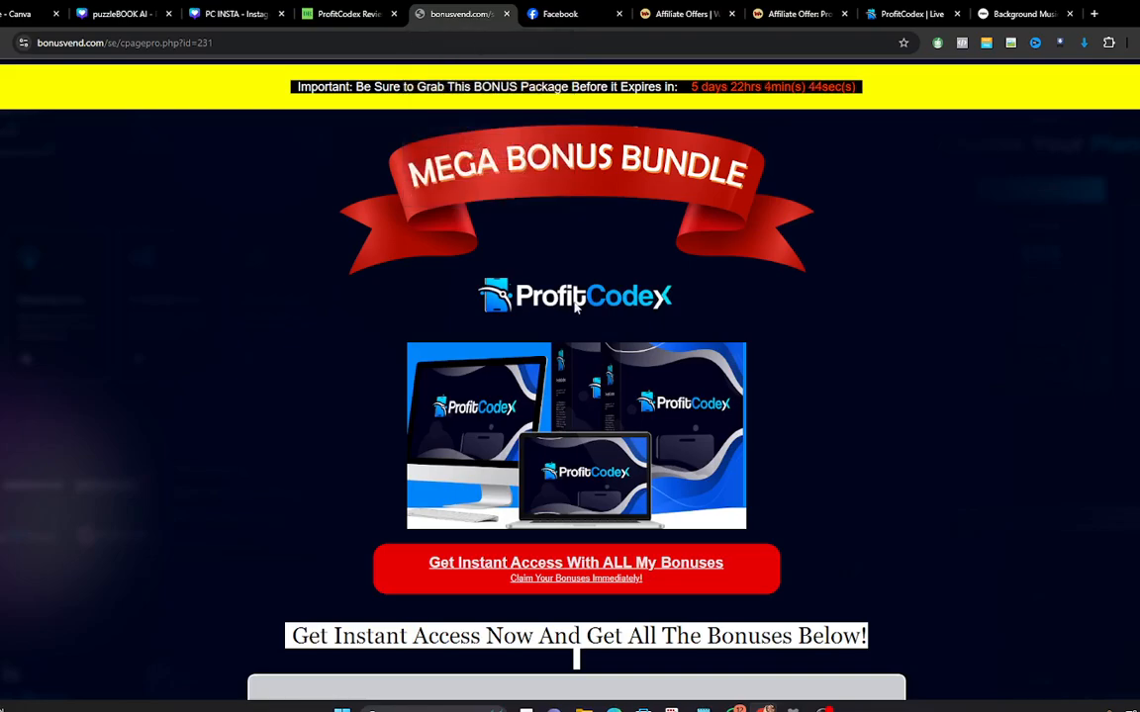
pyautogui.scroll(-3)
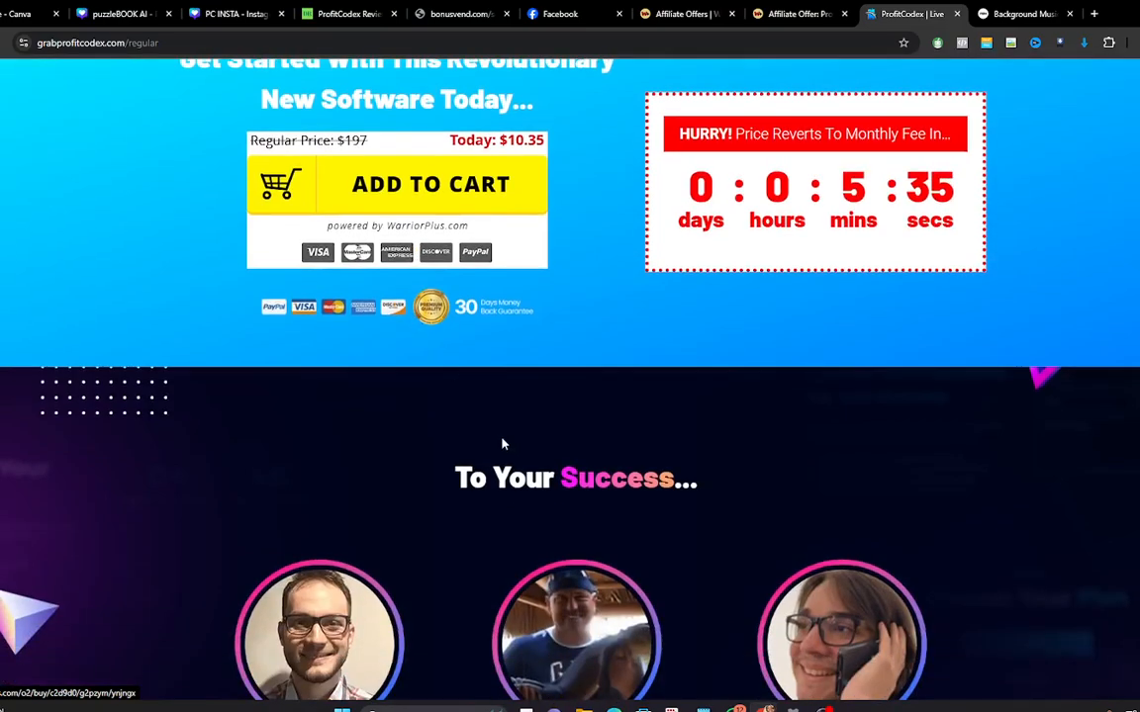
# Step: Play the ProfitCodex DEMO video from Documents > Any Video Converter > Video Download in Media Player
pyautogui.scroll(-3)
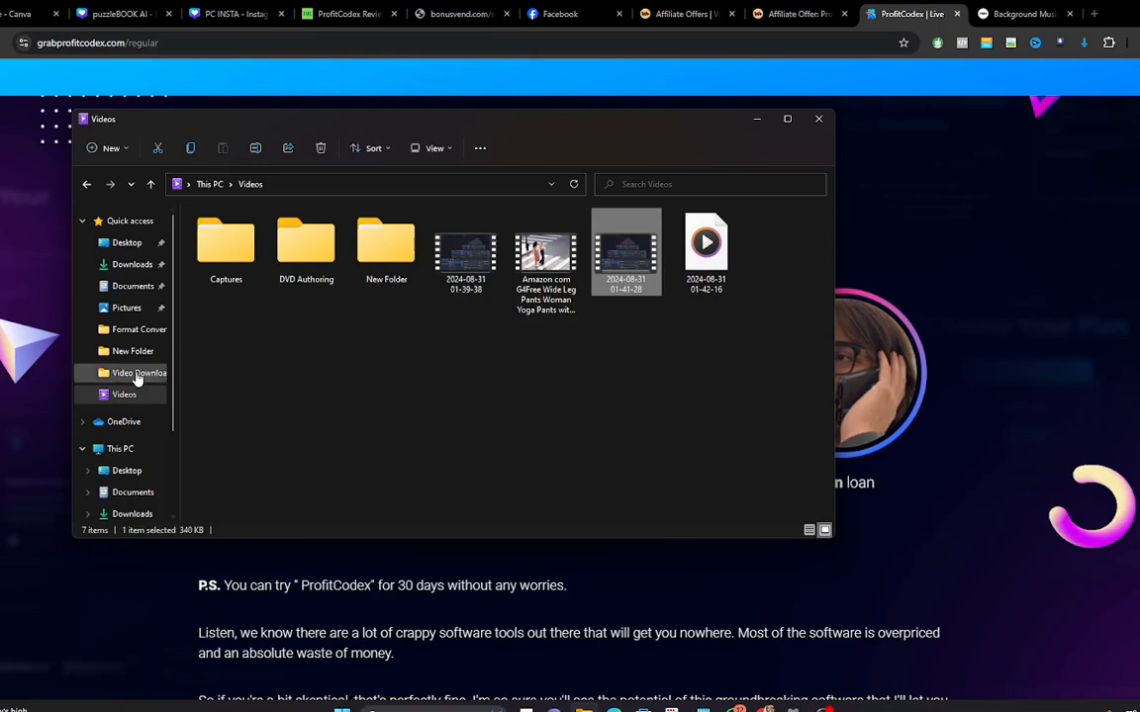
pyautogui.click(139, 372)
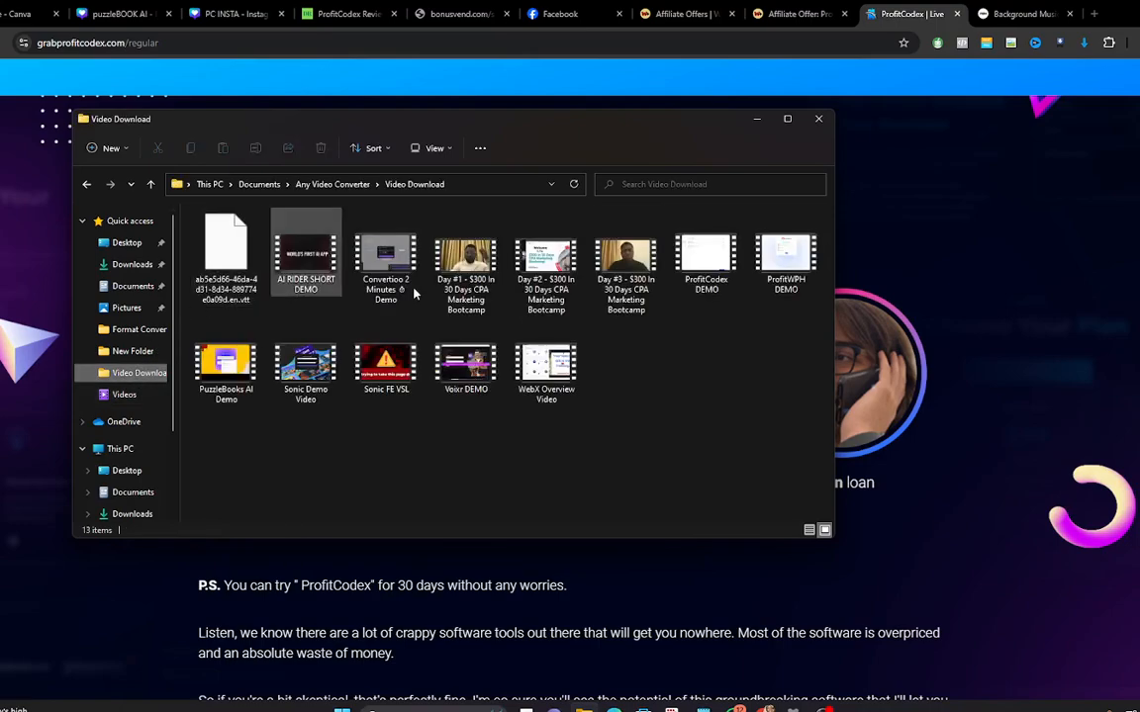
pyautogui.rightClick(707, 253)
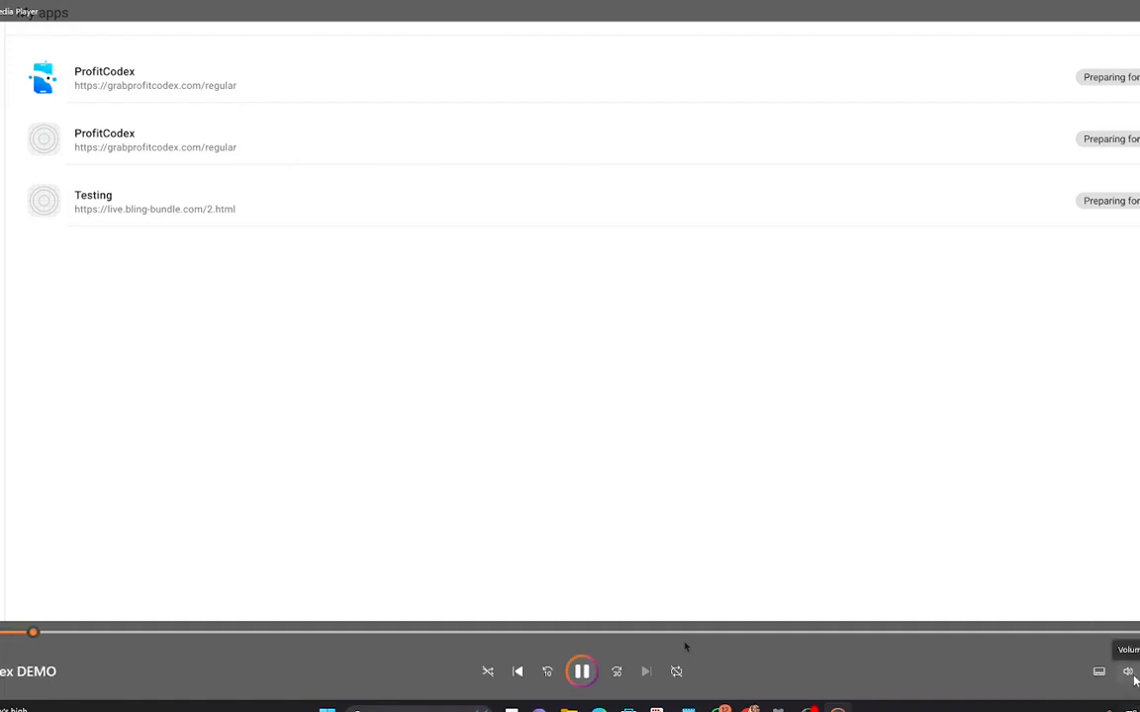
pyautogui.click(1127, 672)
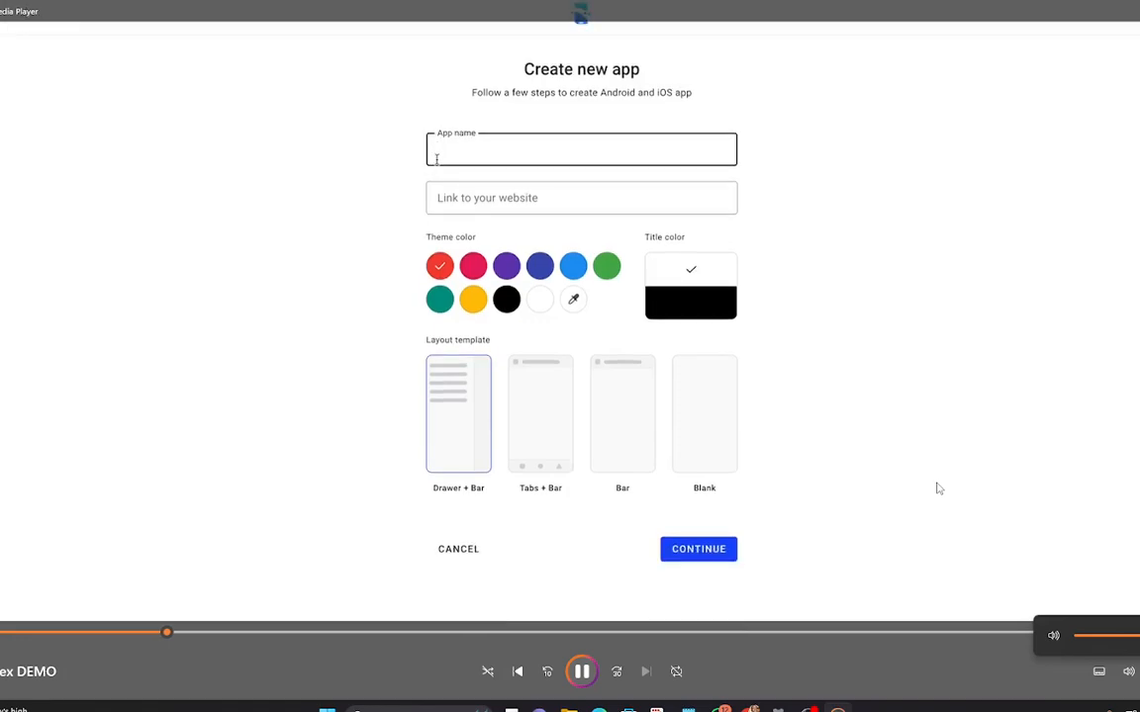
pyautogui.write('ProfitCodex')
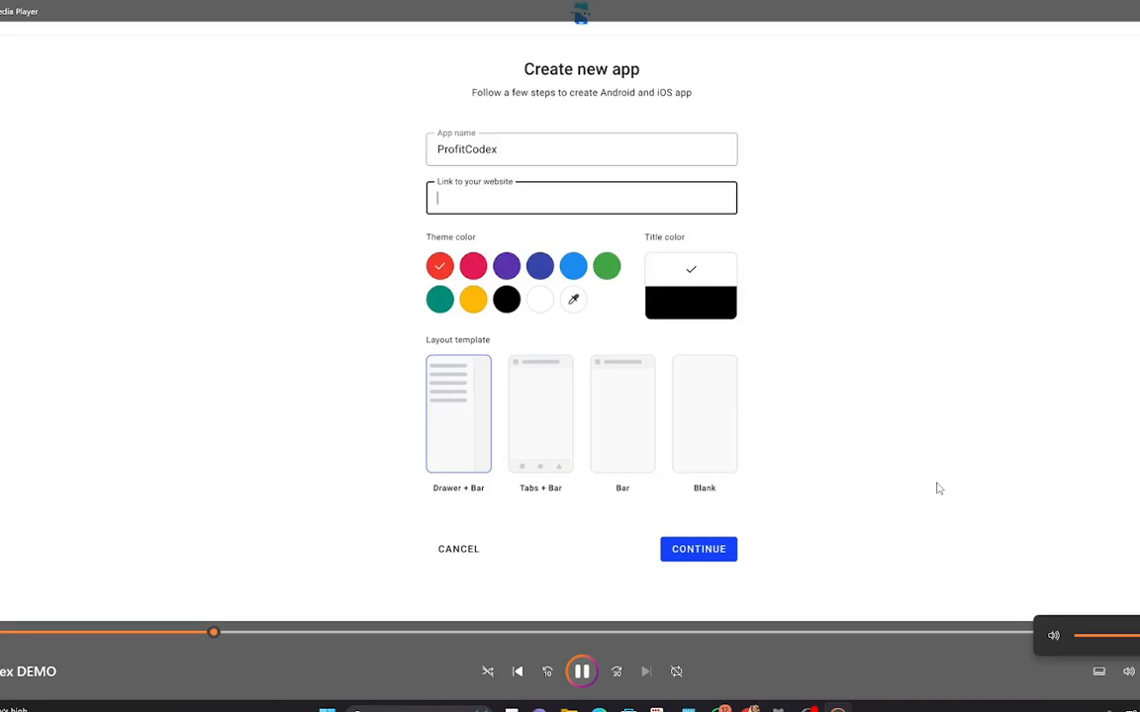
pyautogui.write('h')
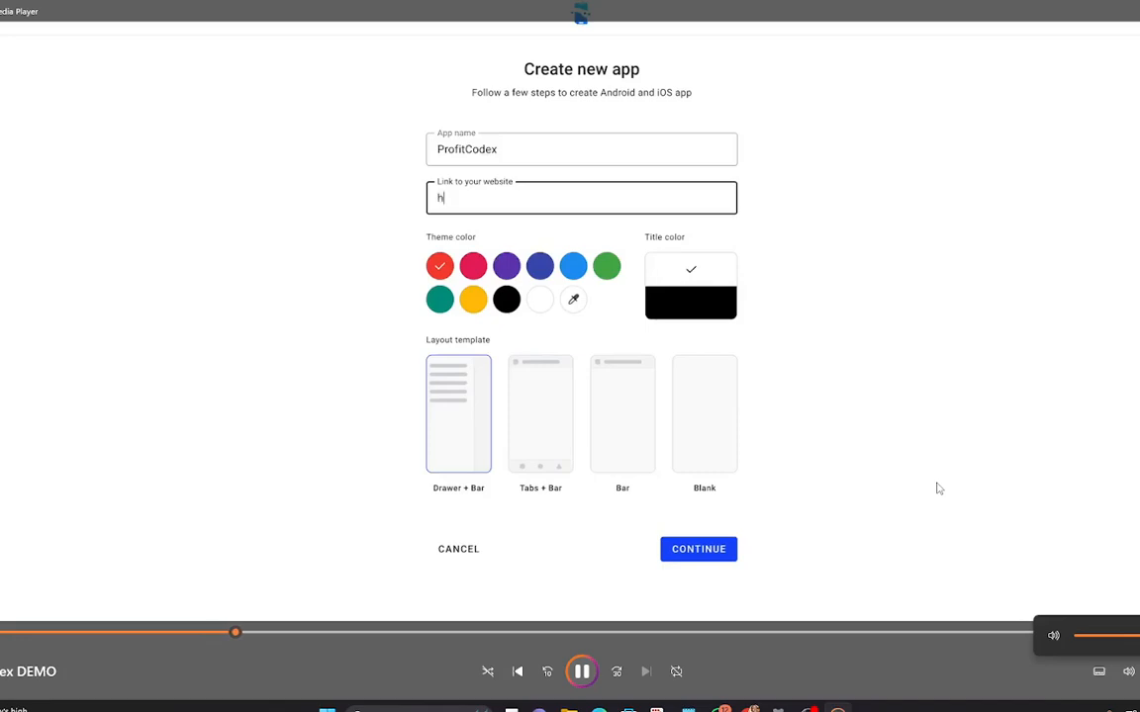
pyautogui.write('ttps://grabprofitcodex.com/r')
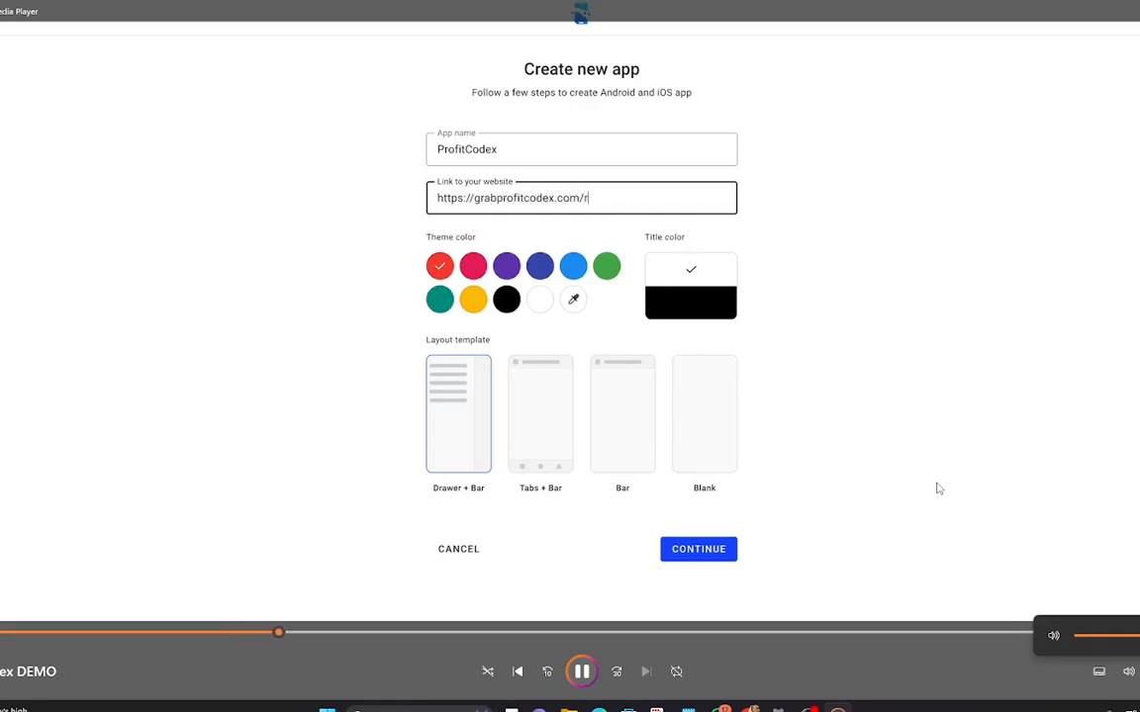
pyautogui.write('egular')
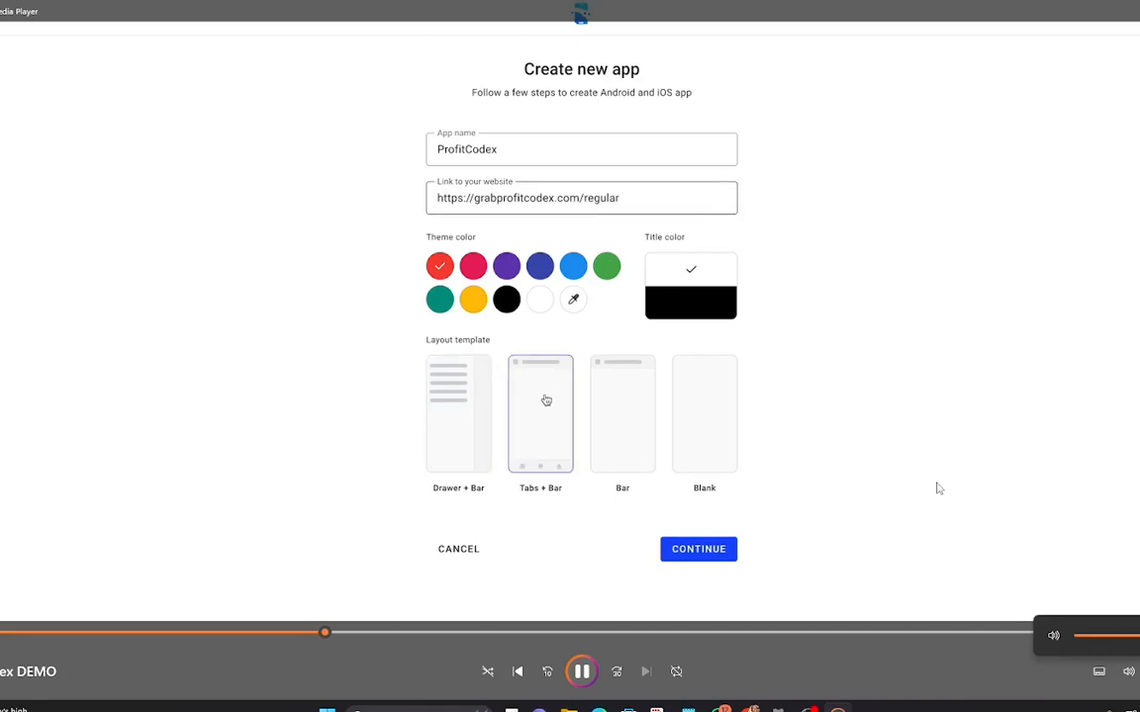
pyautogui.click(696, 550)
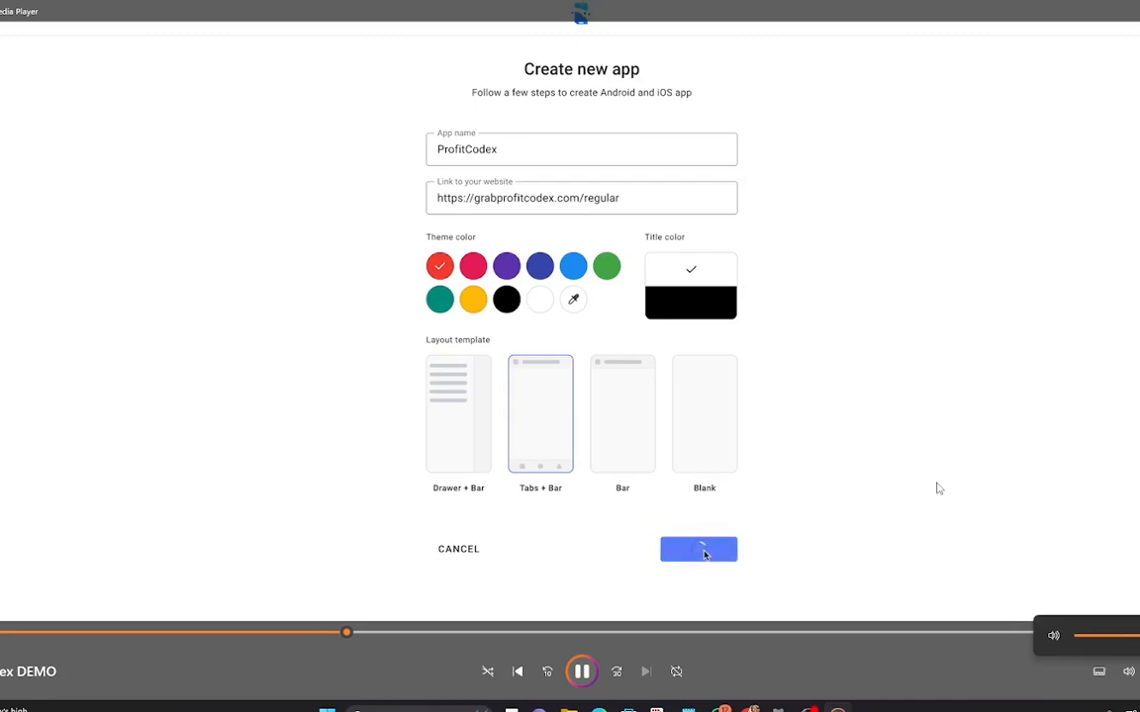
pyautogui.click(697, 550)
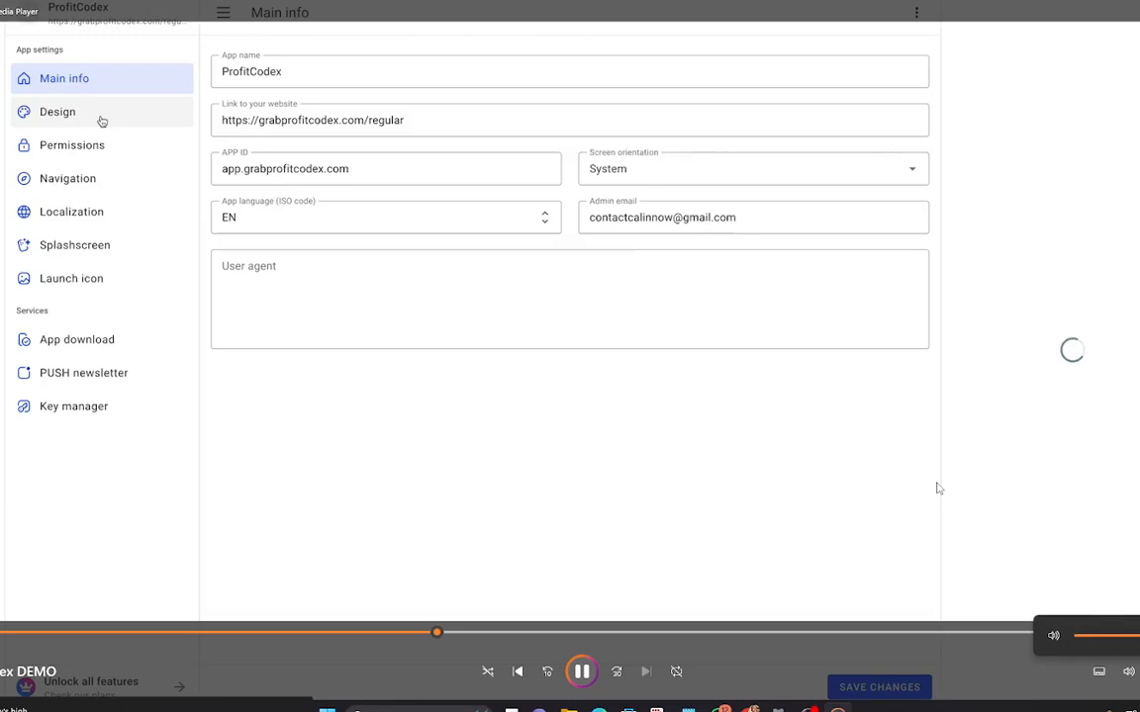
# Step: Follow the demo through Design and Permissions to Launch icon, uploading an icon for Android and iOS
pyautogui.click(57, 111)
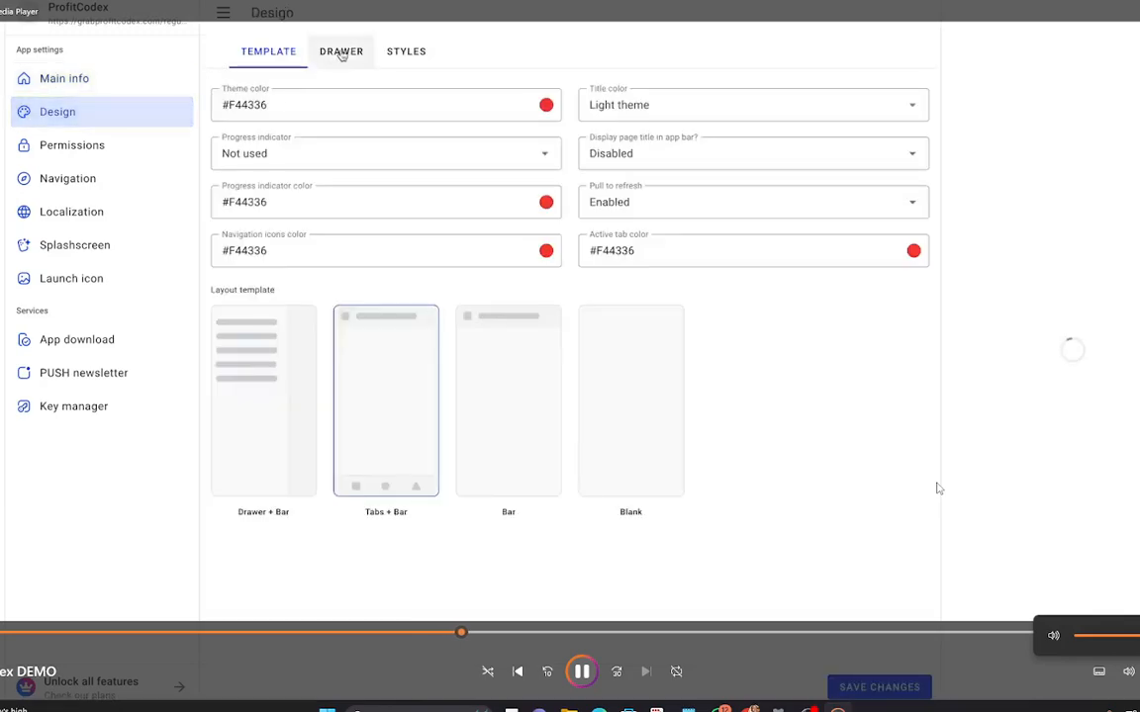
pyautogui.click(405, 51)
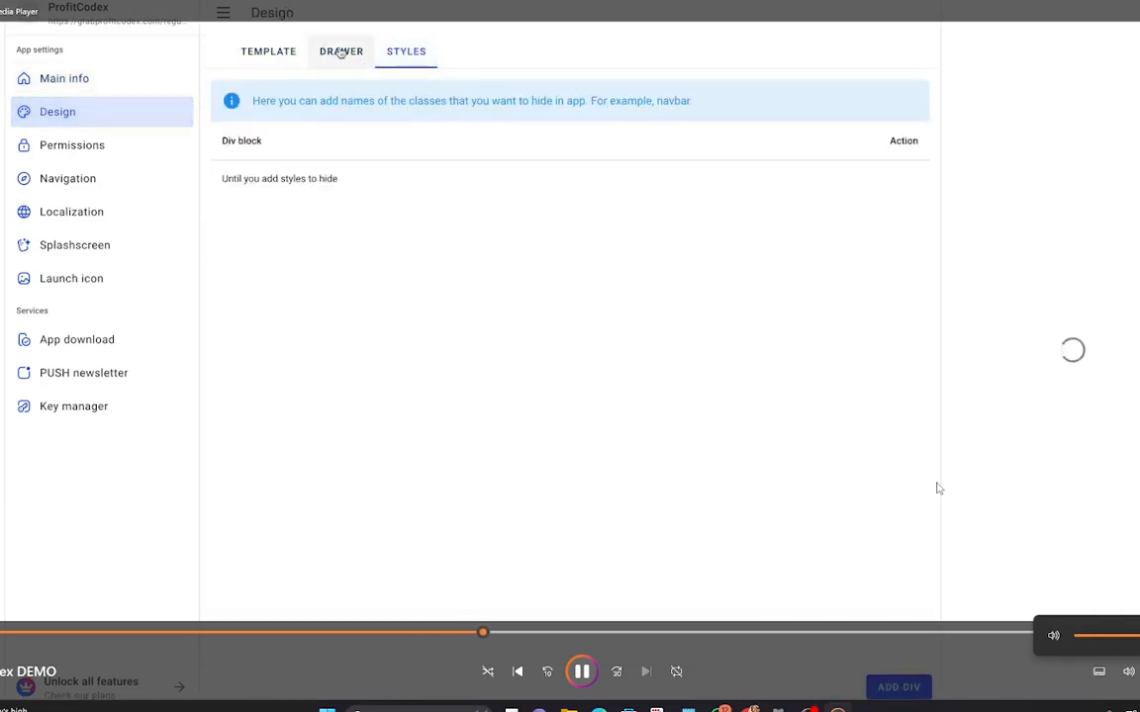
pyautogui.click(340, 51)
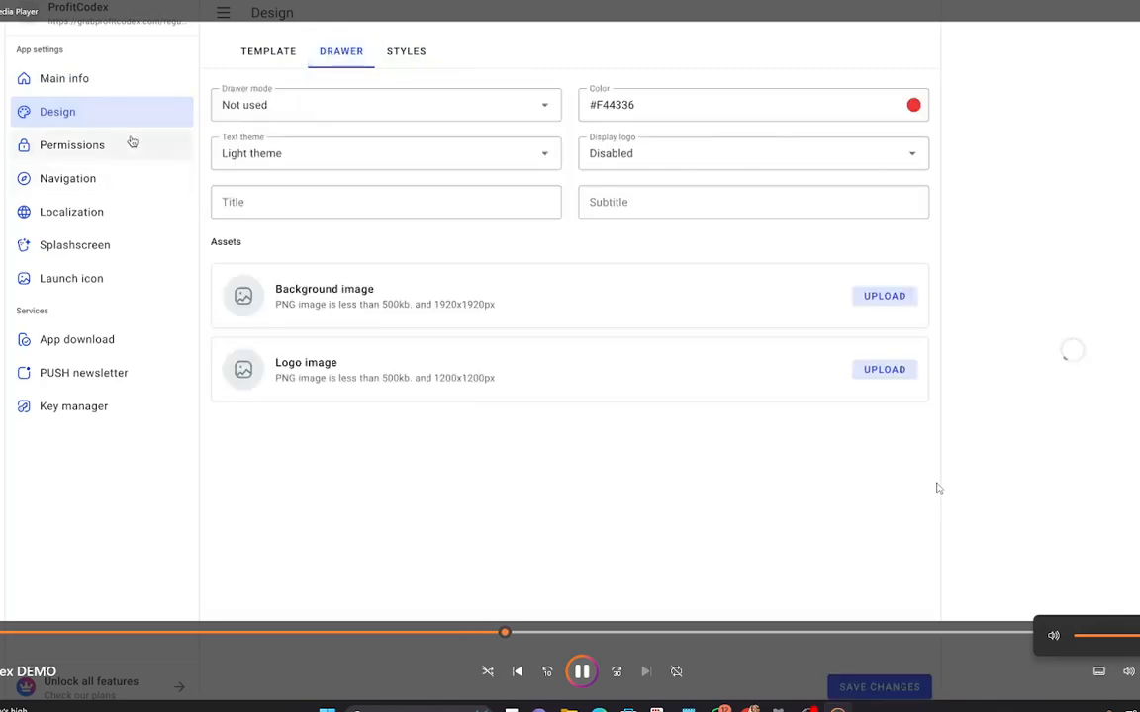
pyautogui.click(71, 144)
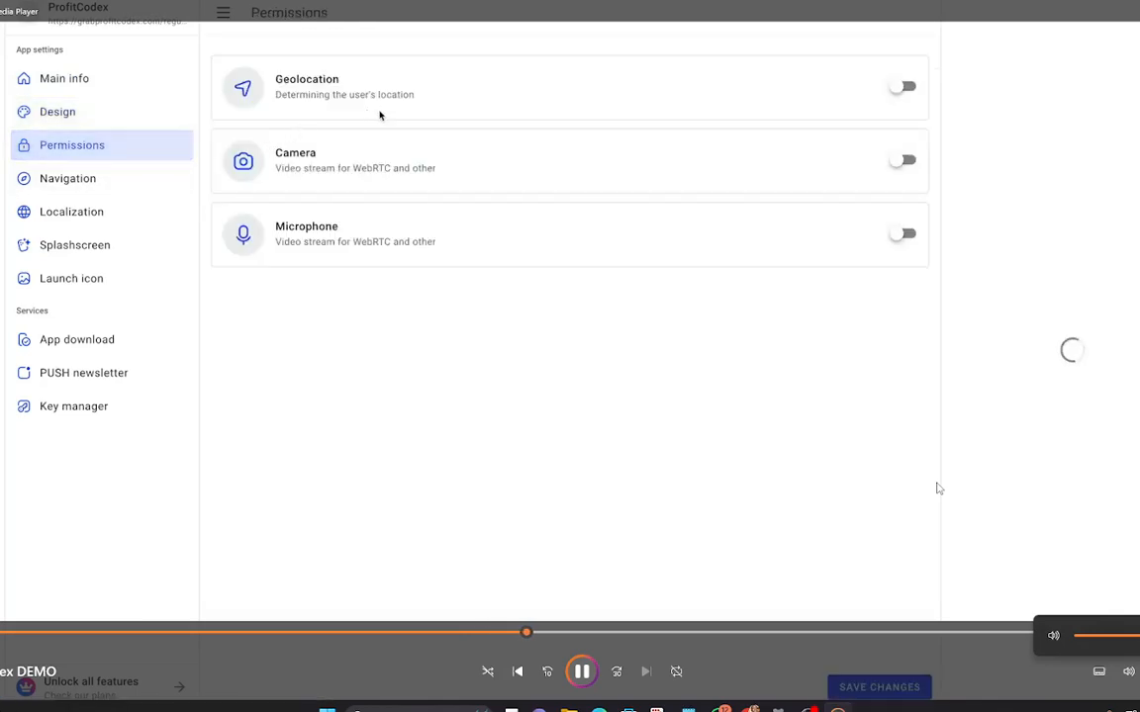
pyautogui.moveTo(148, 180)
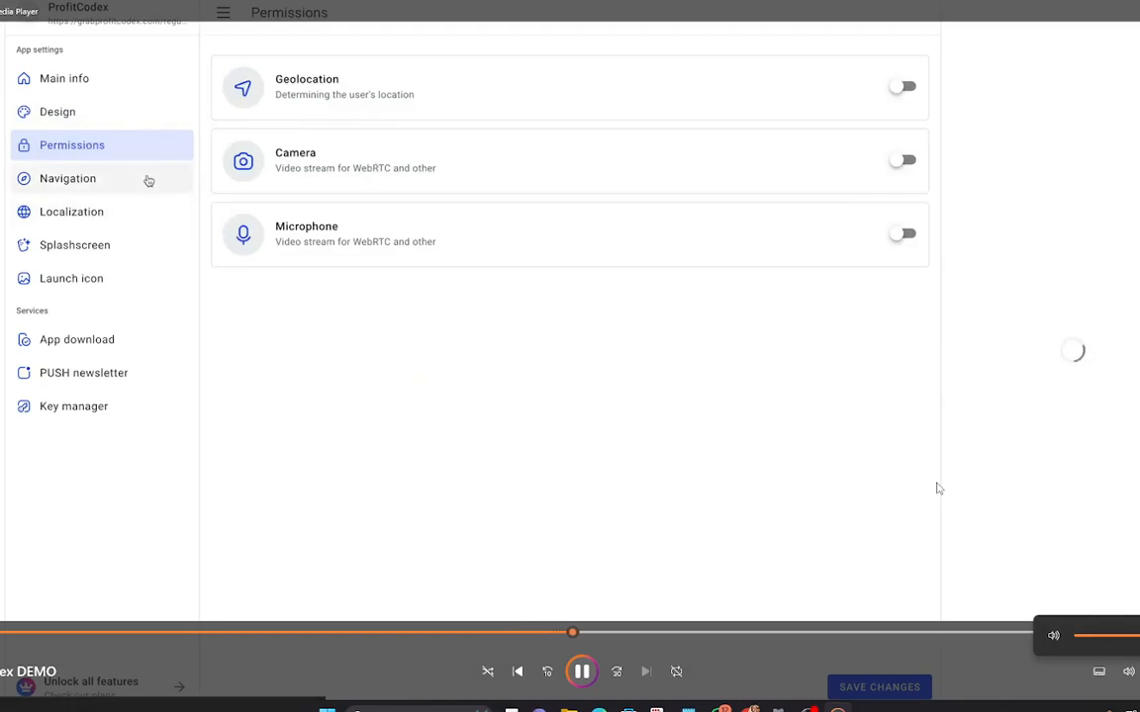
pyautogui.moveTo(71, 277)
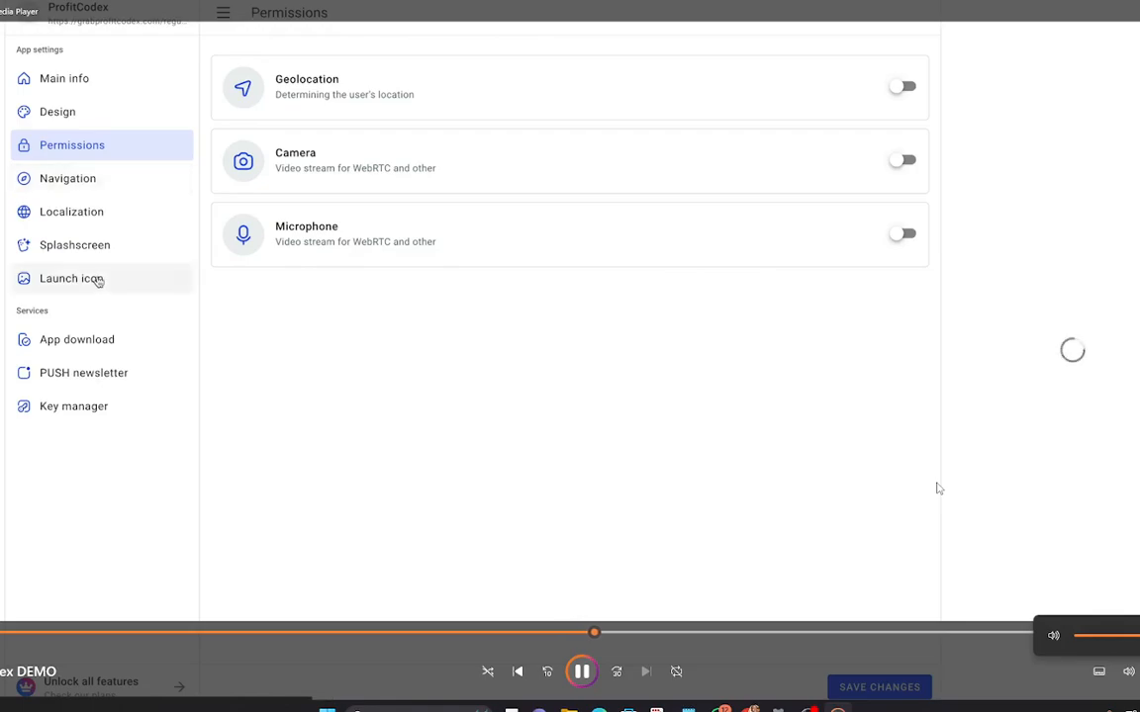
pyautogui.click(71, 277)
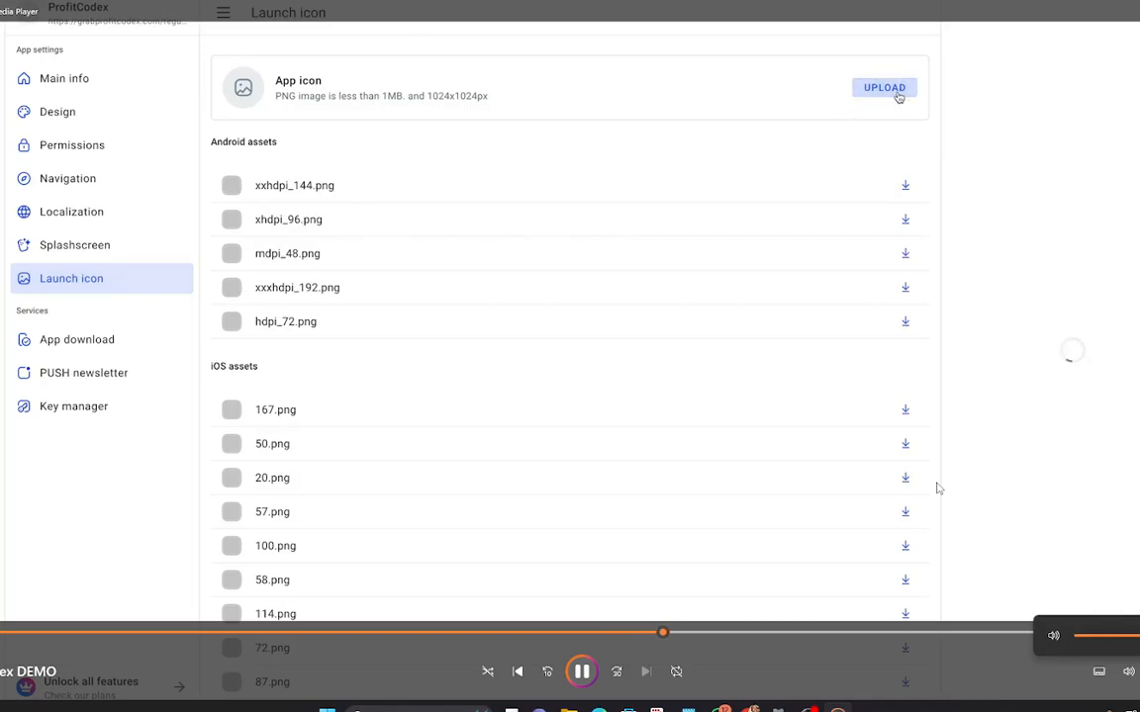
pyautogui.click(883, 87)
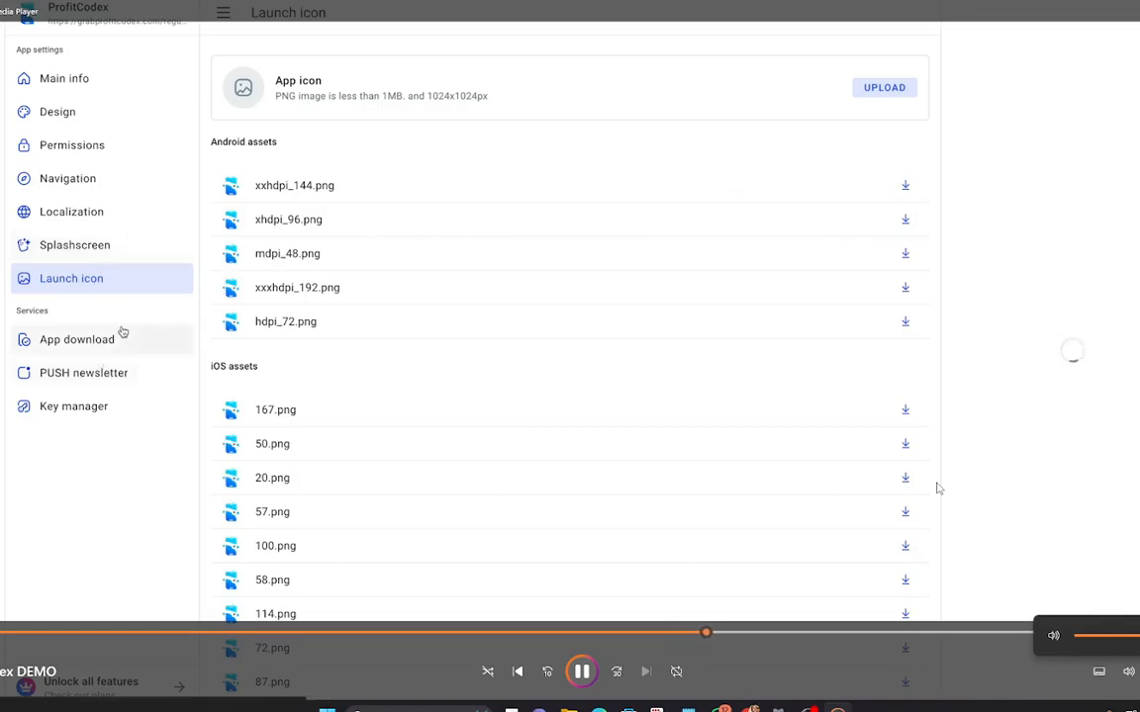
# Step: Follow the demo into App download, where an Android AAB New build dialog is started and dismissed
pyautogui.click(75, 340)
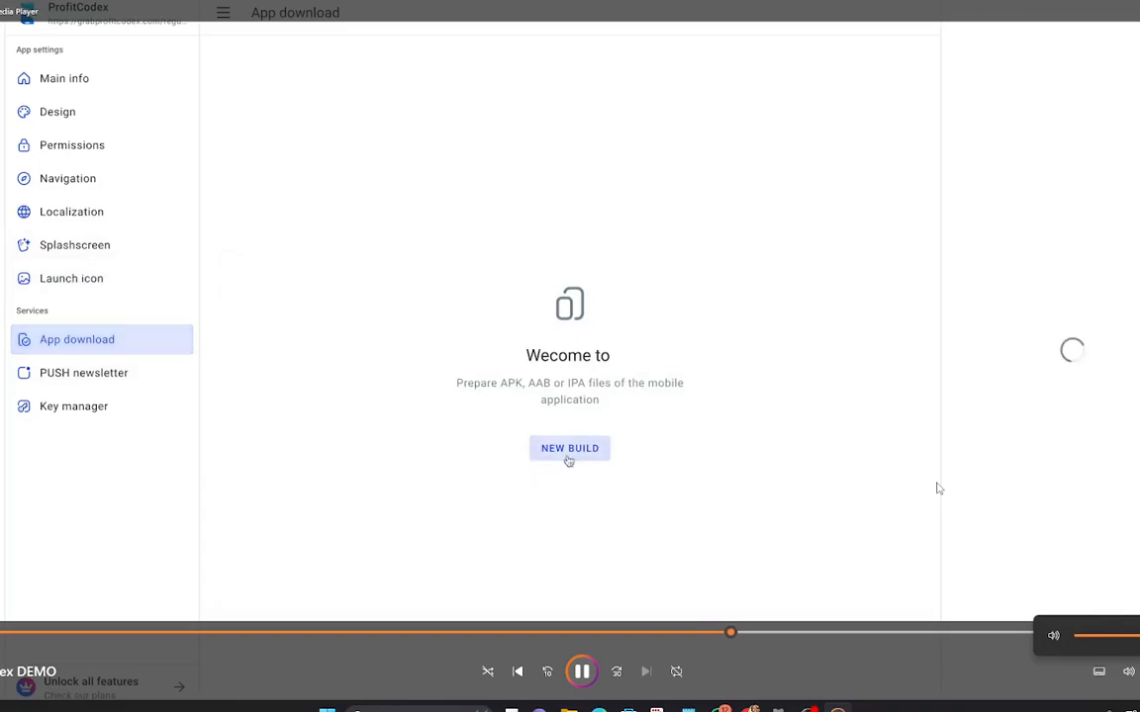
pyautogui.click(569, 447)
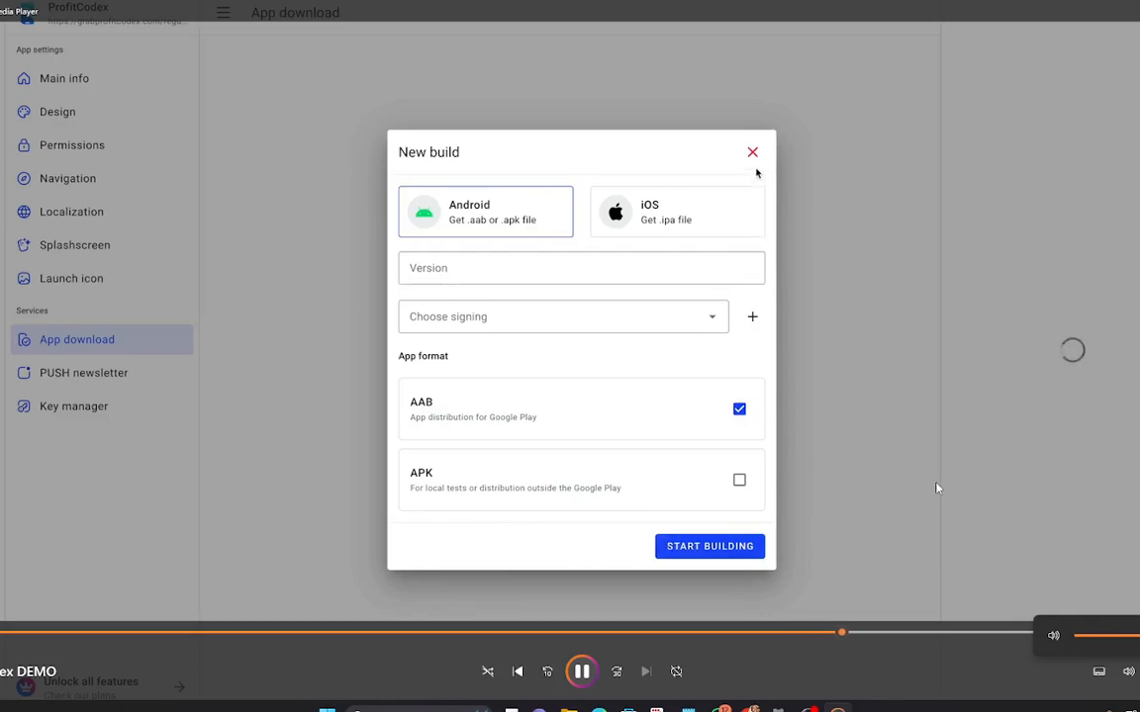
pyautogui.click(751, 150)
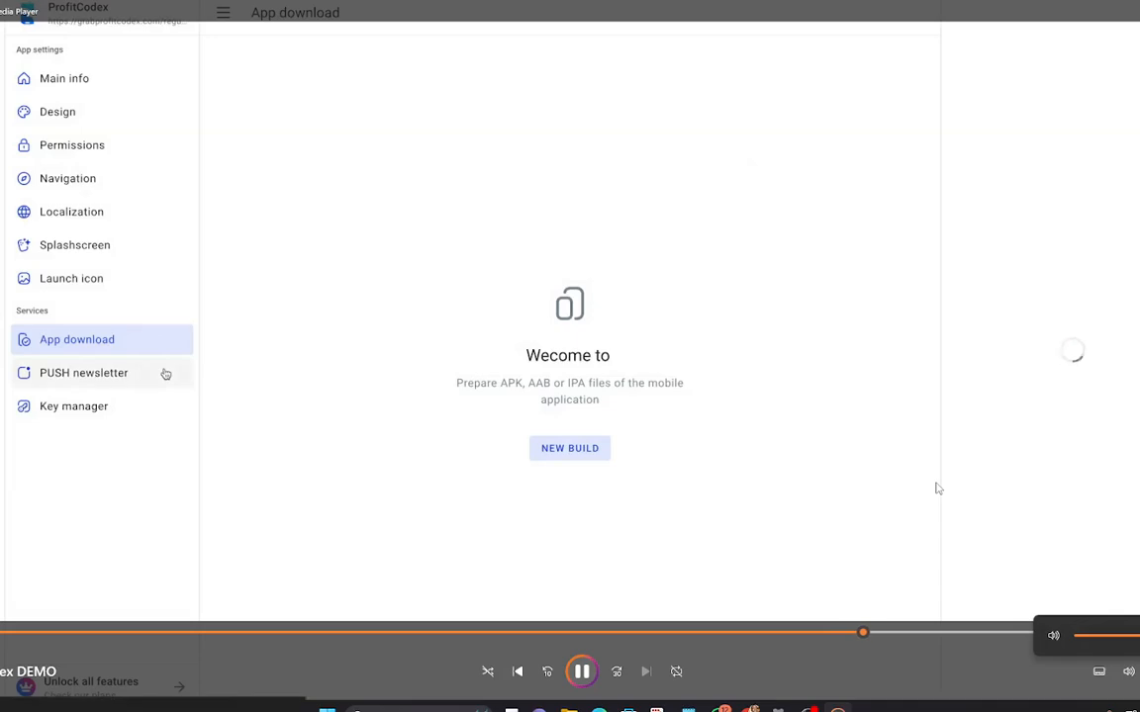
pyautogui.moveTo(151, 380)
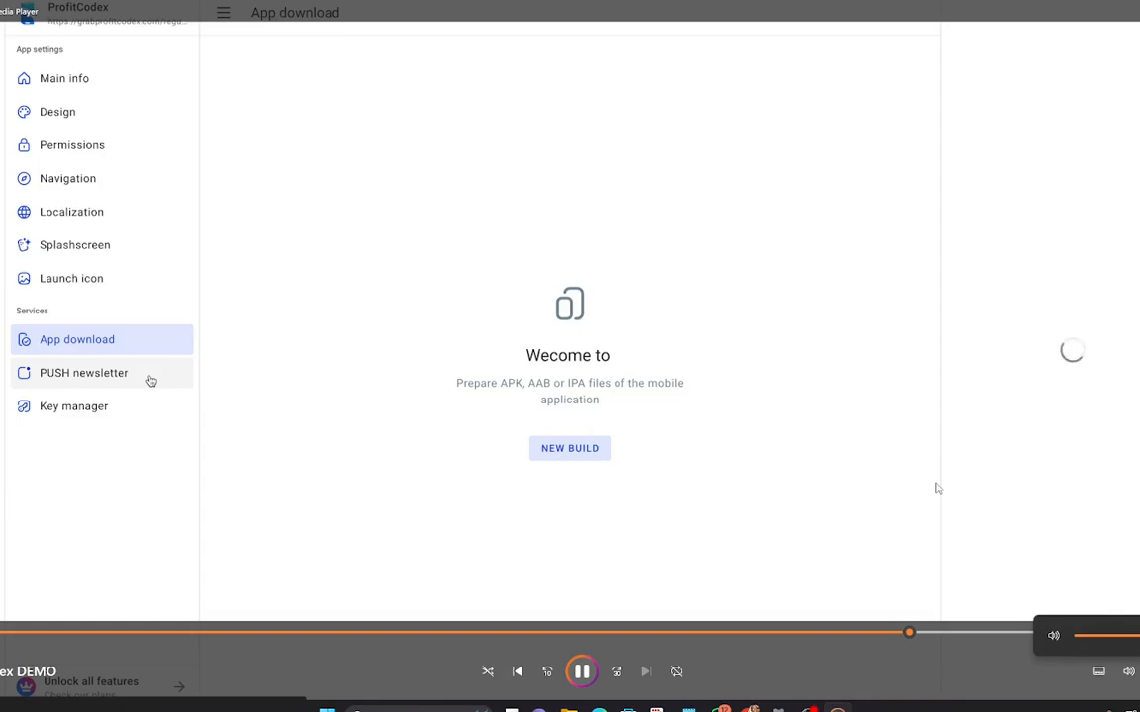
# Step: Follow the demo into PUSH newsletter, showing zero subscribers and no newsletters
pyautogui.click(83, 372)
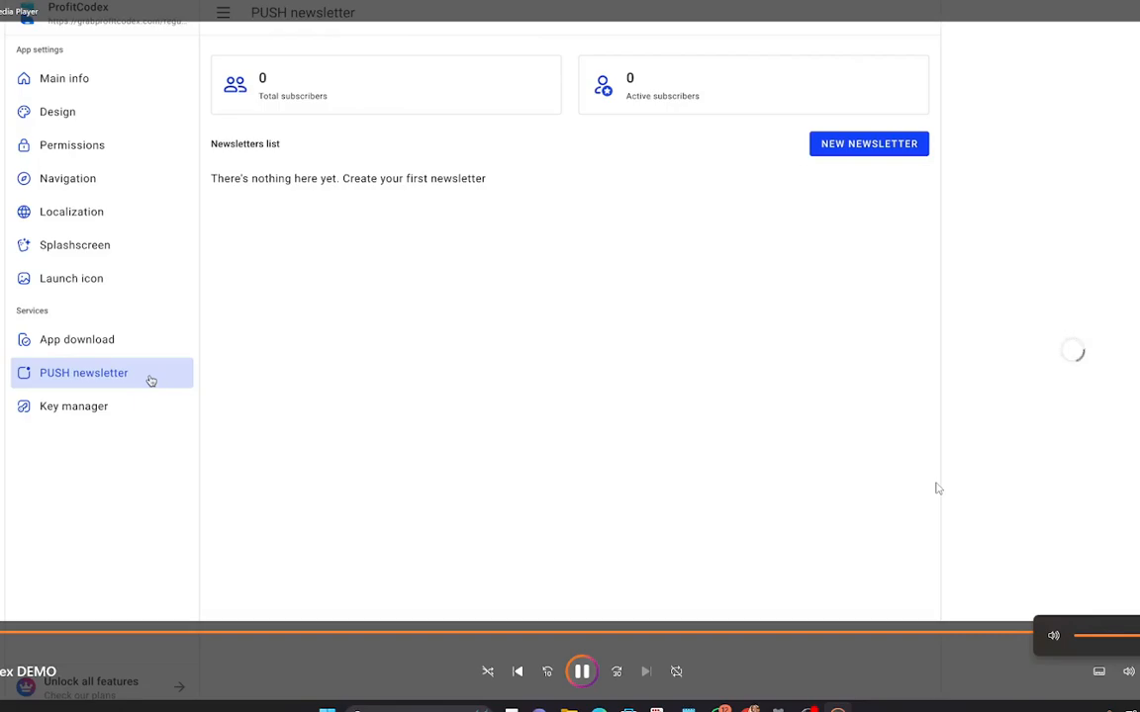
pyautogui.moveTo(779, 402)
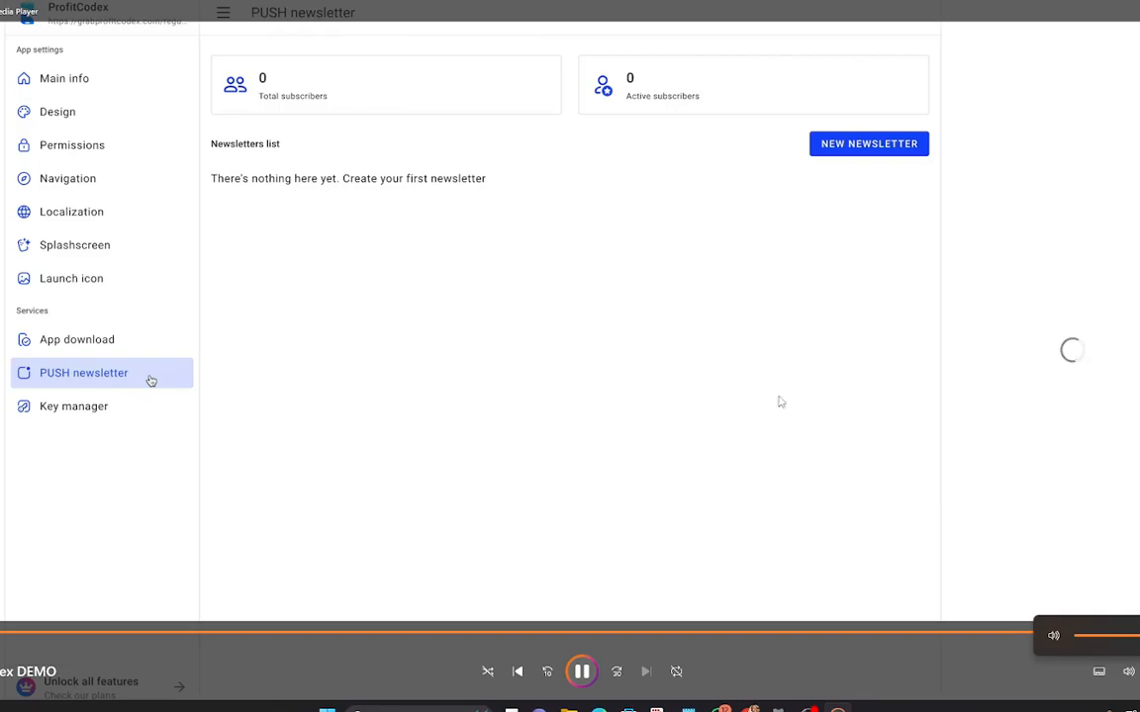
pyautogui.moveTo(692, 591)
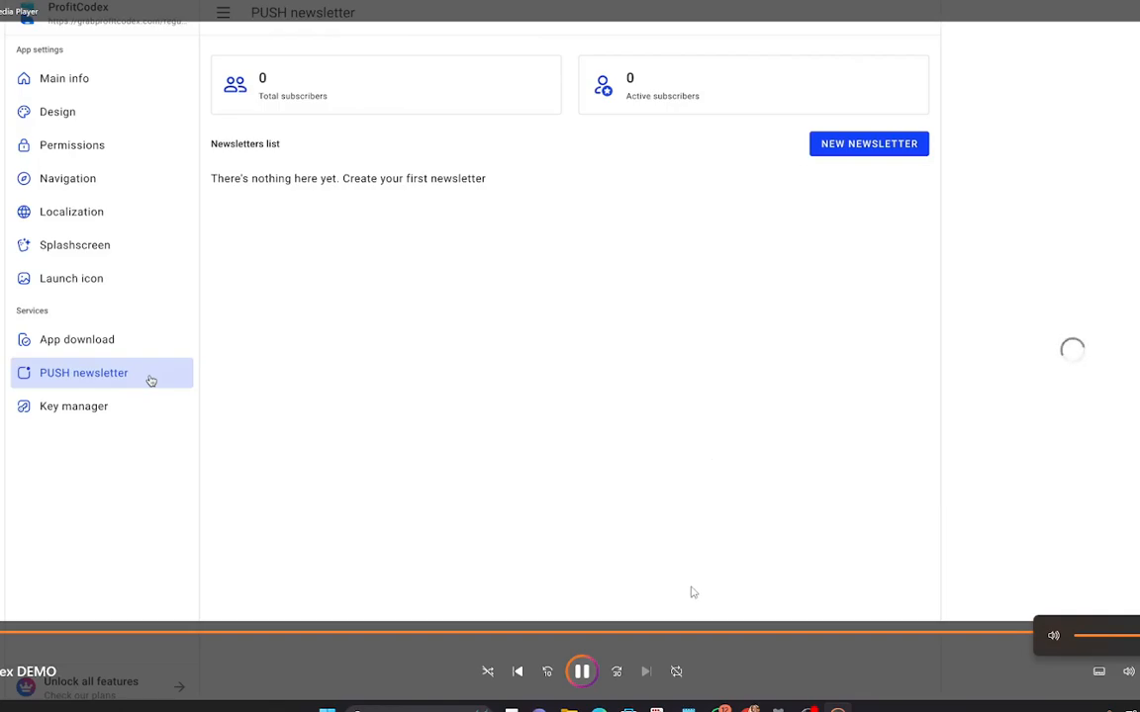
pyautogui.moveTo(736, 610)
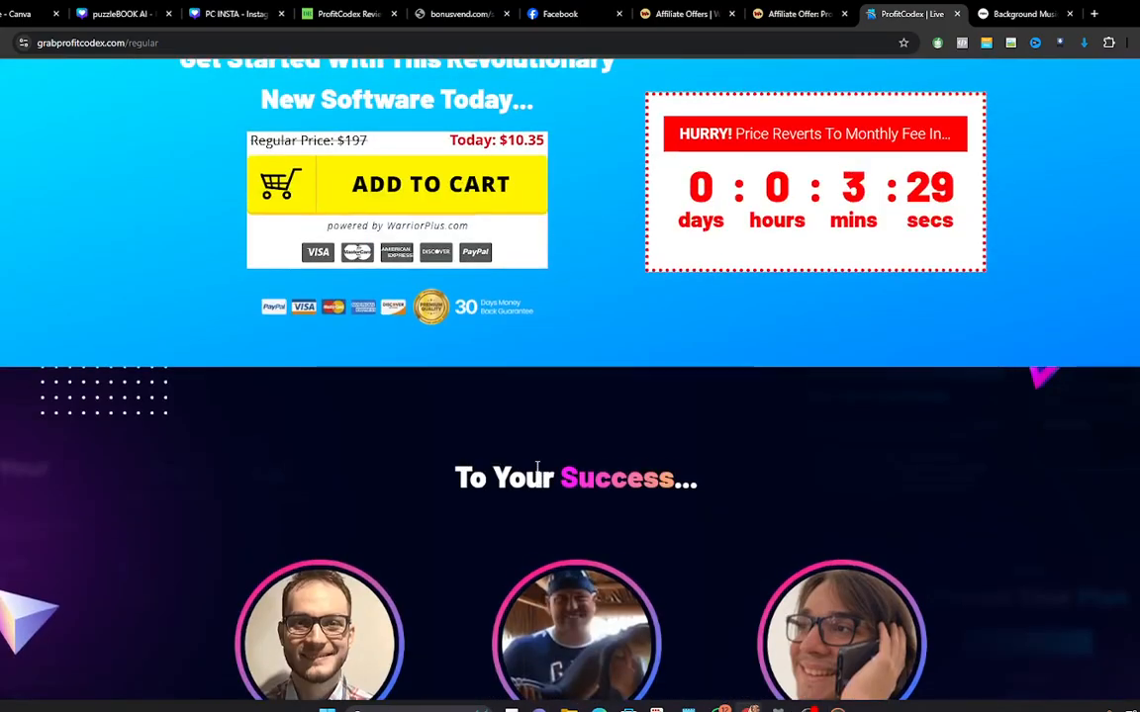
# Step: Scroll the ProfitCodex sales page down to its FAQ section
pyautogui.scroll(-3)
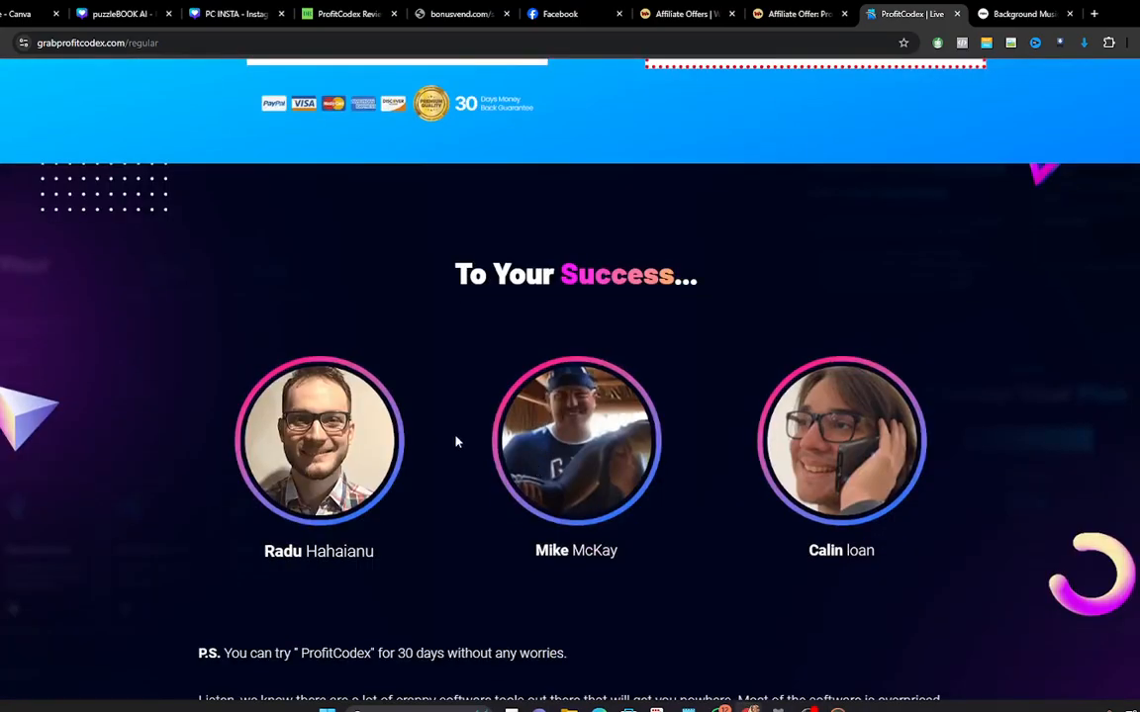
pyautogui.scroll(-3)
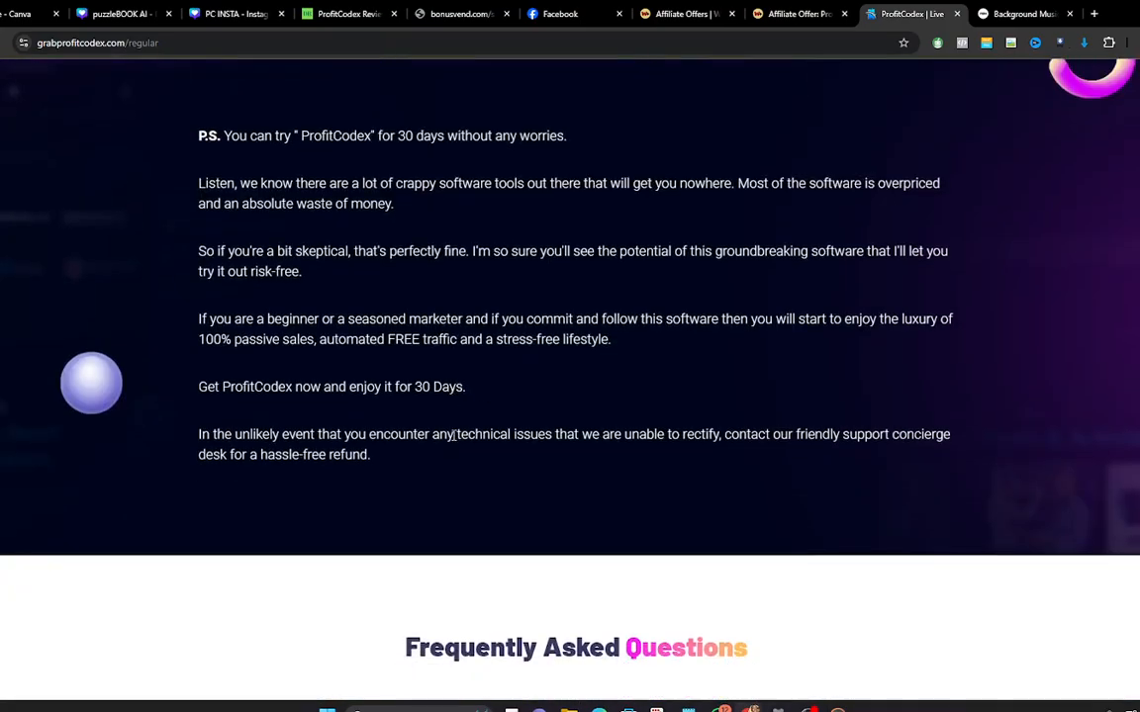
pyautogui.scroll(-3)
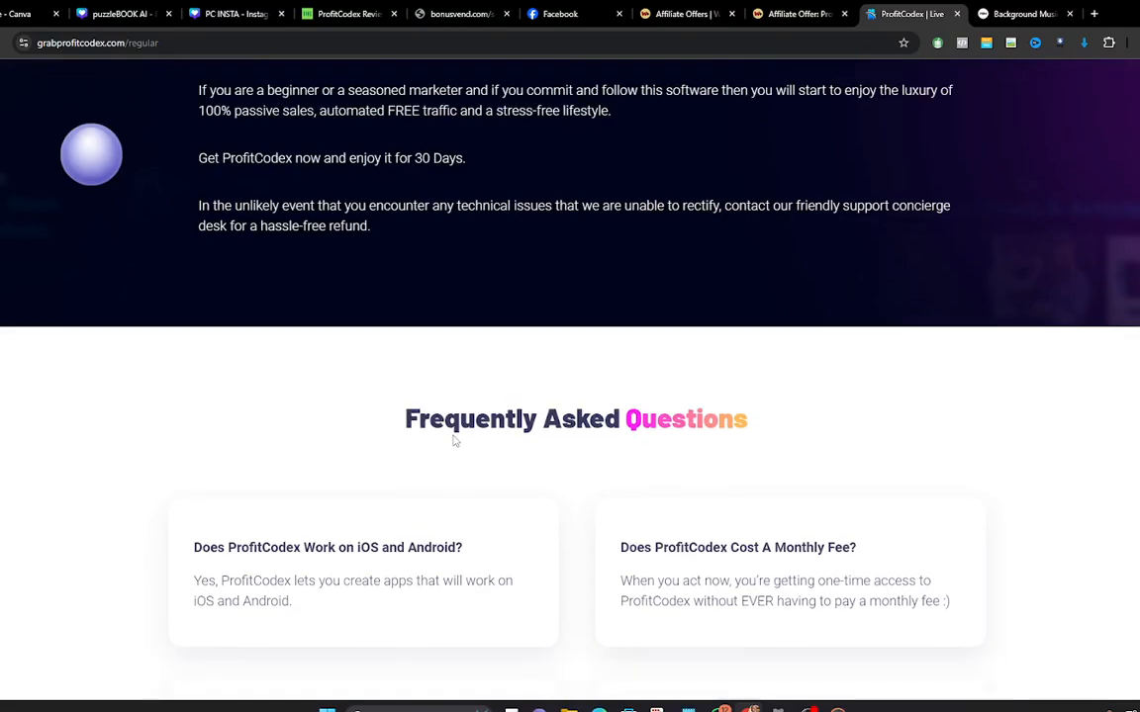
pyautogui.scroll(-3)
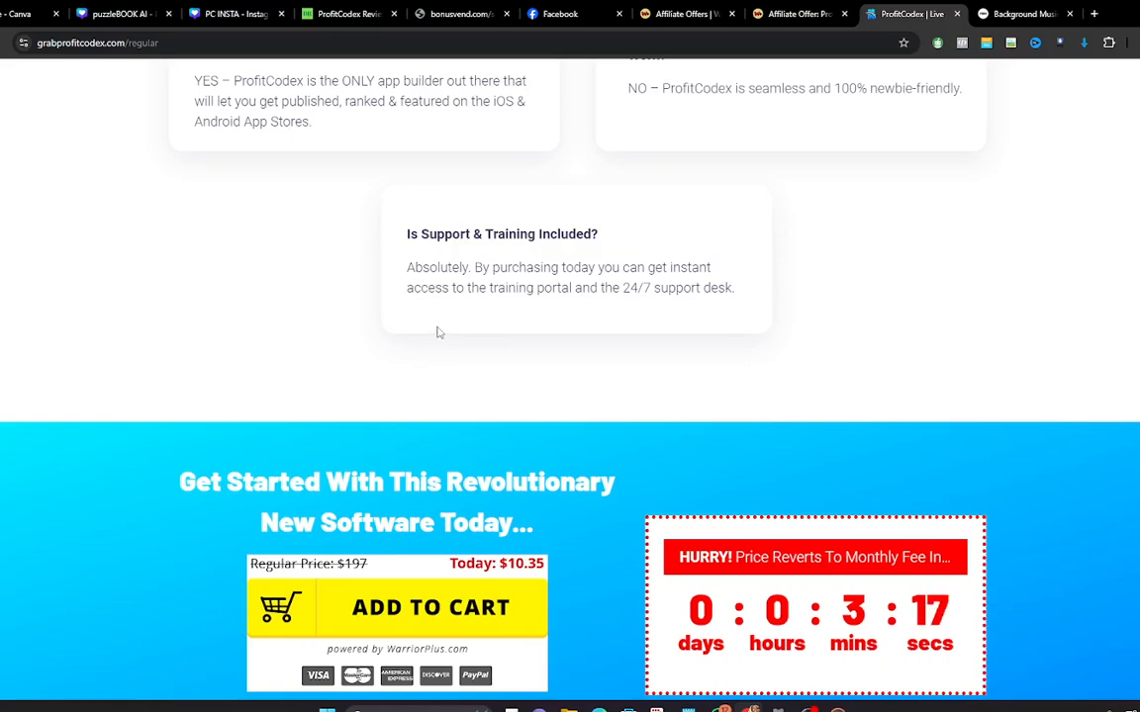
pyautogui.moveTo(598, 321)
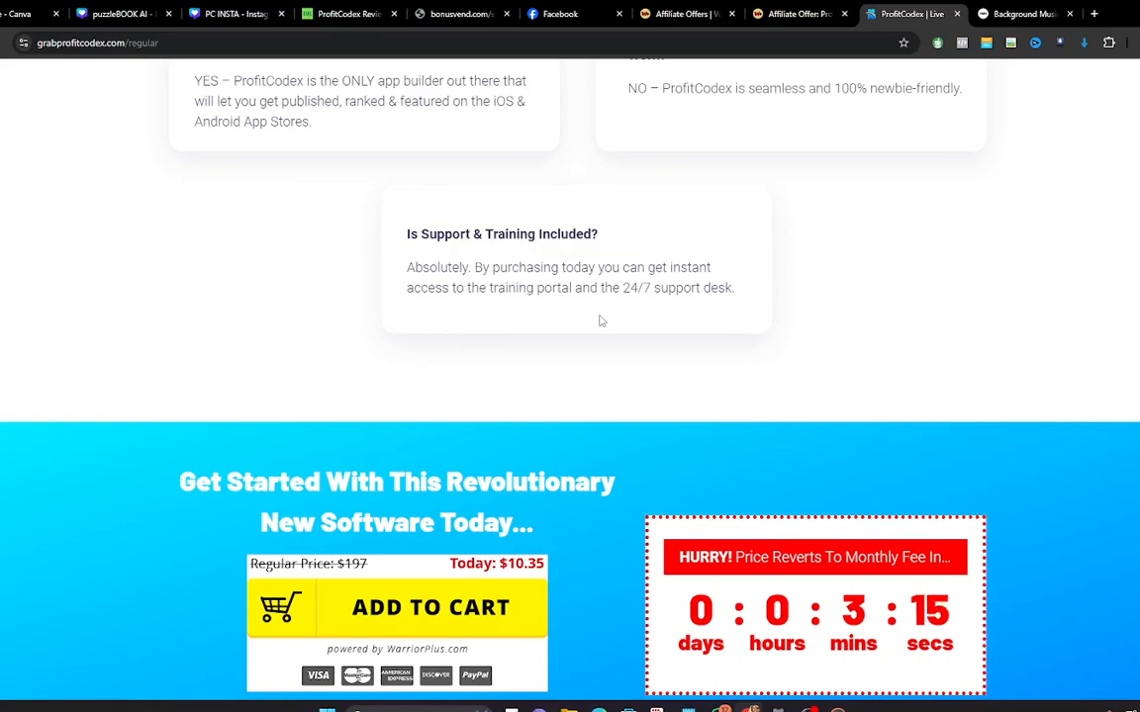
pyautogui.scroll(-3)
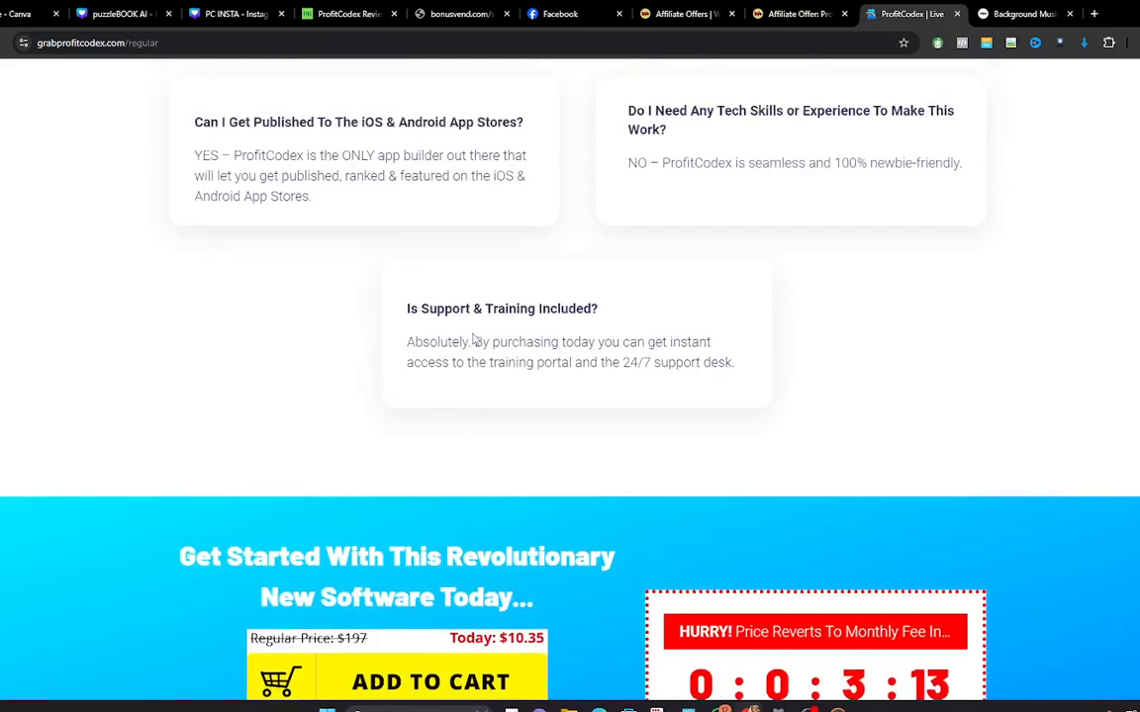
pyautogui.scroll(3)
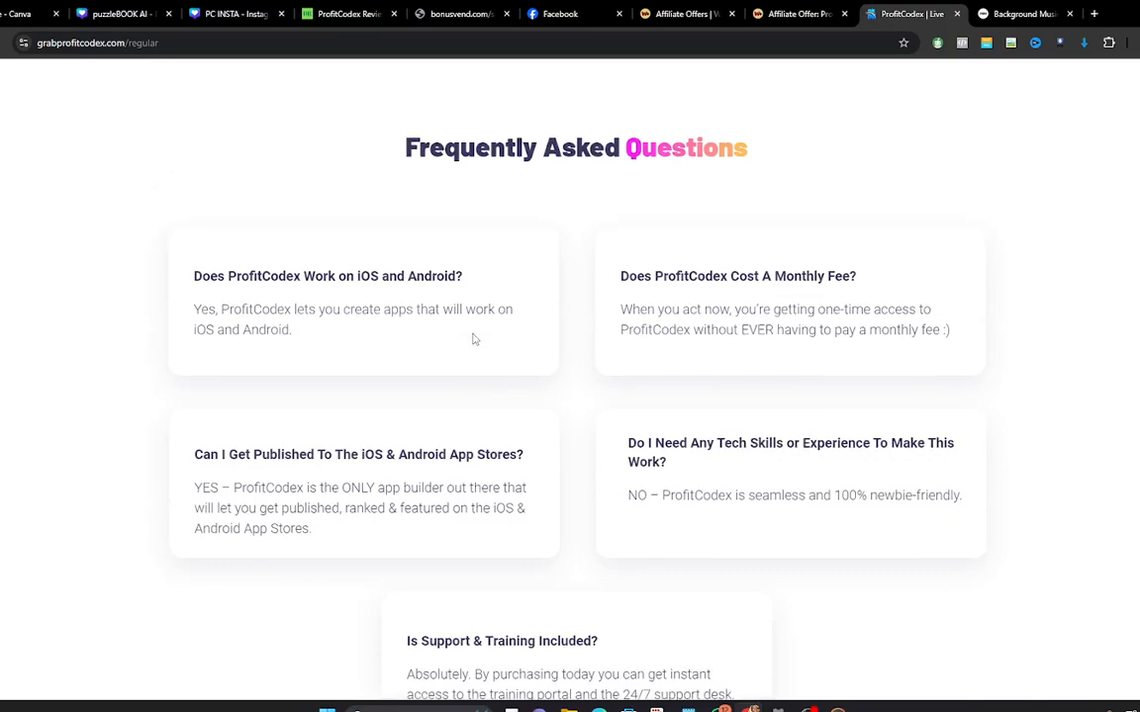
pyautogui.moveTo(758, 335)
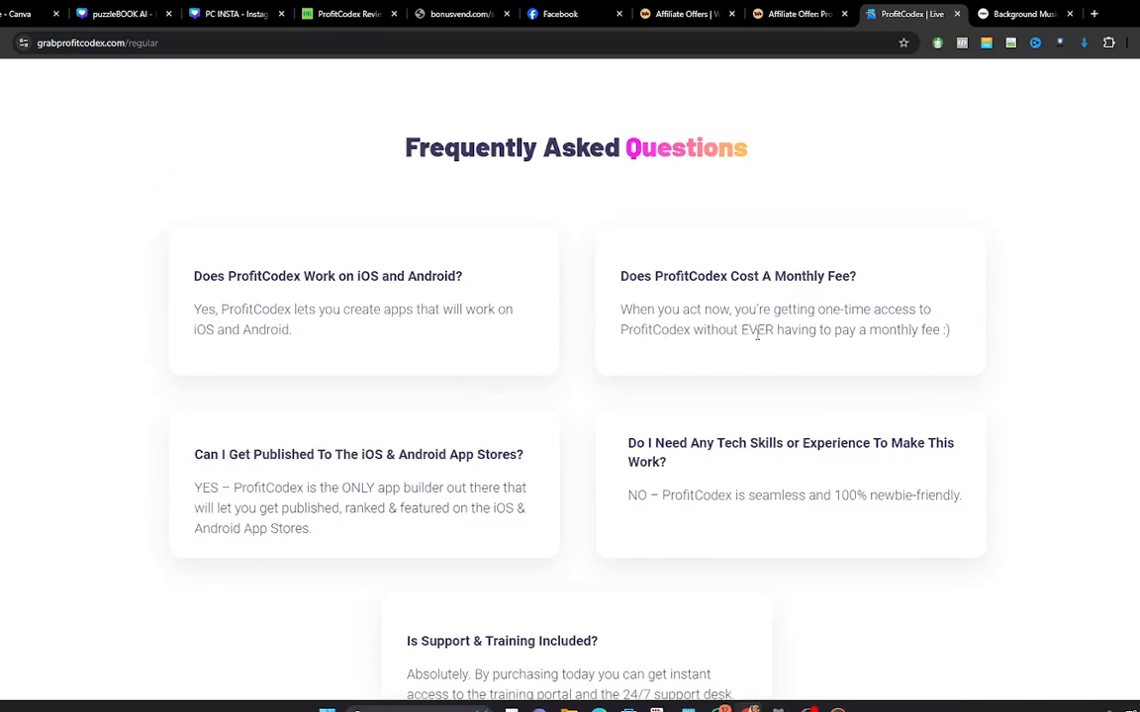
pyautogui.moveTo(577, 342)
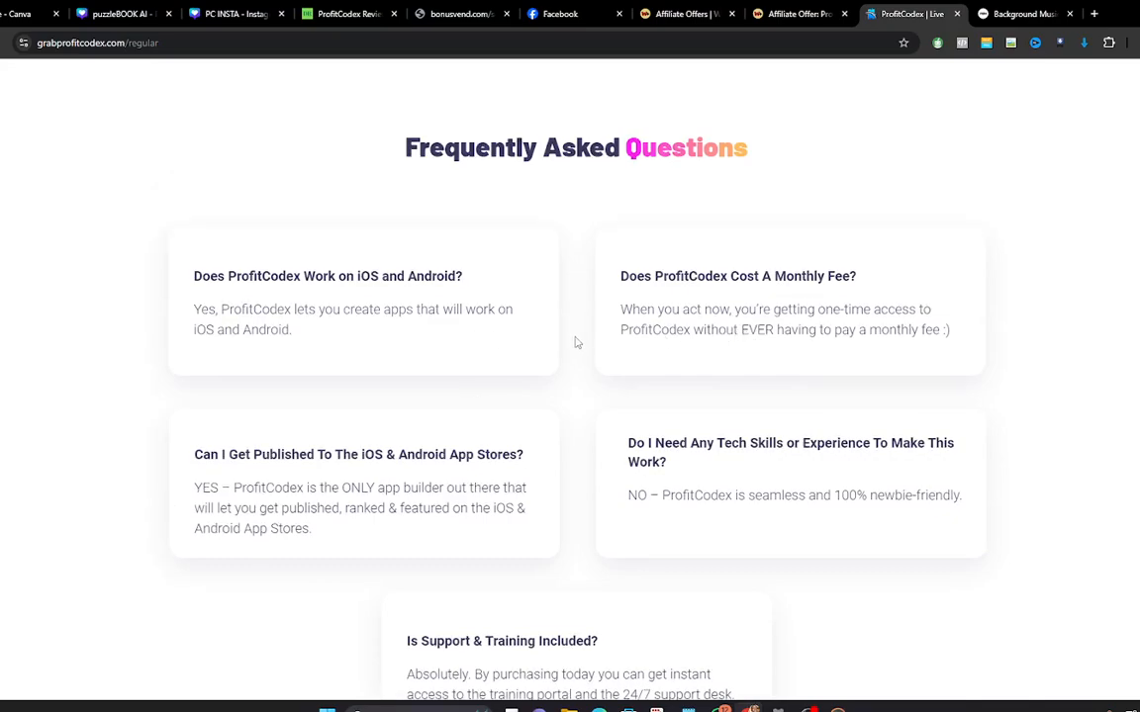
# Step: Scroll back through features and proofs to the top headline of the sales page
pyautogui.scroll(3)
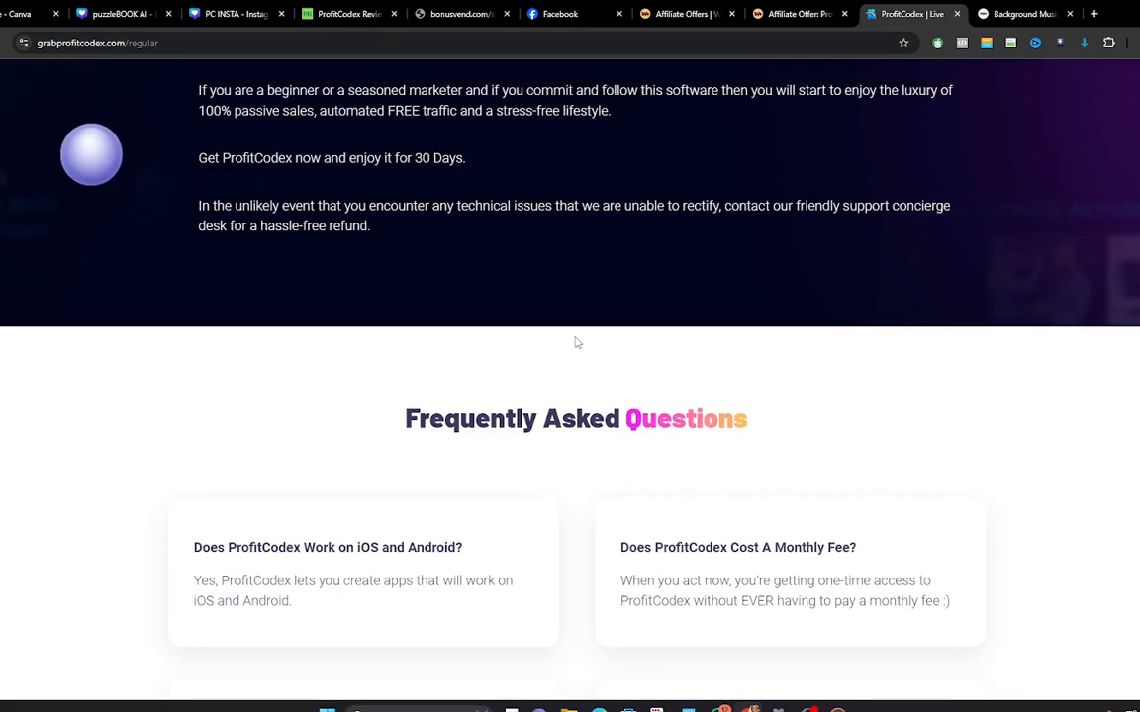
pyautogui.scroll(3)
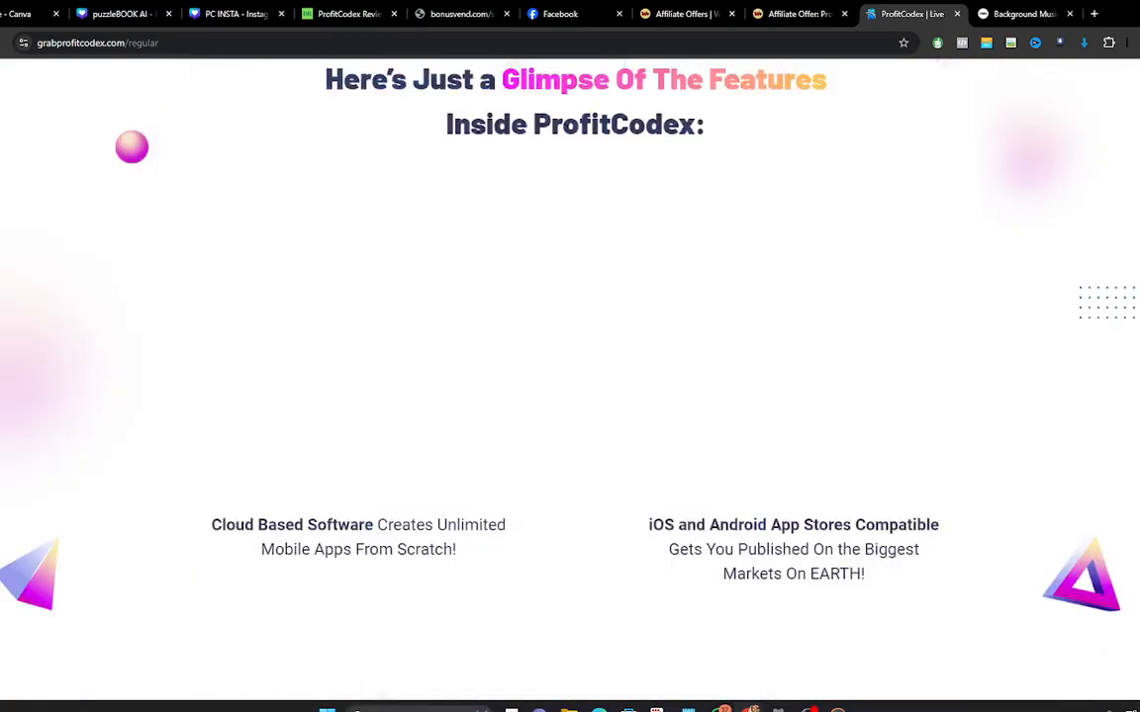
pyautogui.scroll(-3)
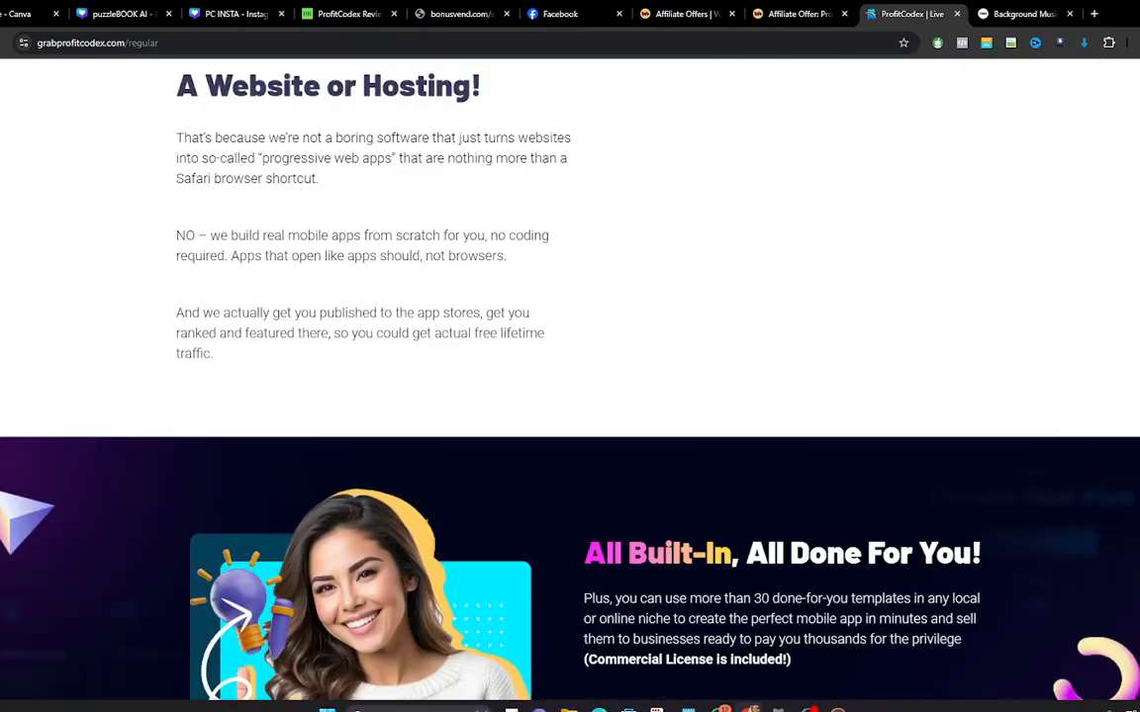
pyautogui.scroll(-3)
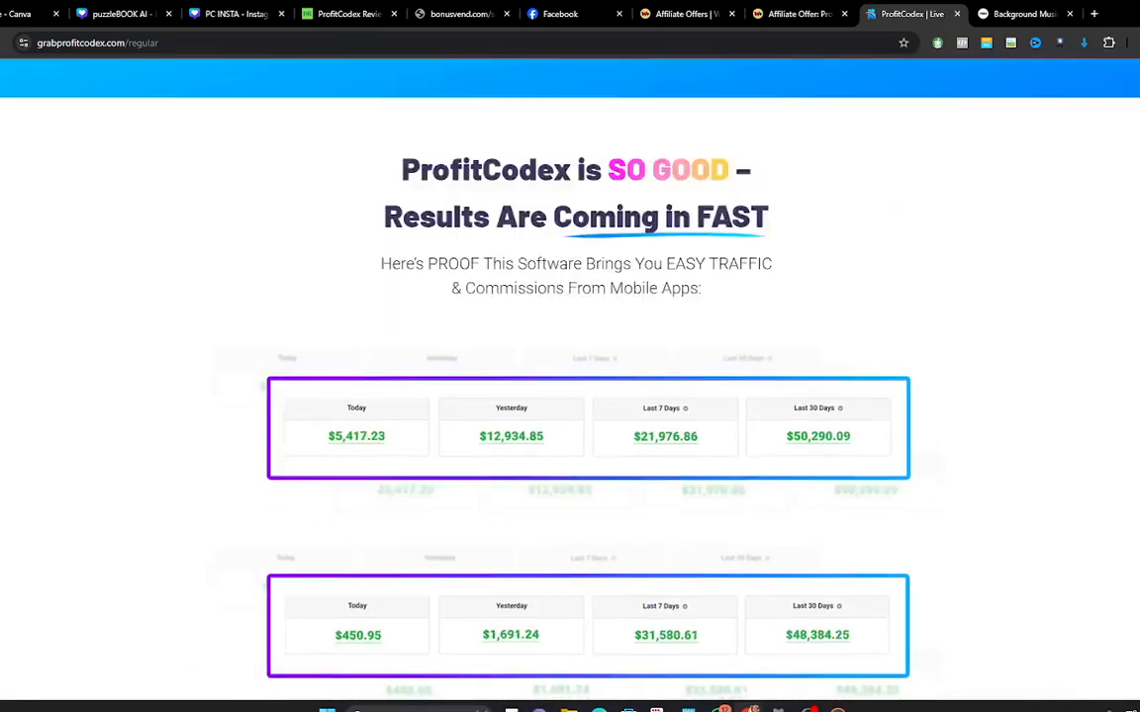
pyautogui.scroll(-3)
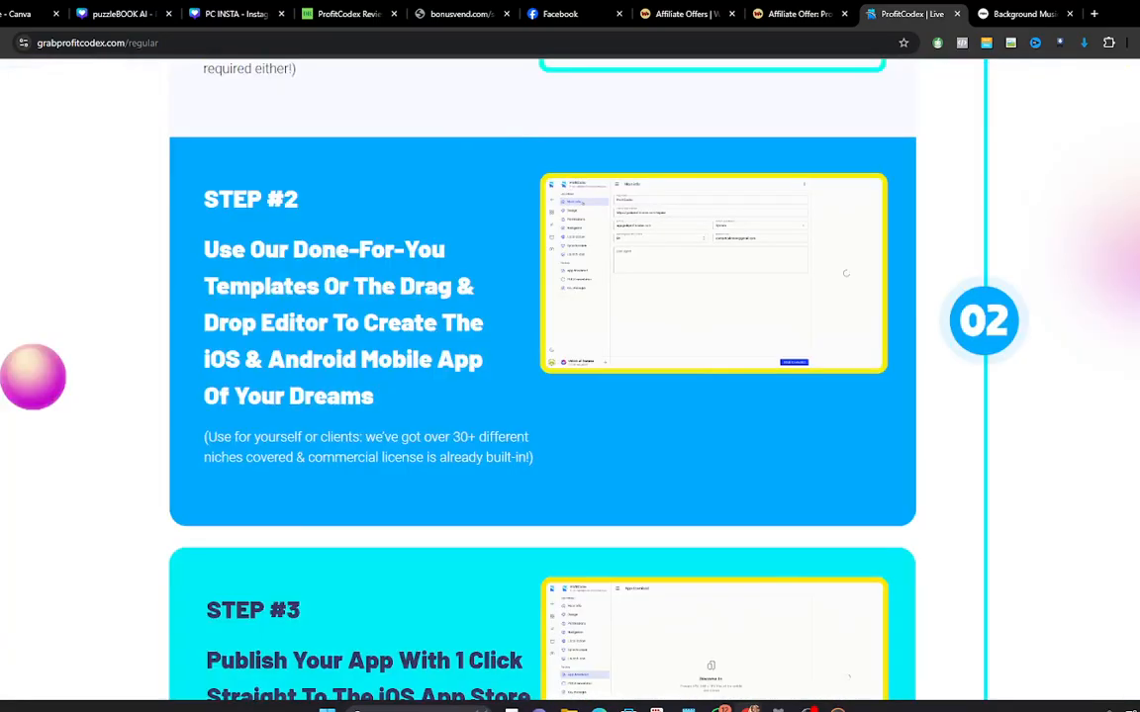
pyautogui.scroll(3)
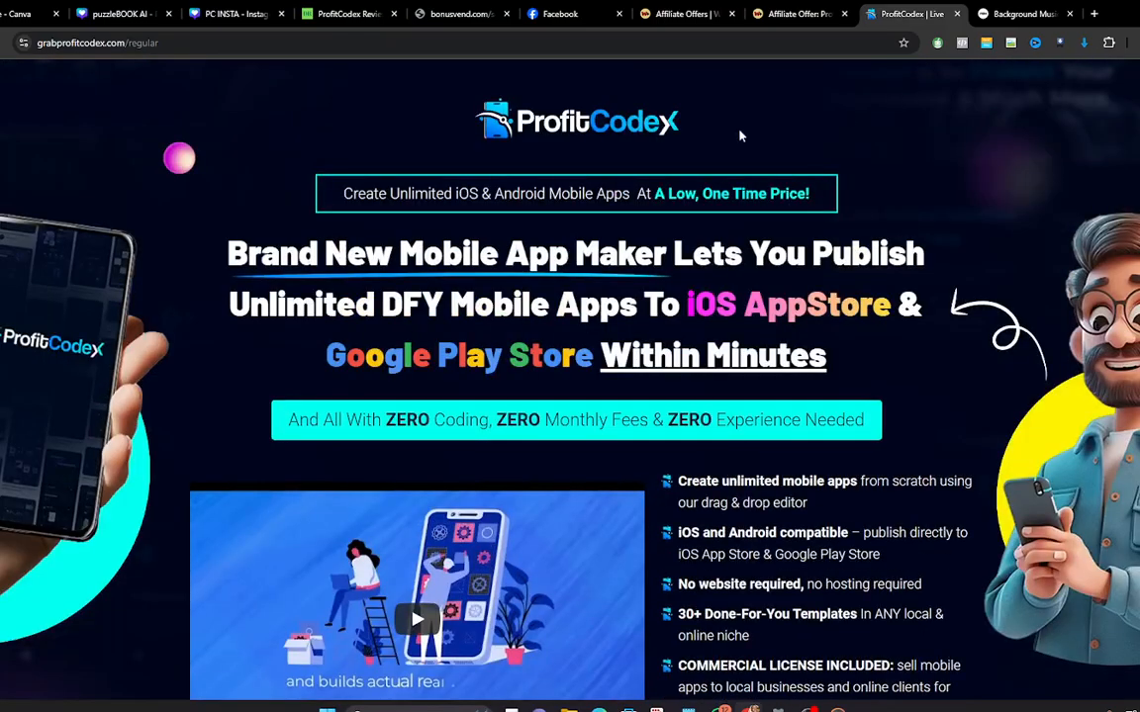